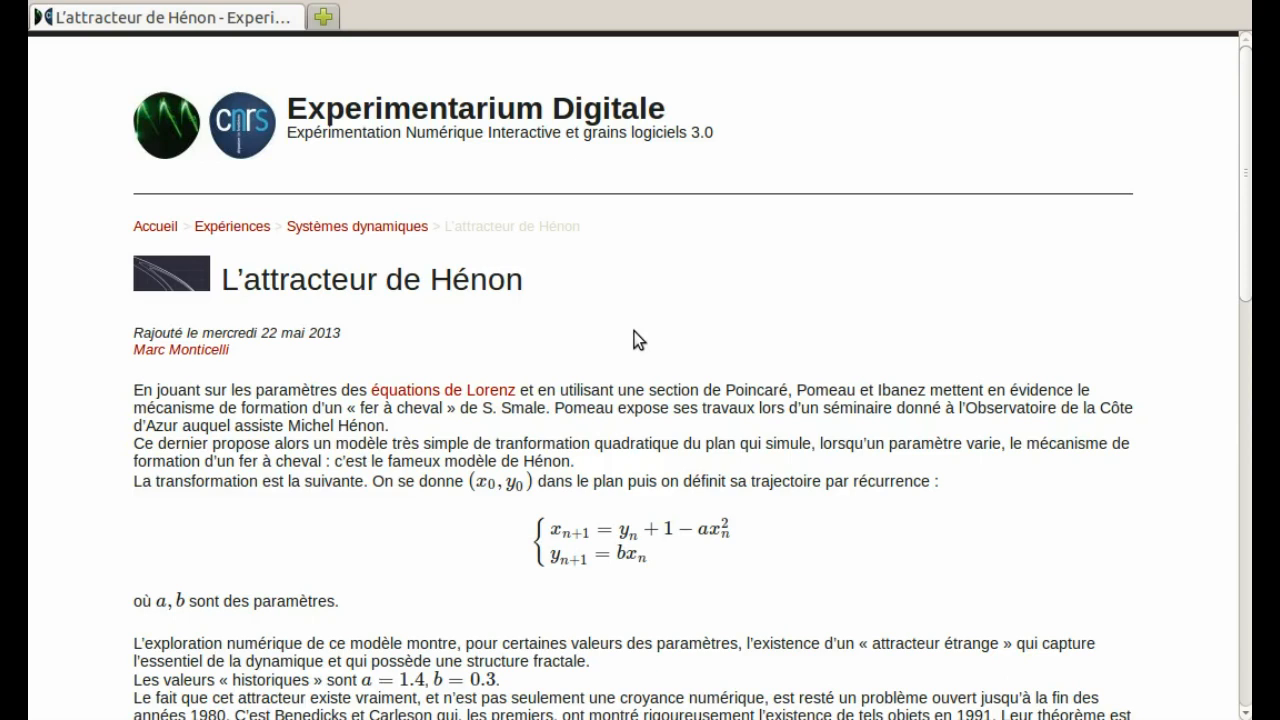
pyautogui.moveTo(772, 352)
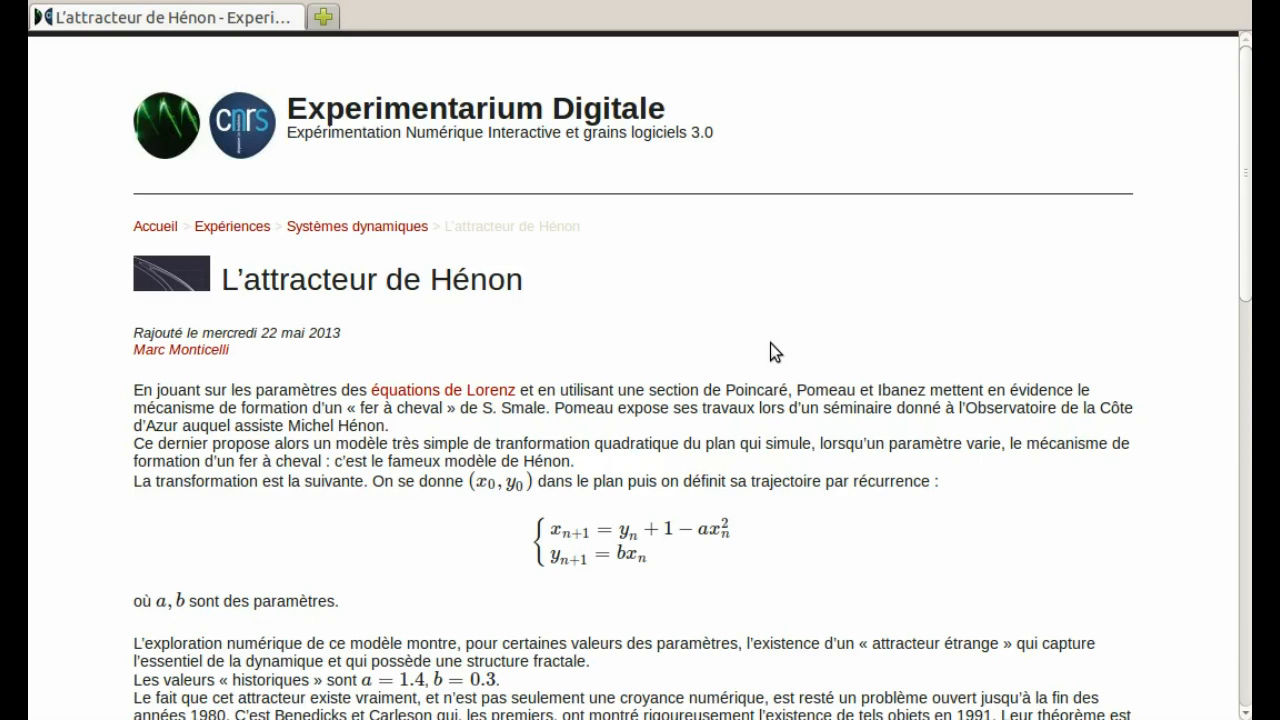
# Scroll the Hénon attractor page down to the recurrence formula and the top of the simulation
pyautogui.scroll(-3)
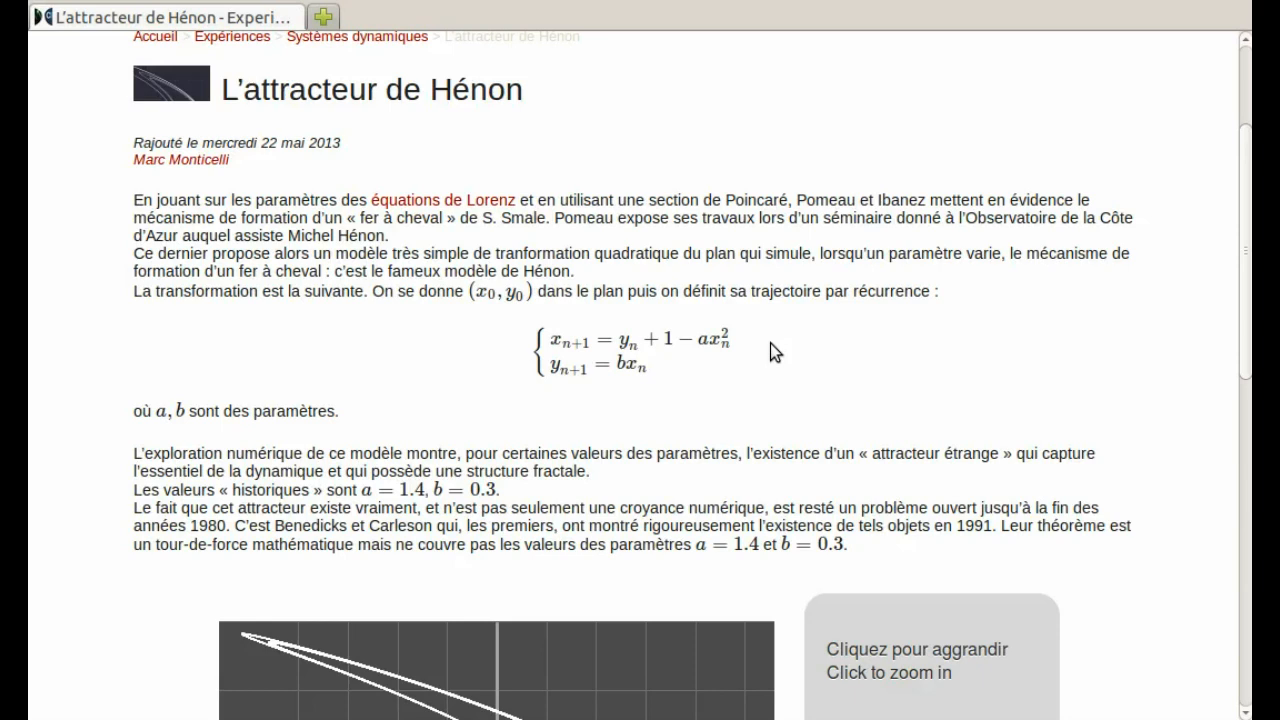
pyautogui.moveTo(1160, 308)
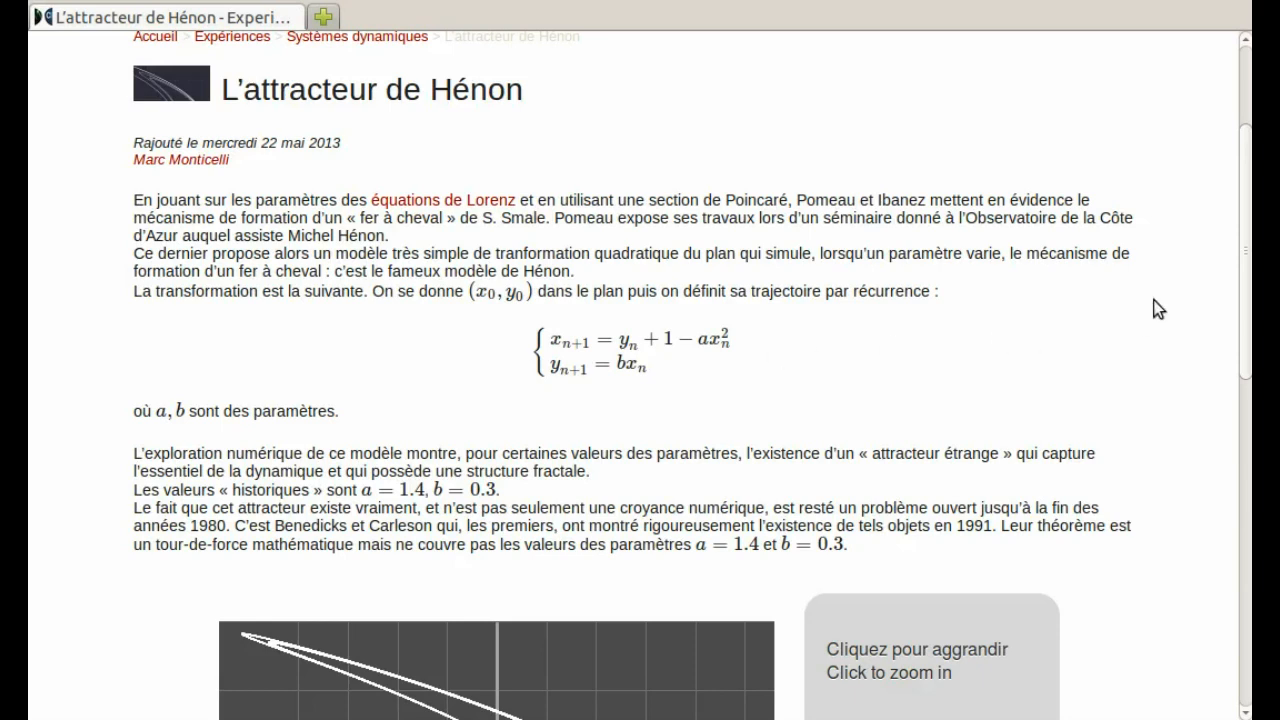
# Scroll down until the whole attractor canvas and the a = 1.4, b = 0.3 controls are visible
pyautogui.scroll(-3)
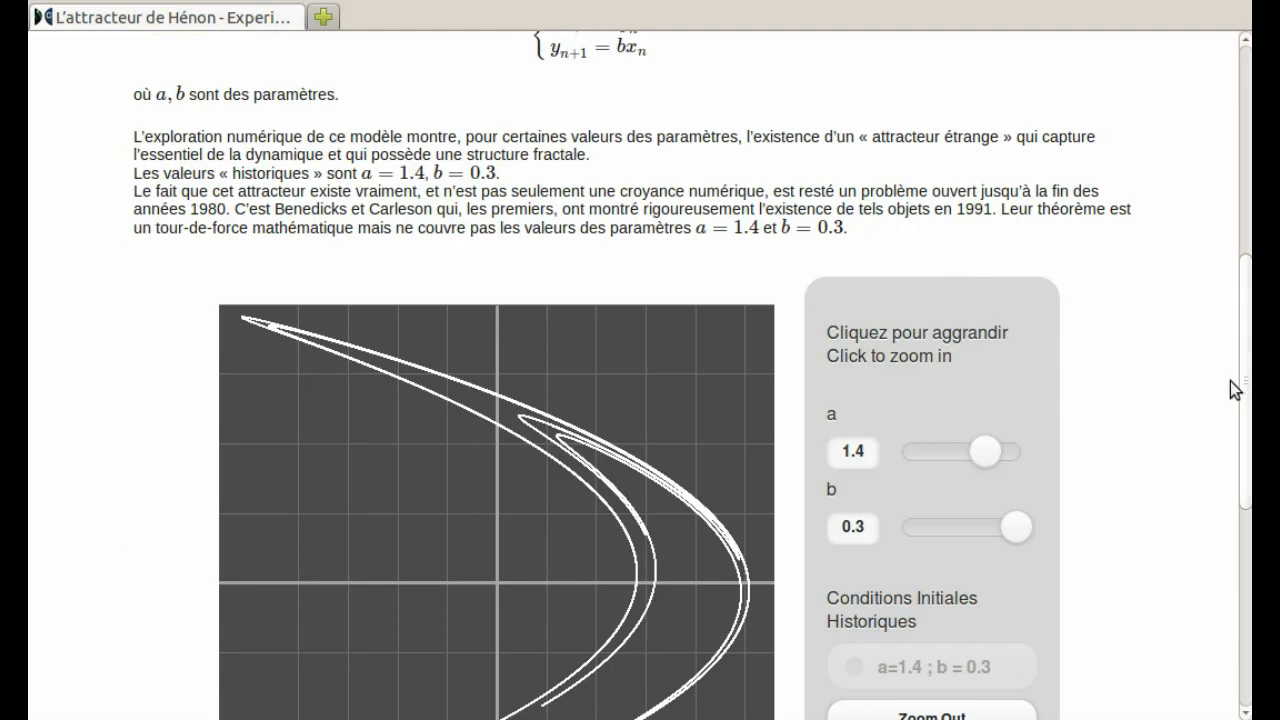
pyautogui.scroll(-3)
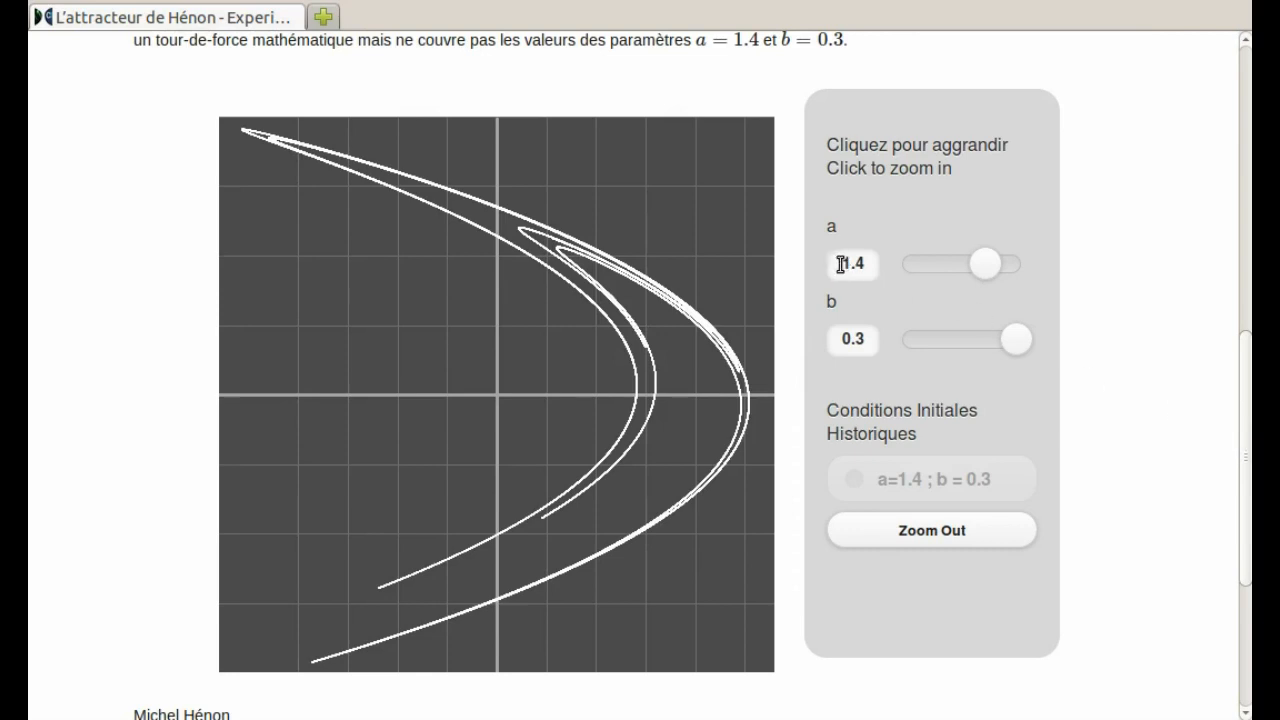
pyautogui.moveTo(820, 284)
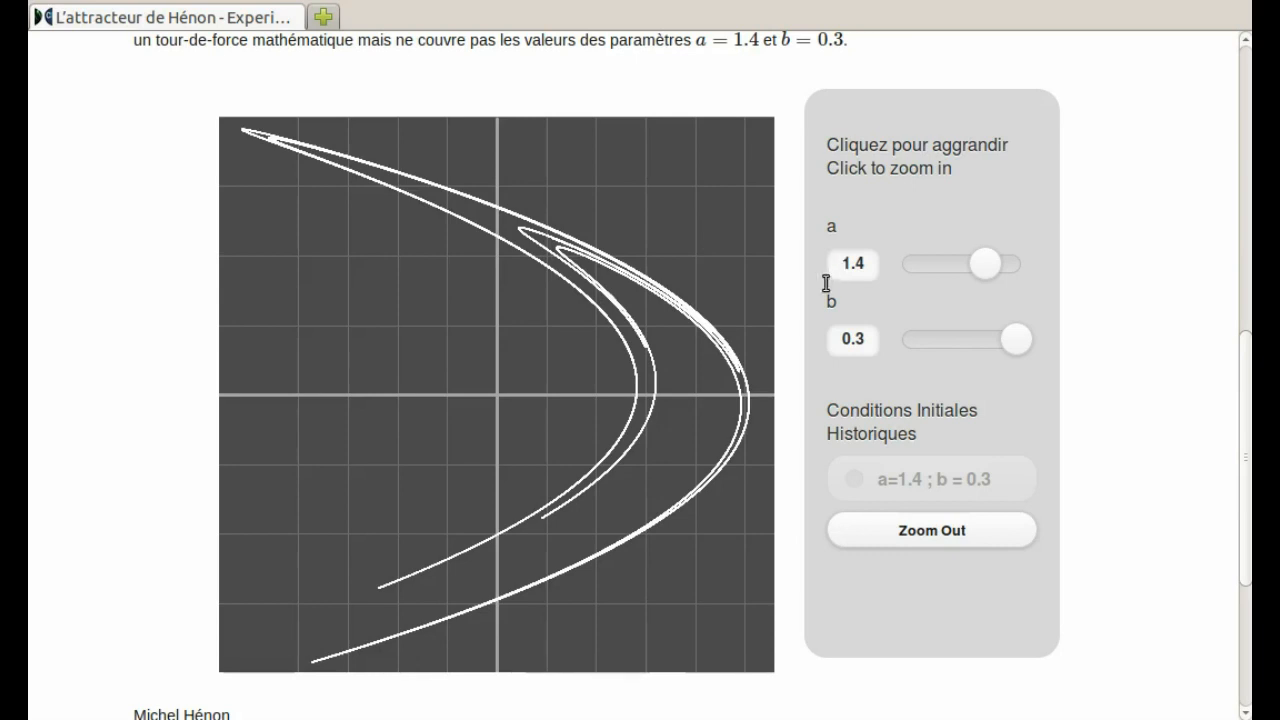
pyautogui.moveTo(824, 340)
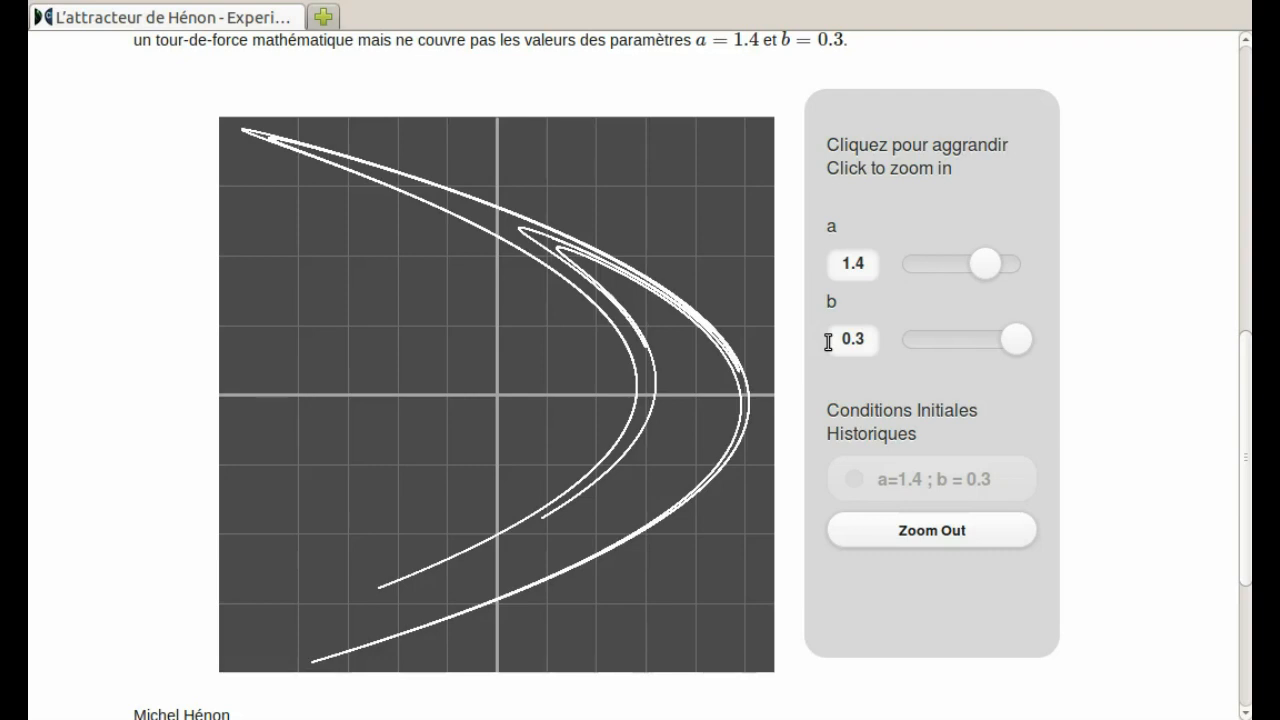
pyautogui.moveTo(760, 356)
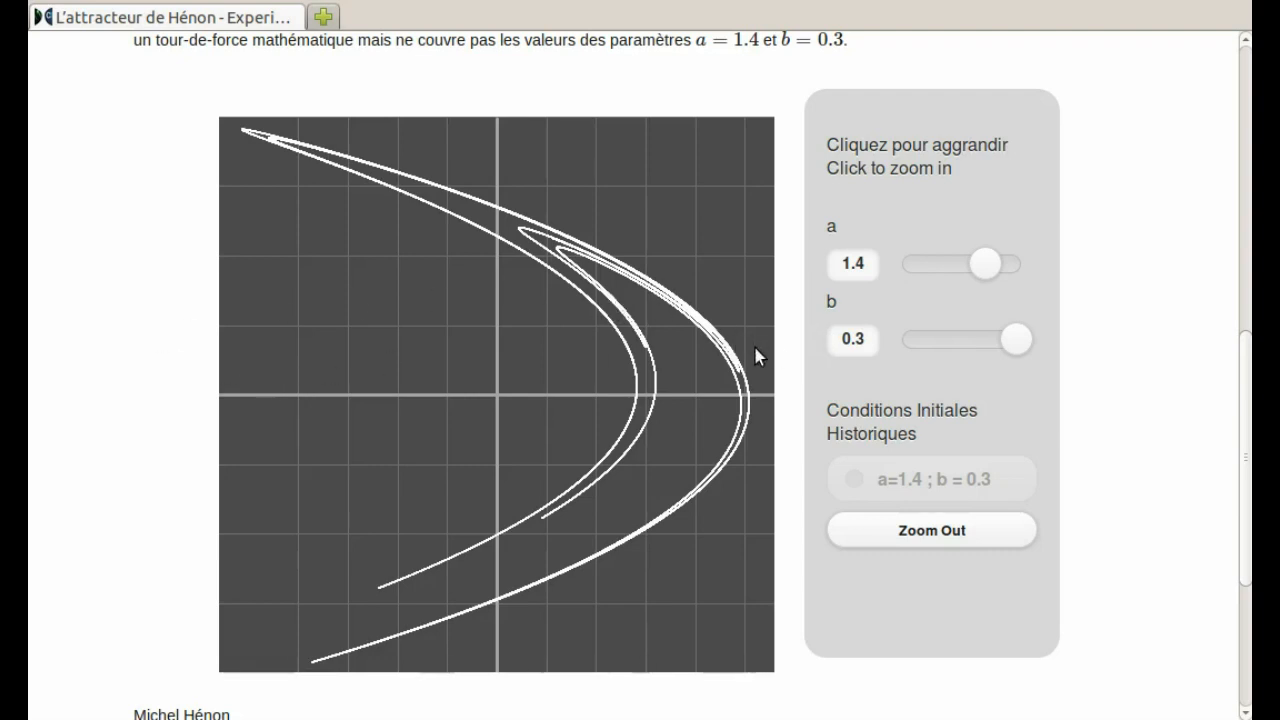
pyautogui.moveTo(708, 374)
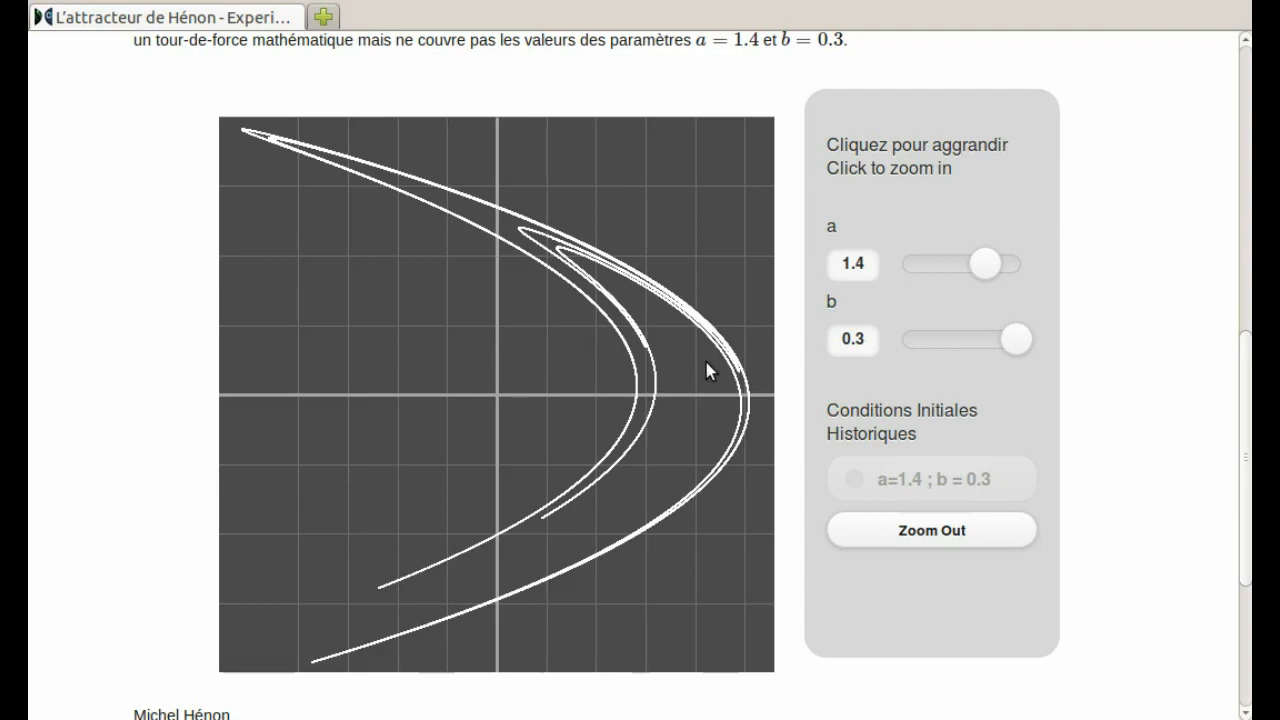
pyautogui.moveTo(652, 268)
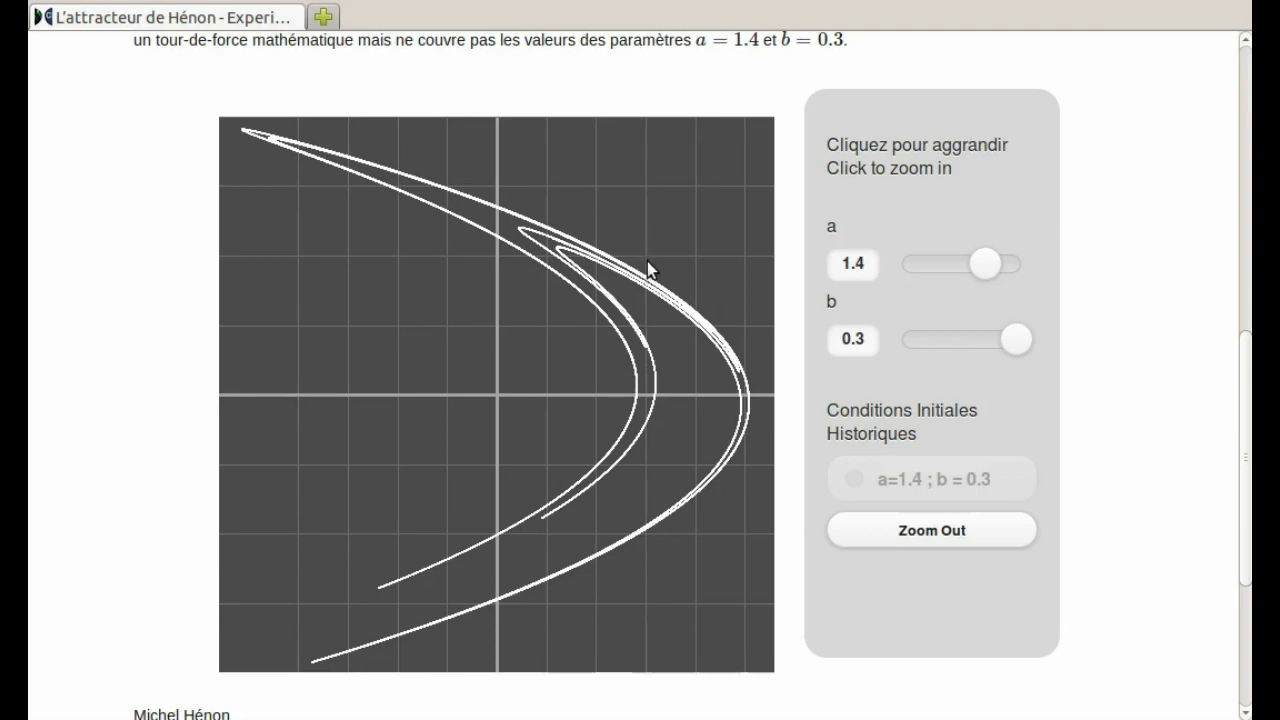
pyautogui.moveTo(676, 304)
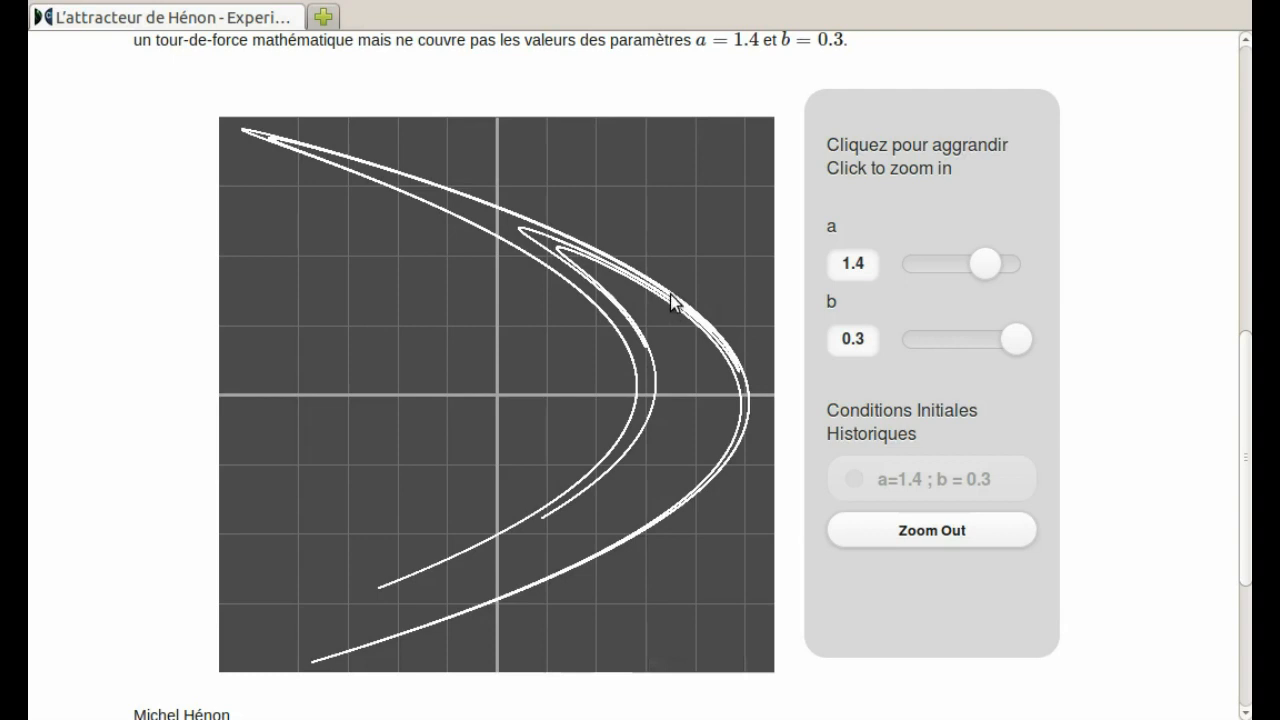
pyautogui.moveTo(692, 324)
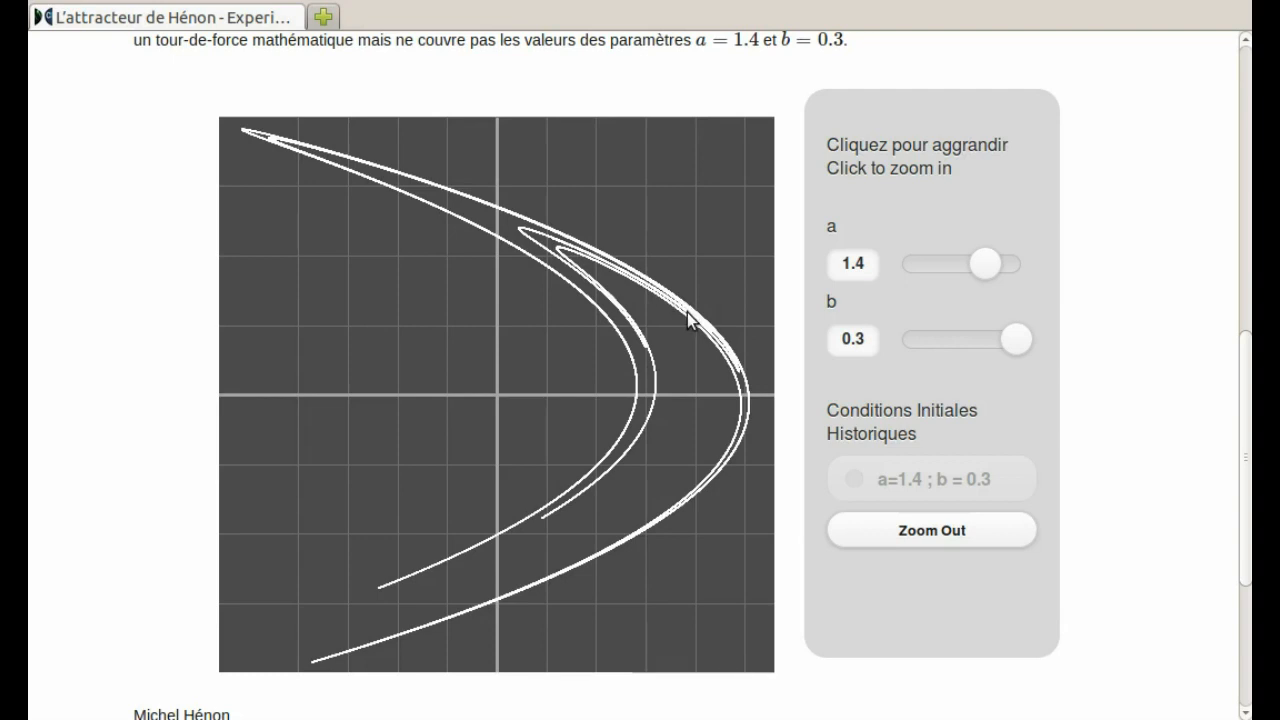
# Zoom twice into the attractor's upper arm to reveal its bundle of nearly parallel strands
pyautogui.click(692, 324)
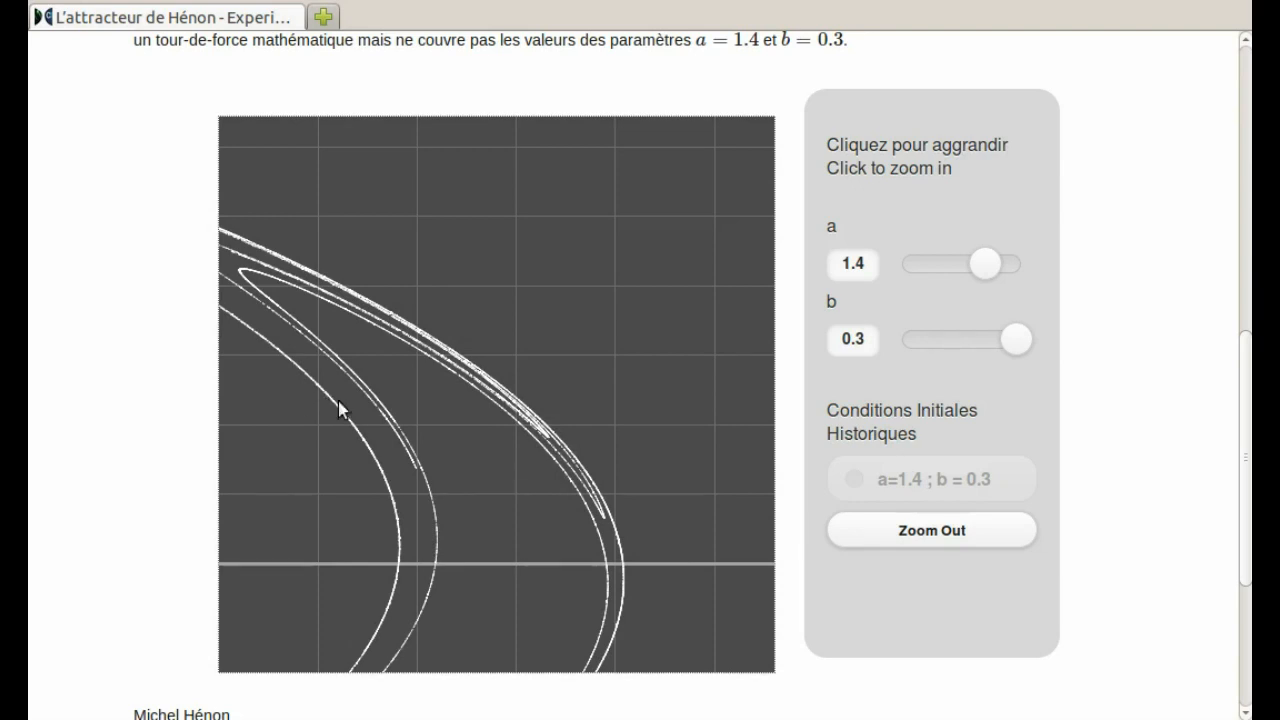
pyautogui.moveTo(484, 396)
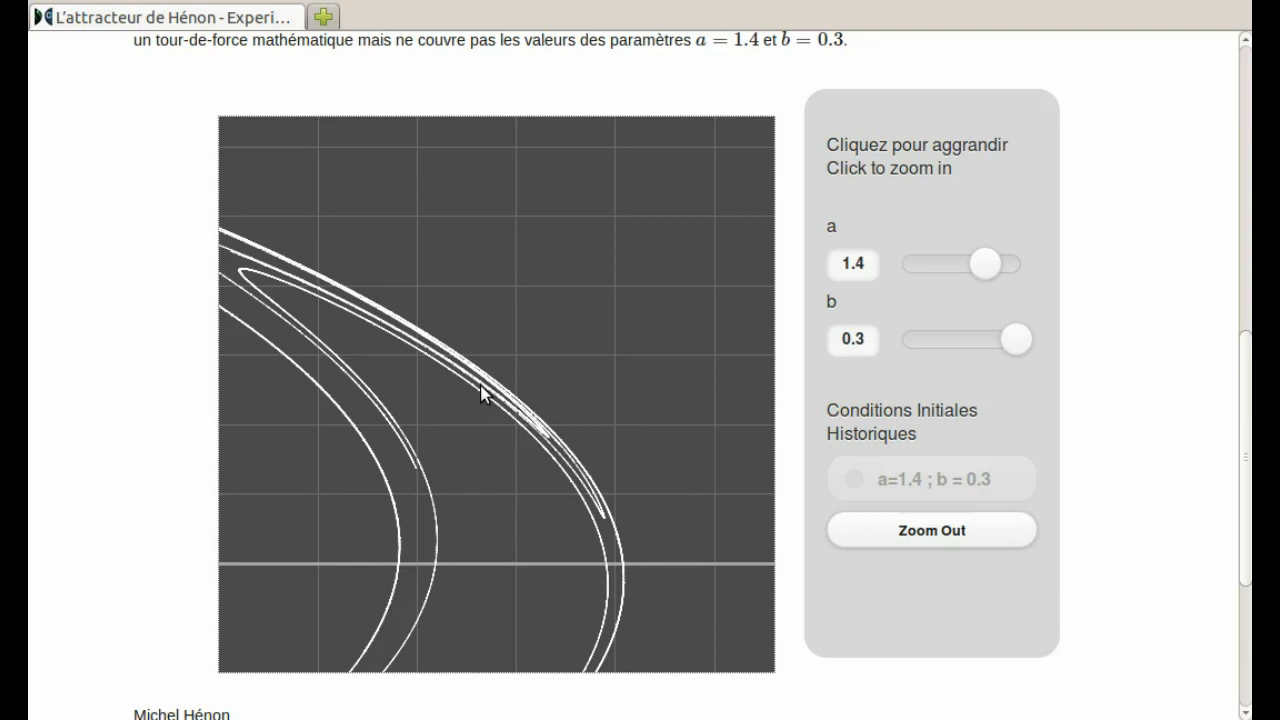
pyautogui.moveTo(260, 298)
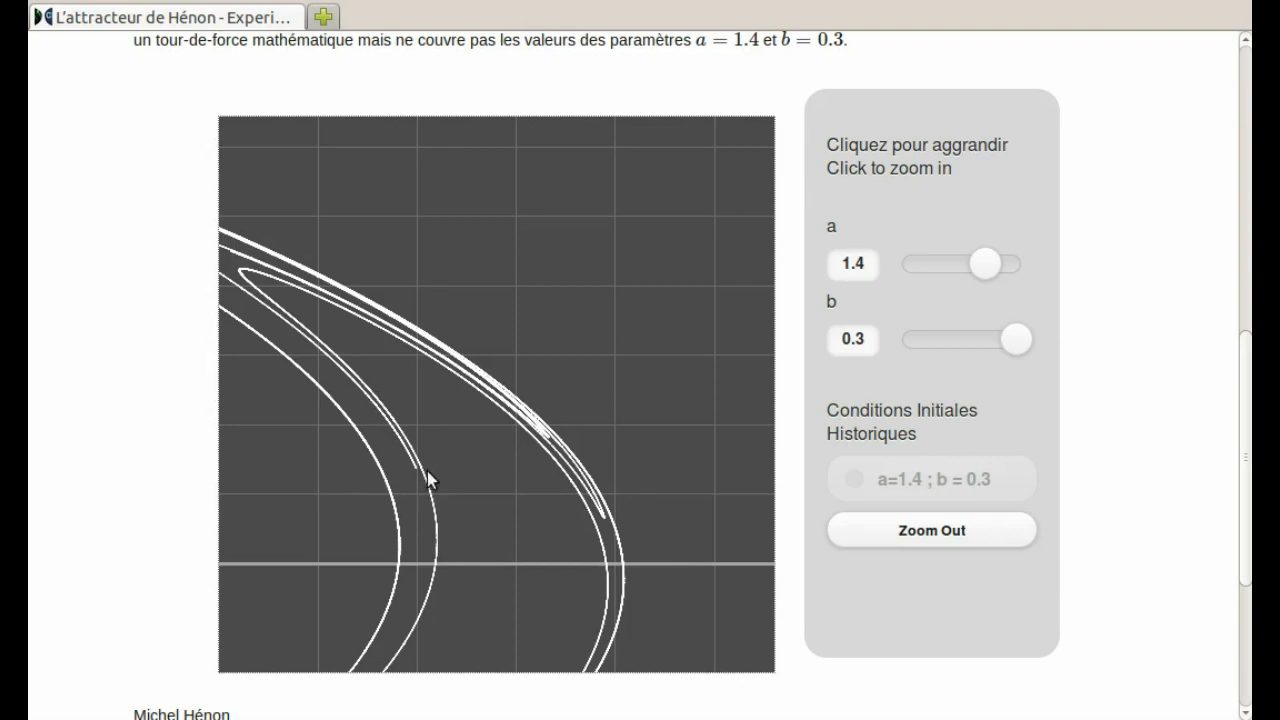
pyautogui.moveTo(444, 412)
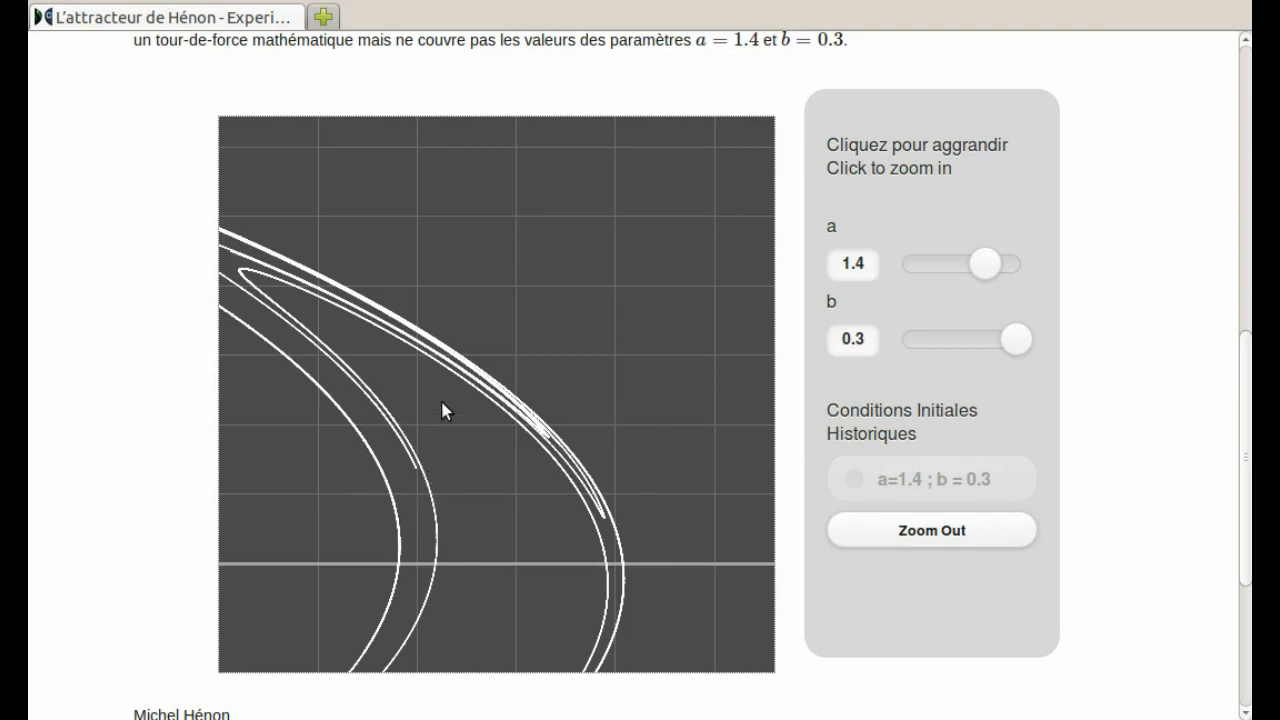
pyautogui.click(444, 412)
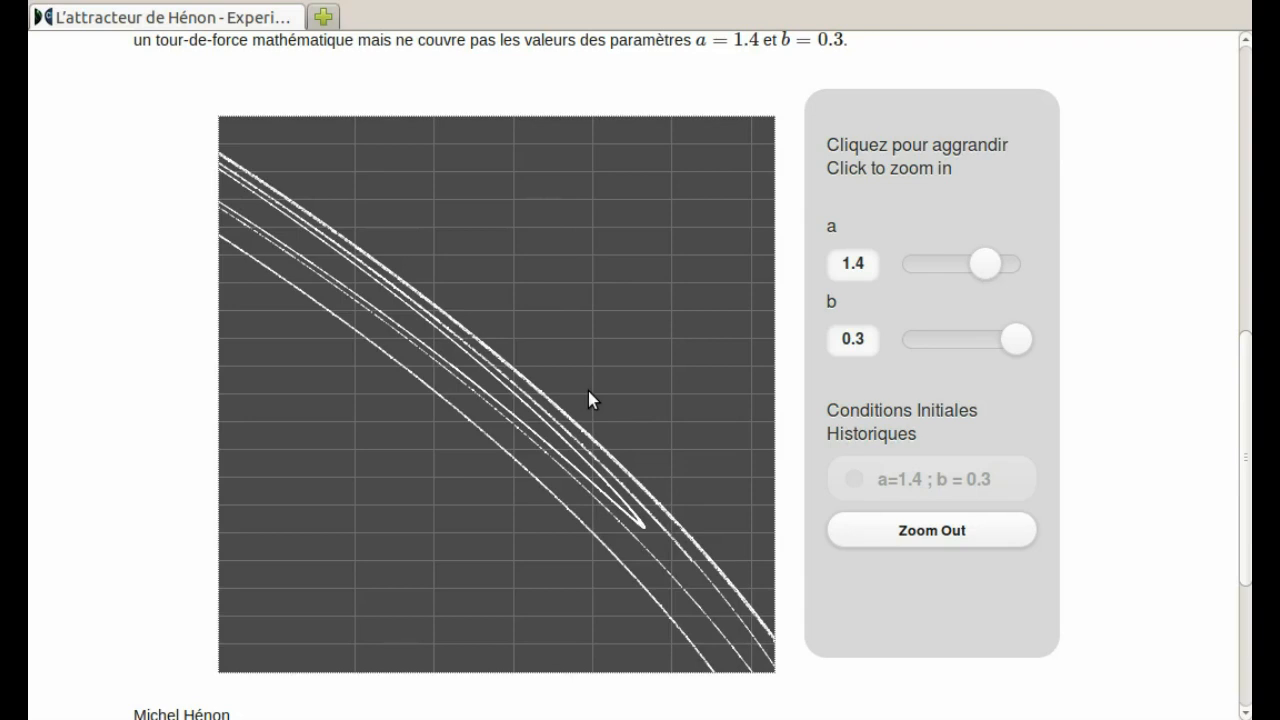
pyautogui.moveTo(538, 386)
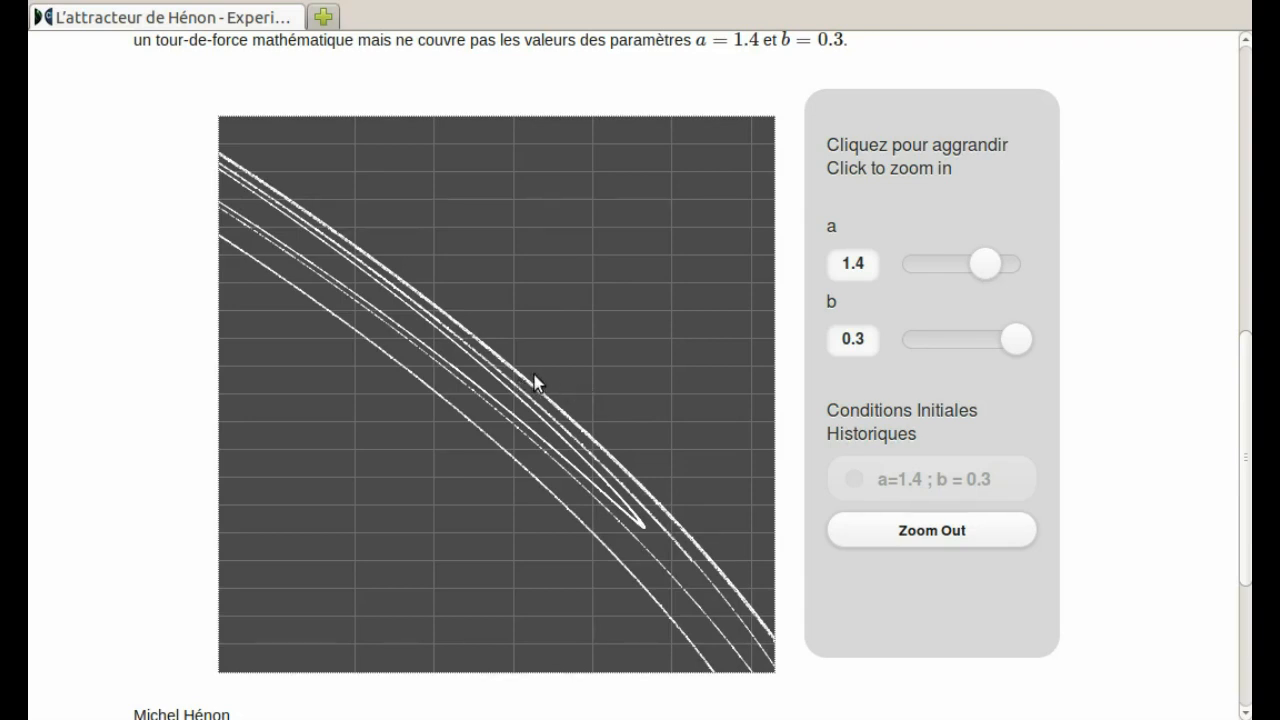
# Zoom three more times into the strands until they resolve into sparse dotted diagonal lines
pyautogui.click(536, 388)
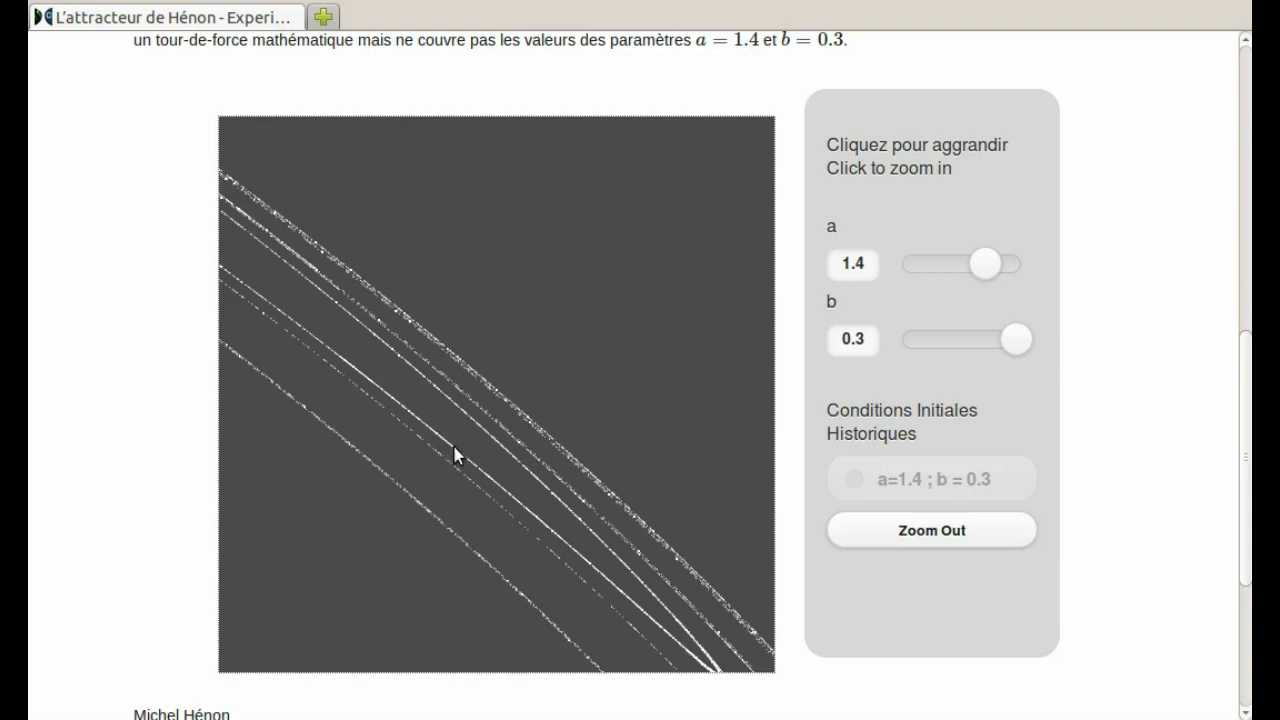
pyautogui.click(456, 456)
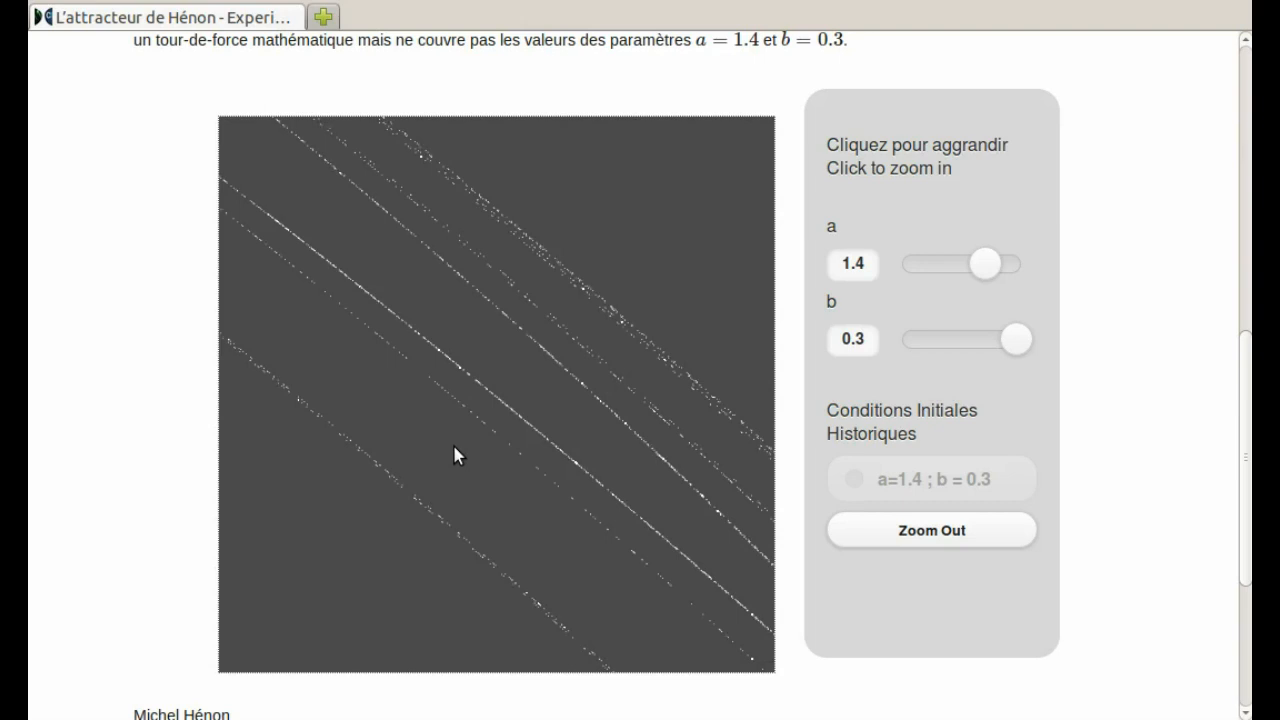
pyautogui.moveTo(516, 424)
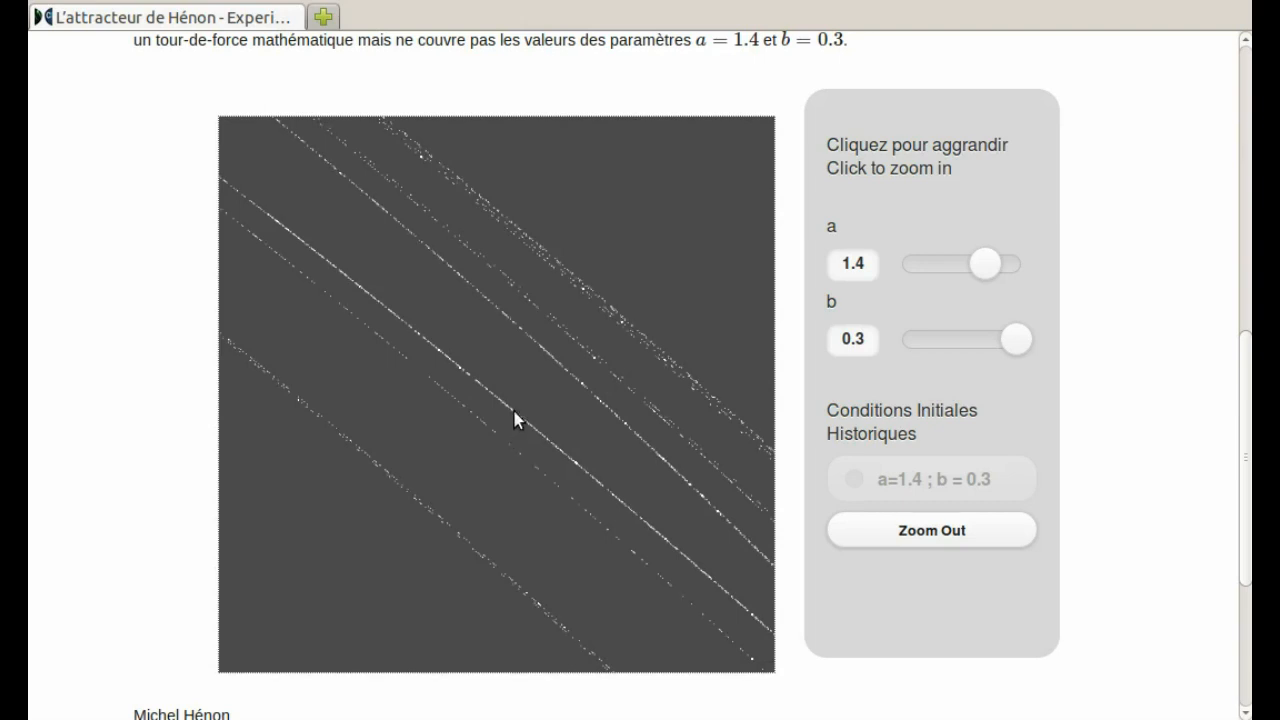
pyautogui.click(514, 420)
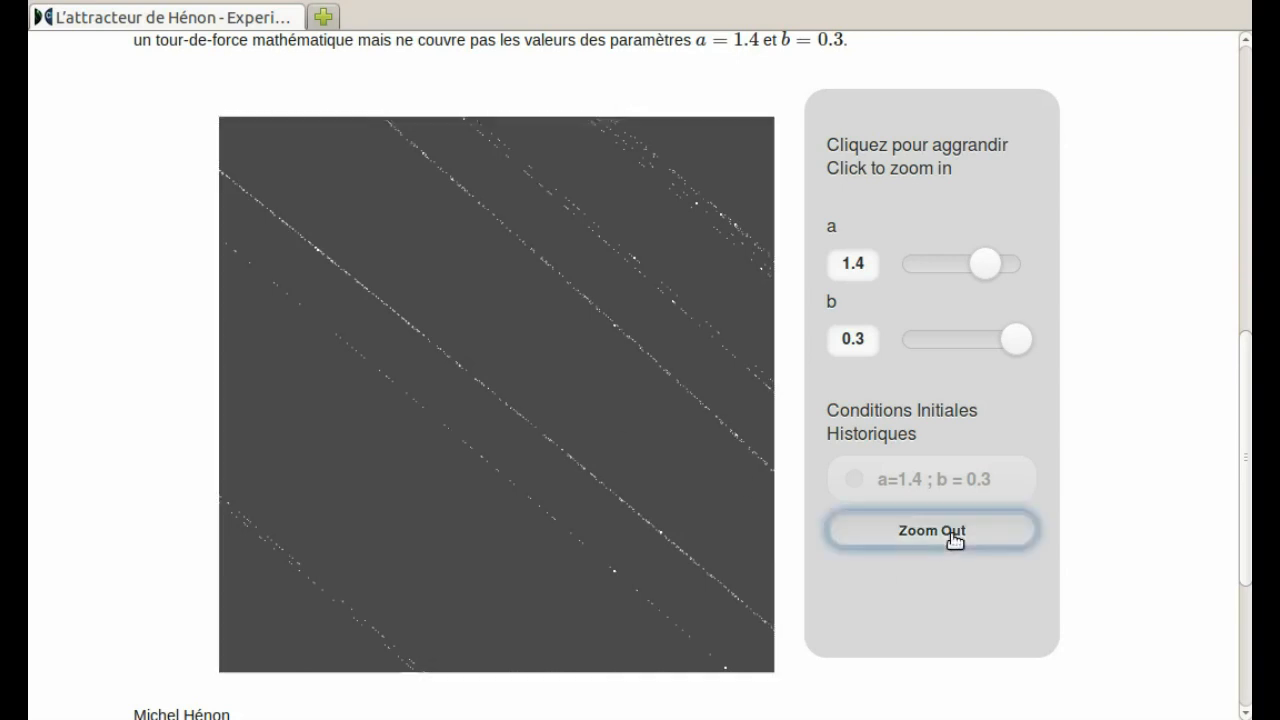
# Zoom out to the full attractor, magnify its inner hairpin fold three times, then zoom back out
pyautogui.click(930, 530)
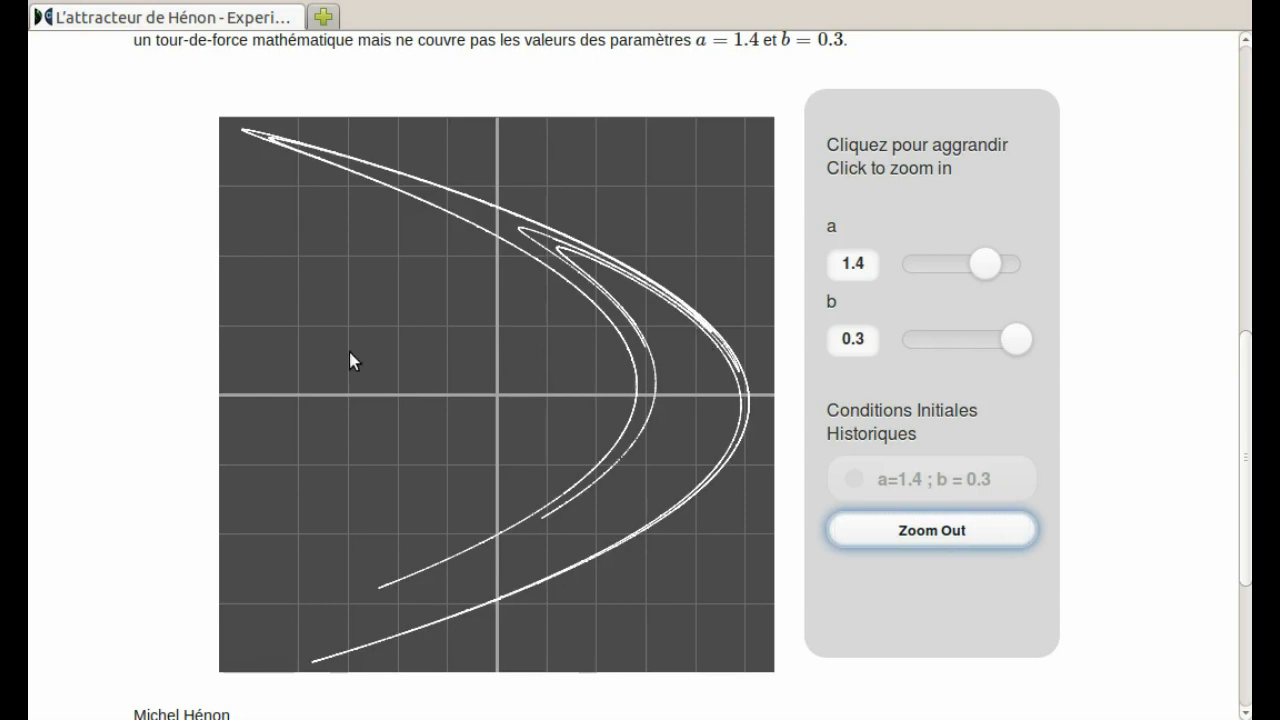
pyautogui.moveTo(568, 260)
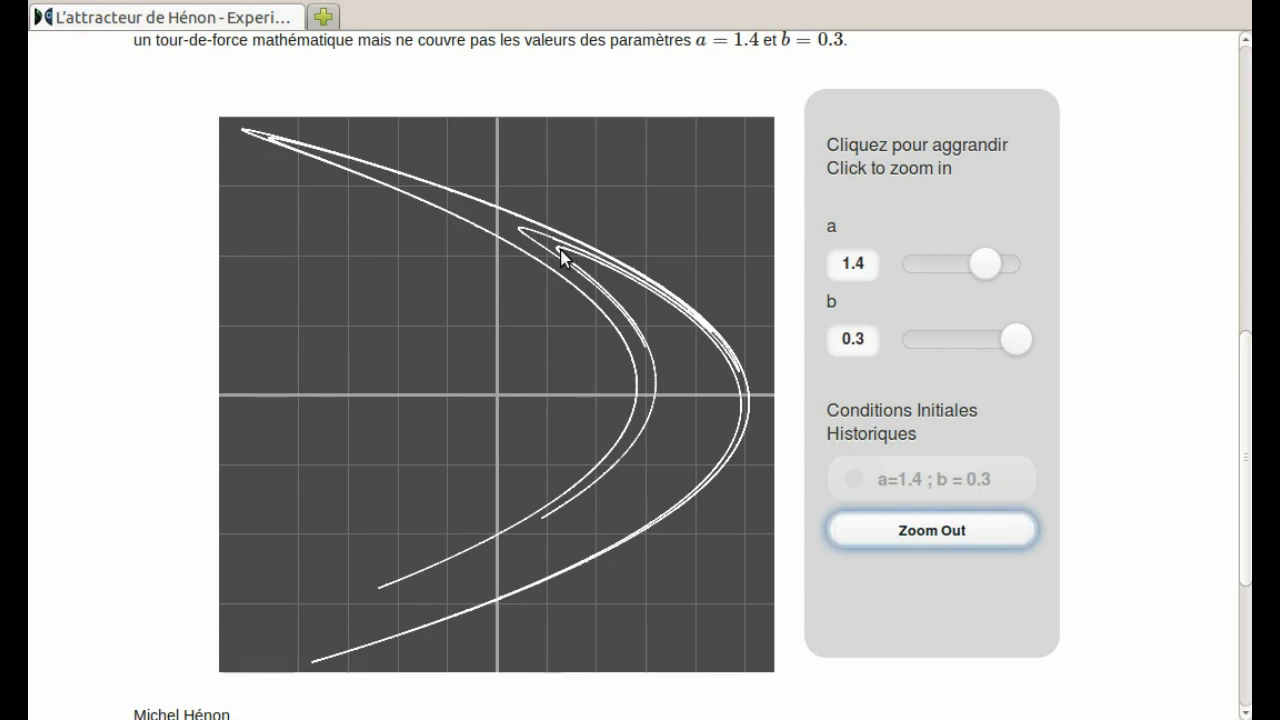
pyautogui.click(560, 258)
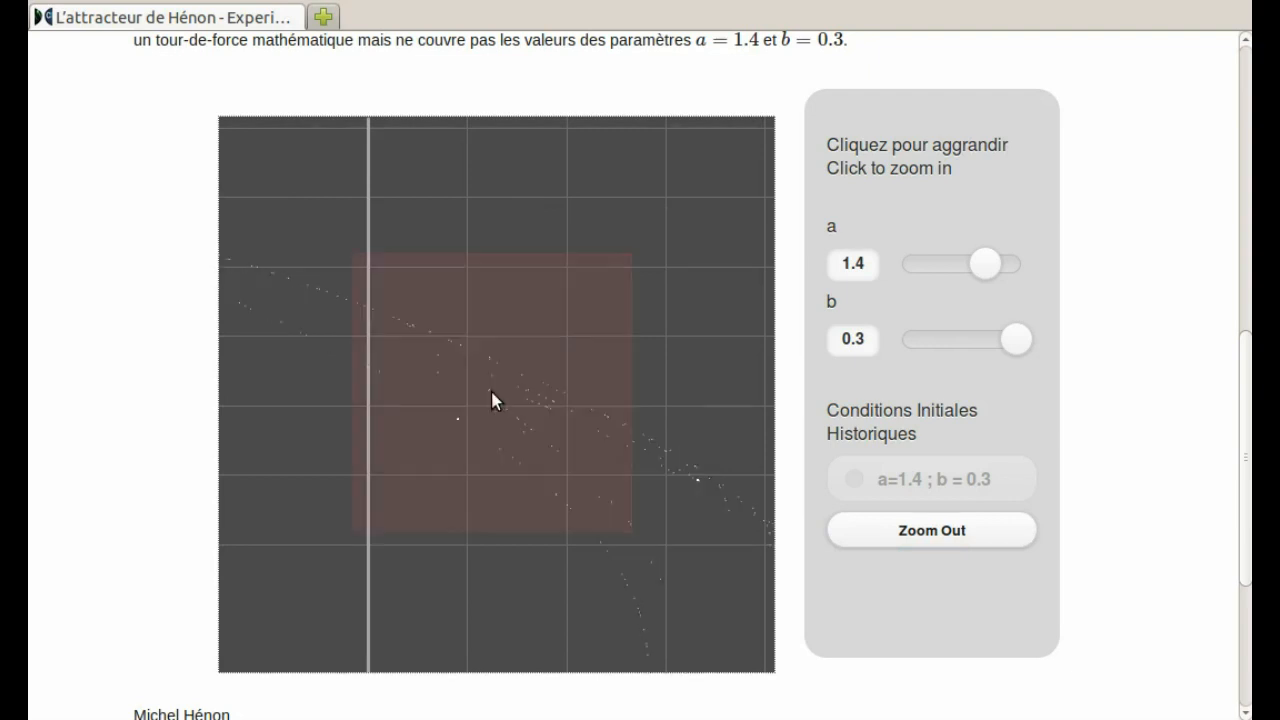
pyautogui.click(492, 400)
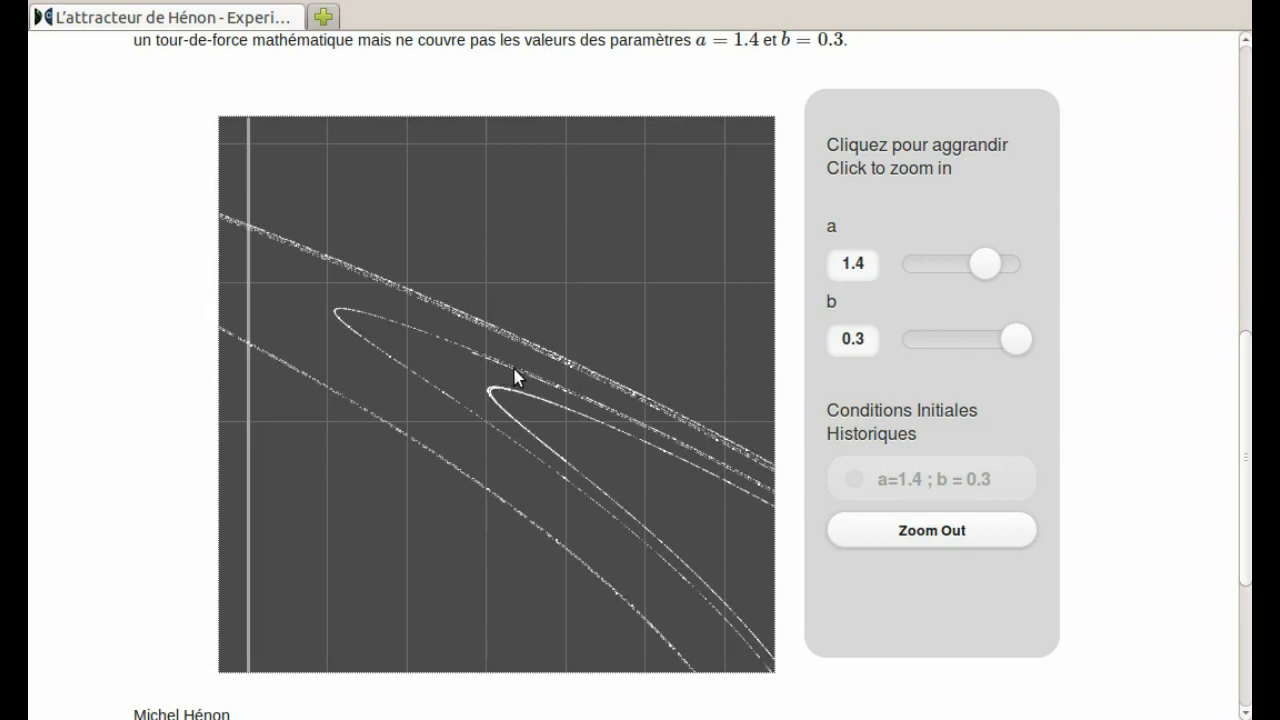
pyautogui.click(508, 380)
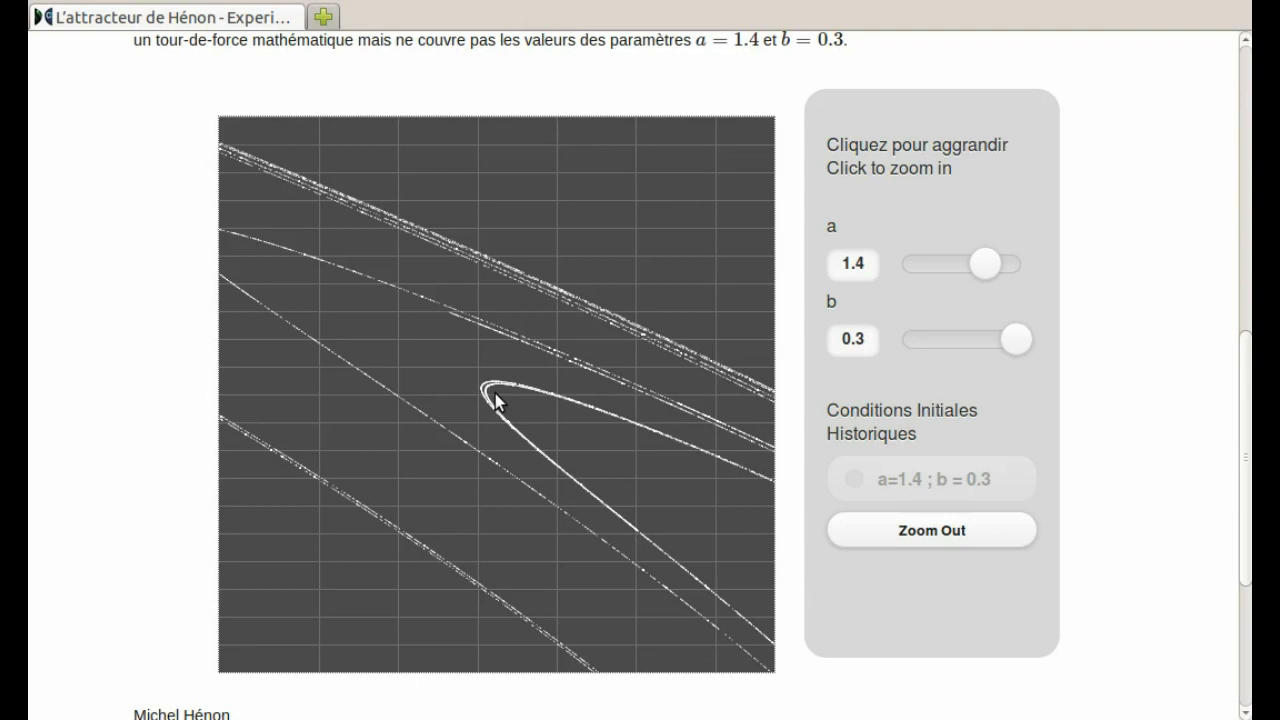
pyautogui.moveTo(880, 528)
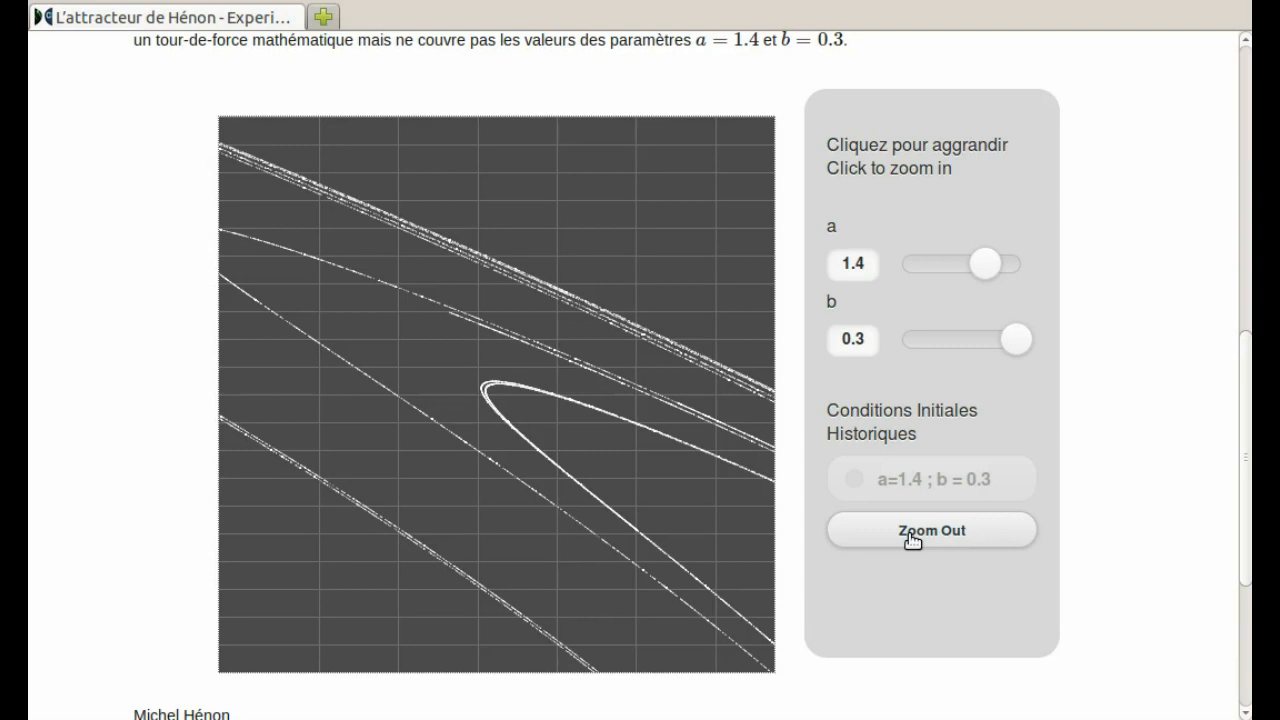
pyautogui.click(930, 530)
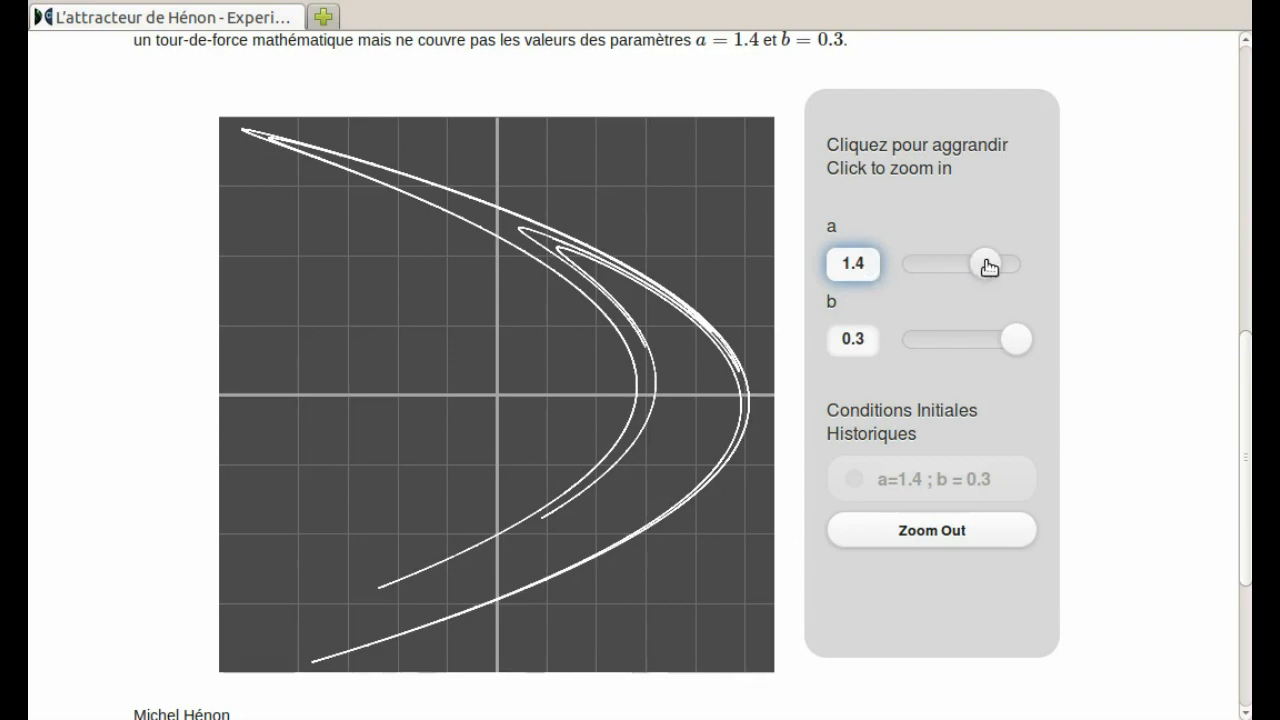
# Set parameter a to 0.8 with b at 0.3, collapsing the attractor to two isolated points
pyautogui.click(860, 264)
pyautogui.write('0.')
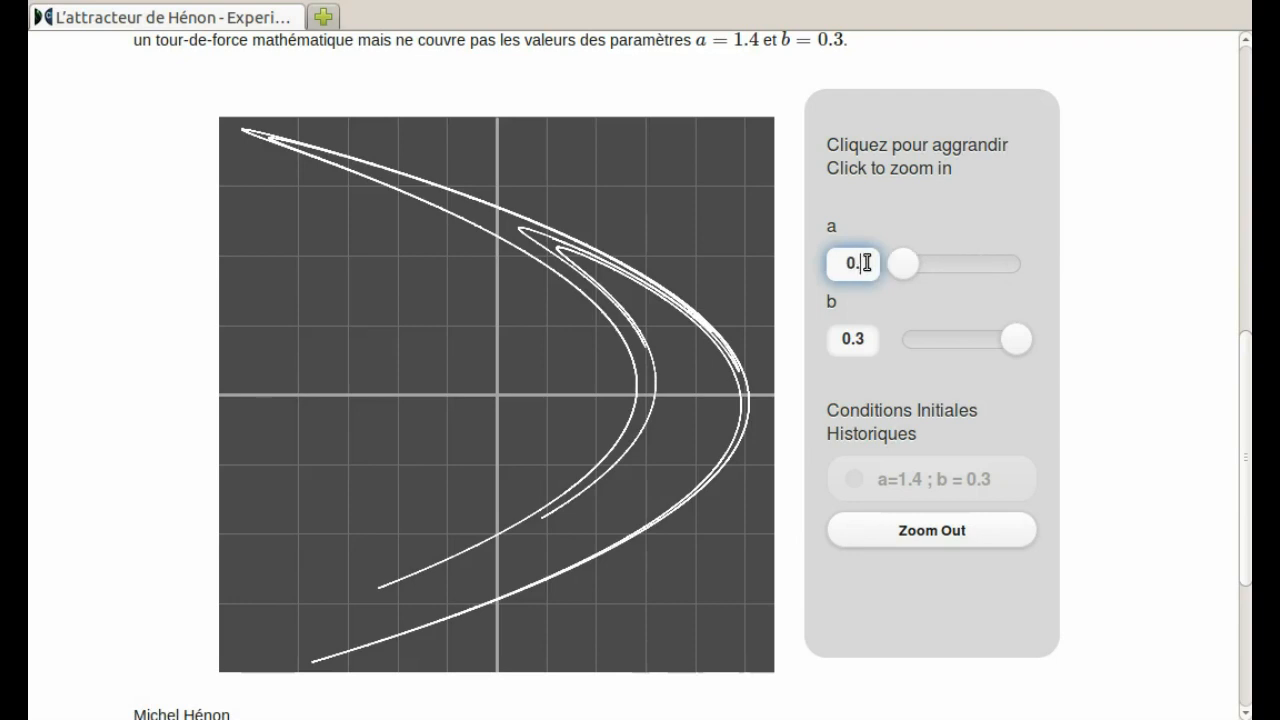
pyautogui.moveTo(900, 264); pyautogui.dragTo(948, 264)
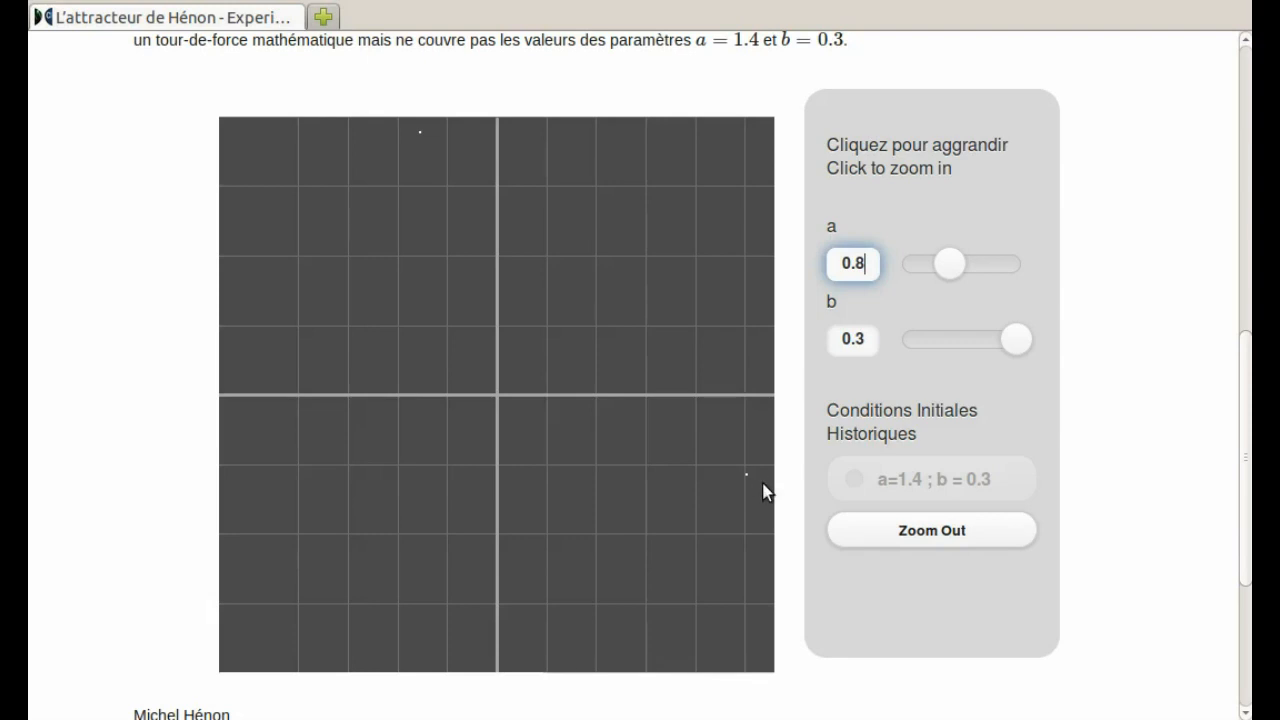
pyautogui.moveTo(750, 482)
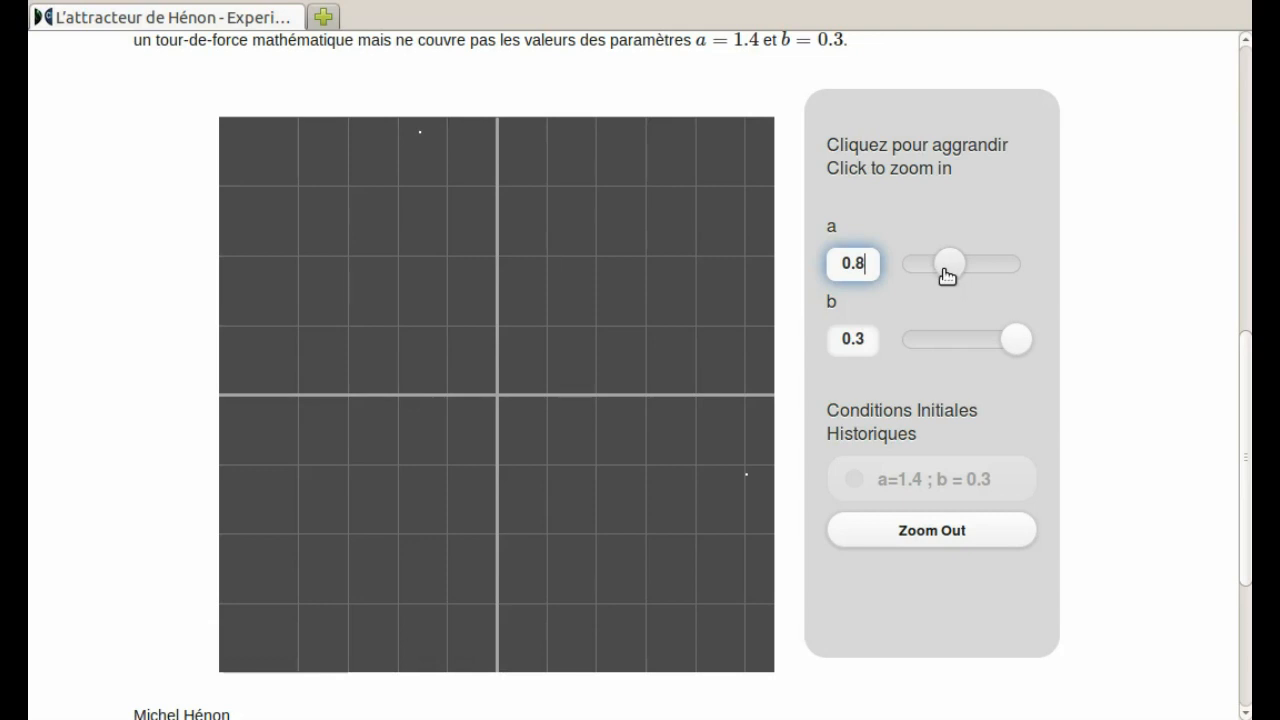
# Set a to 0.1, then sweep the a slider gradually up to about 0.41 watching the single fixed point
pyautogui.moveTo(948, 264); pyautogui.dragTo(944, 264)
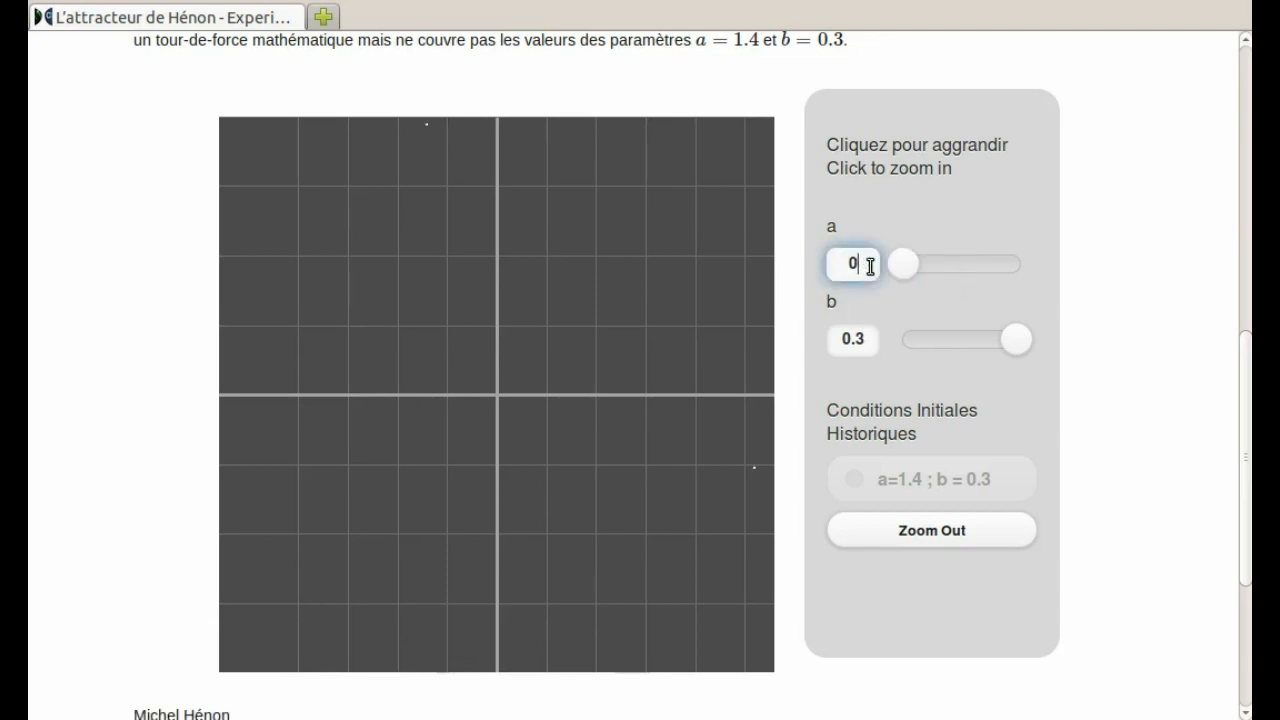
pyautogui.write('.1')
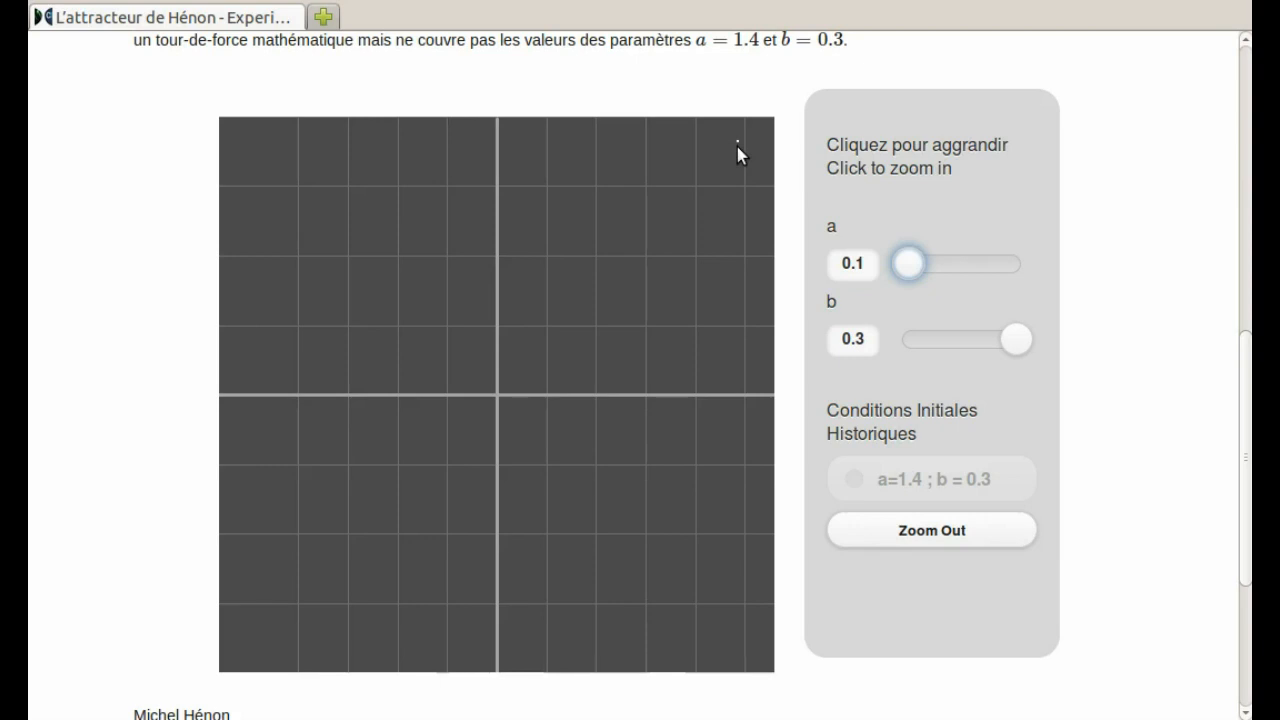
pyautogui.moveTo(904, 270)
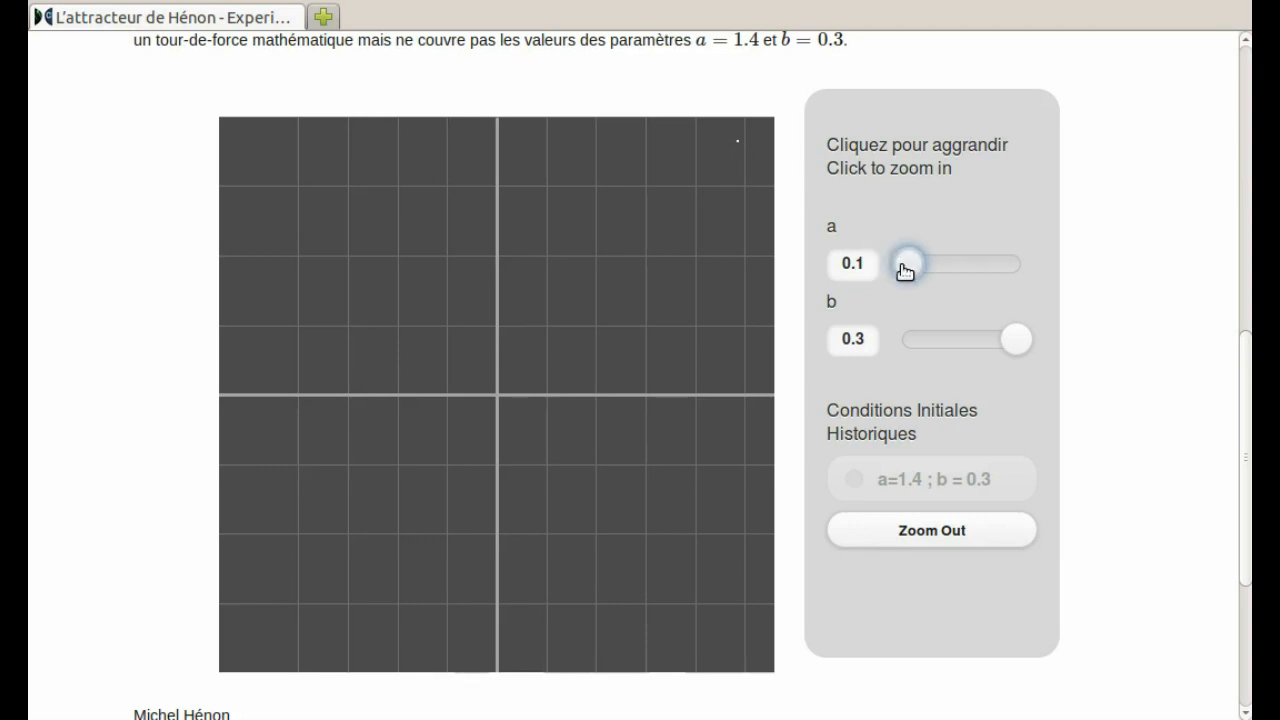
pyautogui.moveTo(904, 264); pyautogui.dragTo(910, 264)
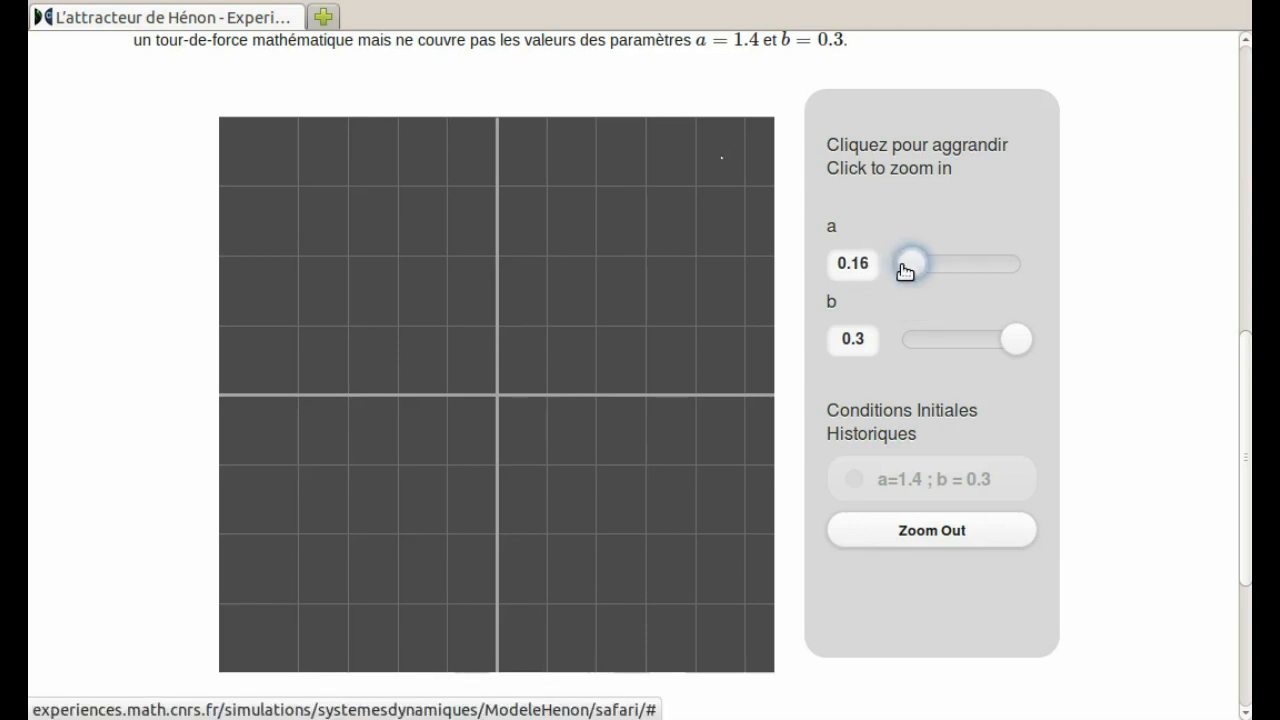
pyautogui.moveTo(900, 264); pyautogui.dragTo(912, 264)
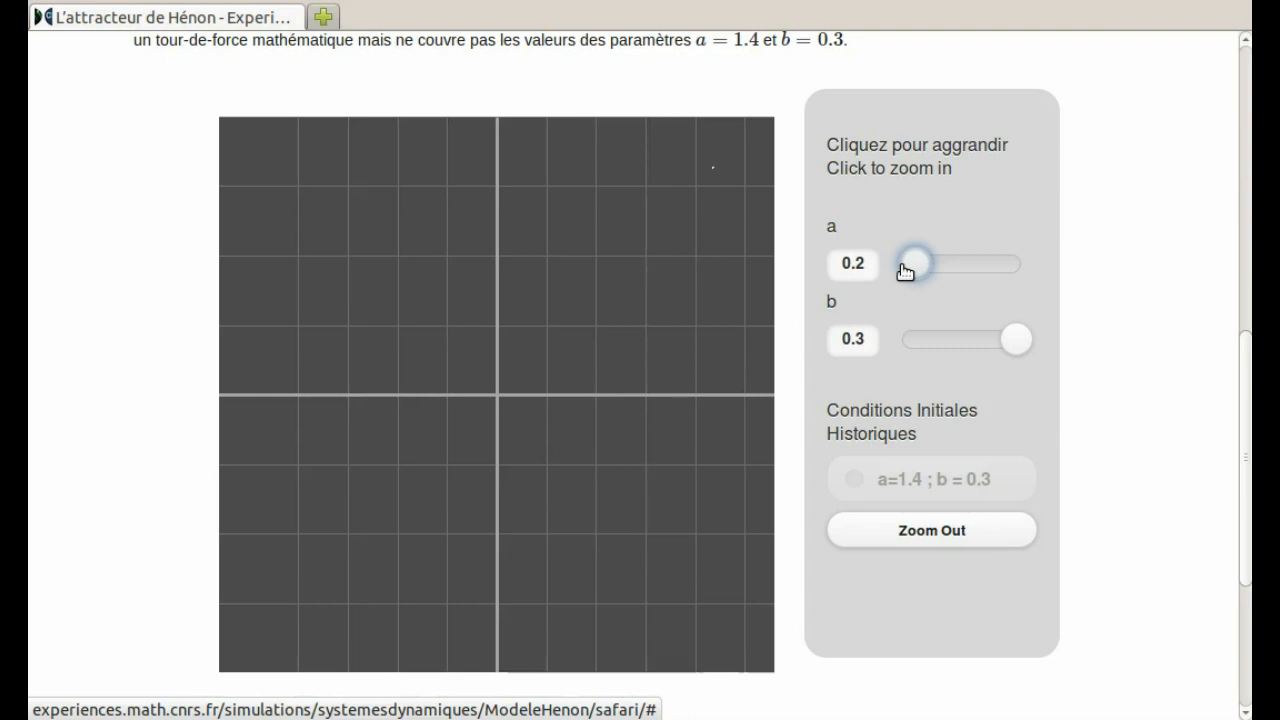
pyautogui.moveTo(728, 180)
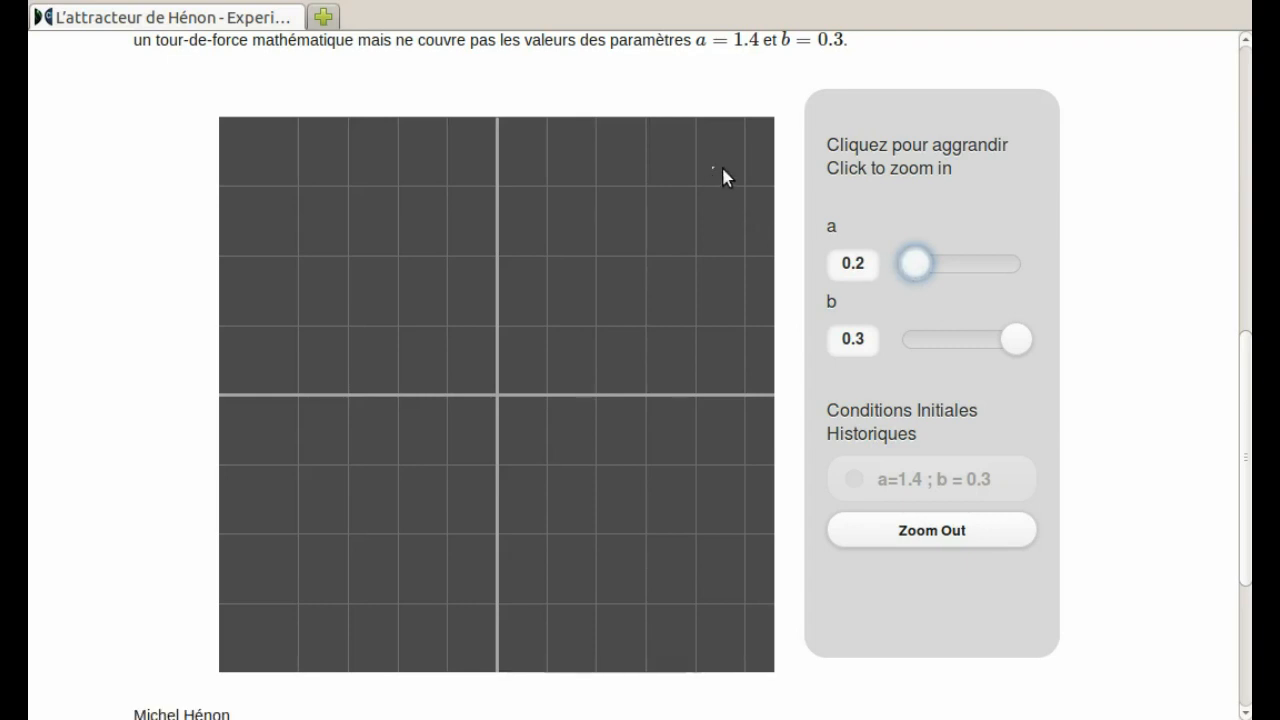
pyautogui.moveTo(808, 218)
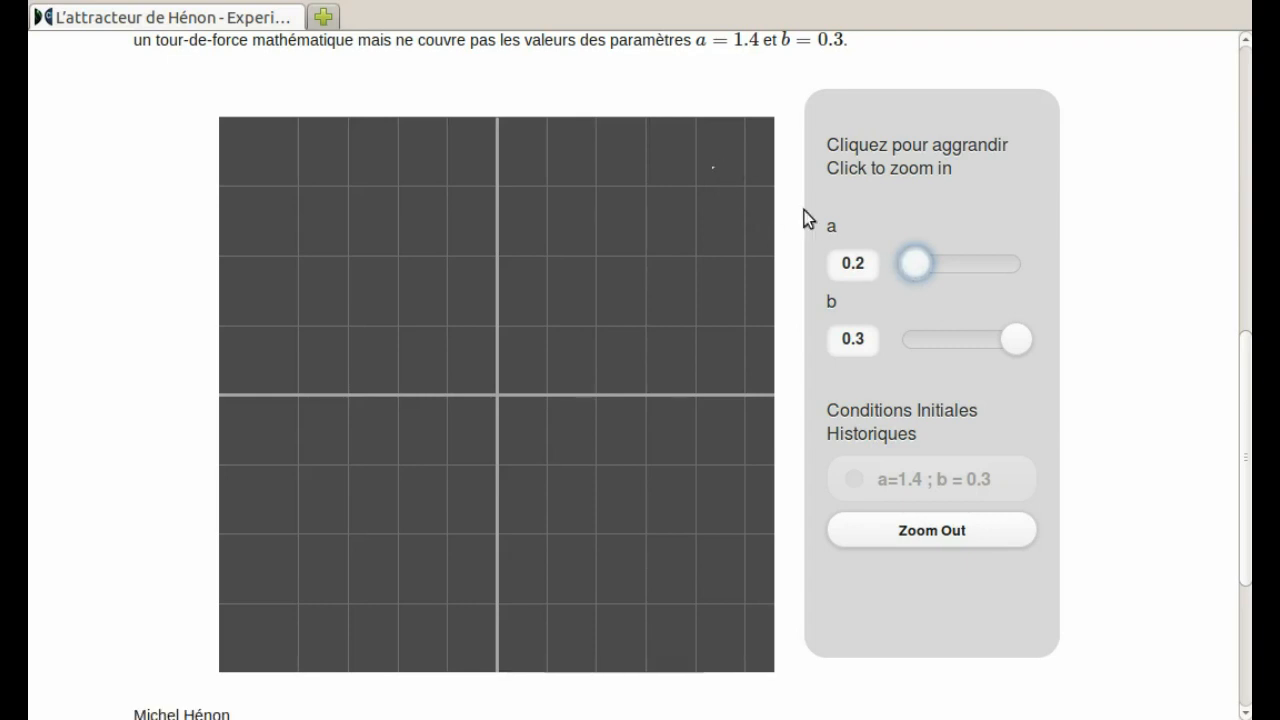
pyautogui.moveTo(910, 264)
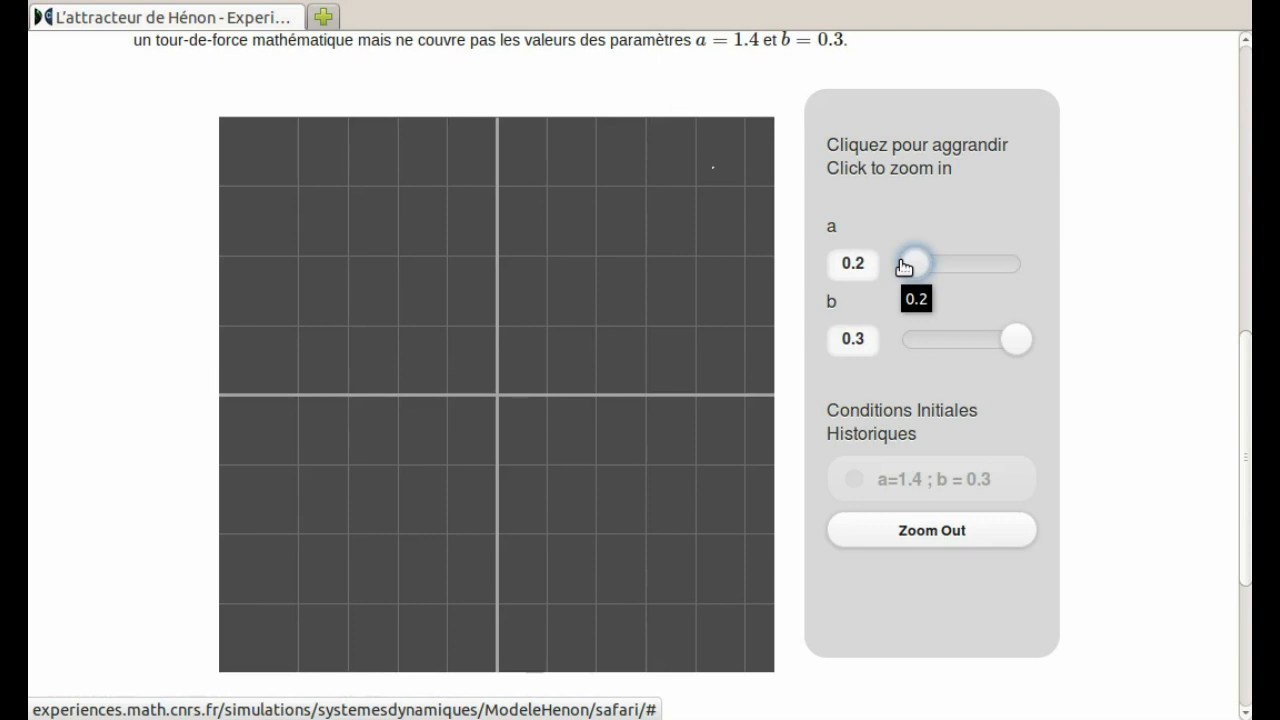
pyautogui.moveTo(912, 264); pyautogui.dragTo(916, 264)
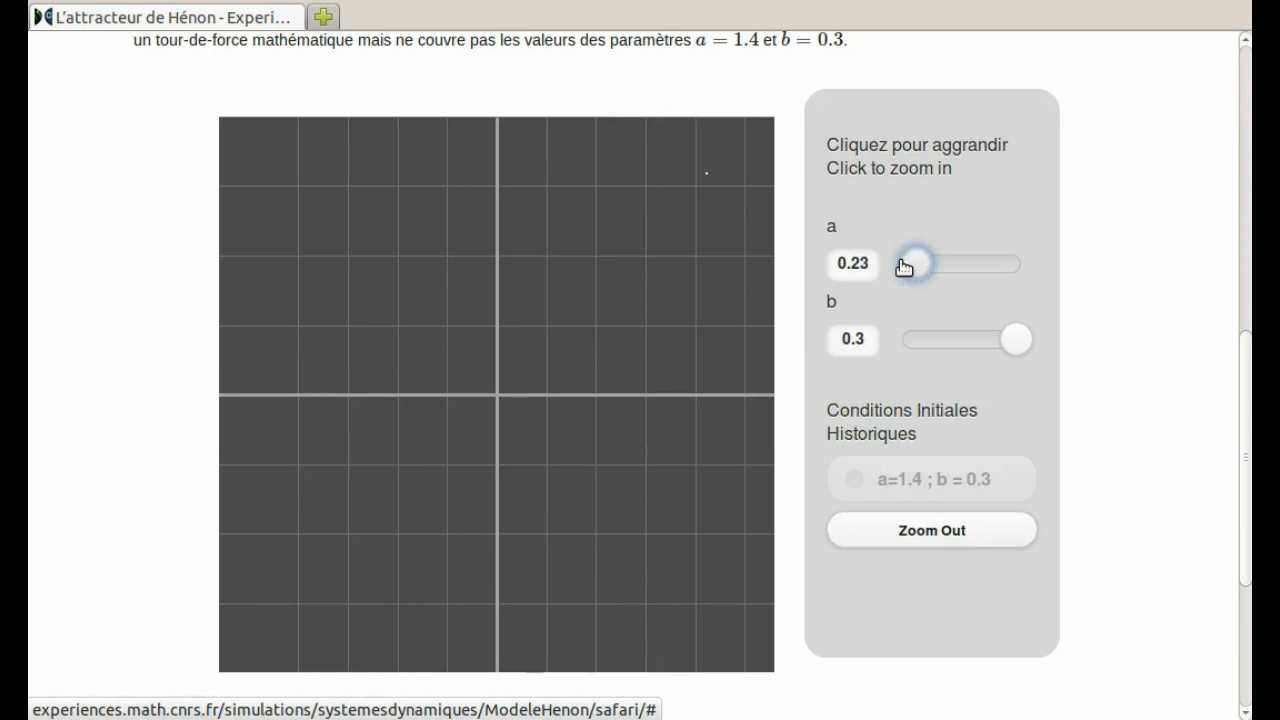
pyautogui.moveTo(904, 264); pyautogui.dragTo(918, 264)
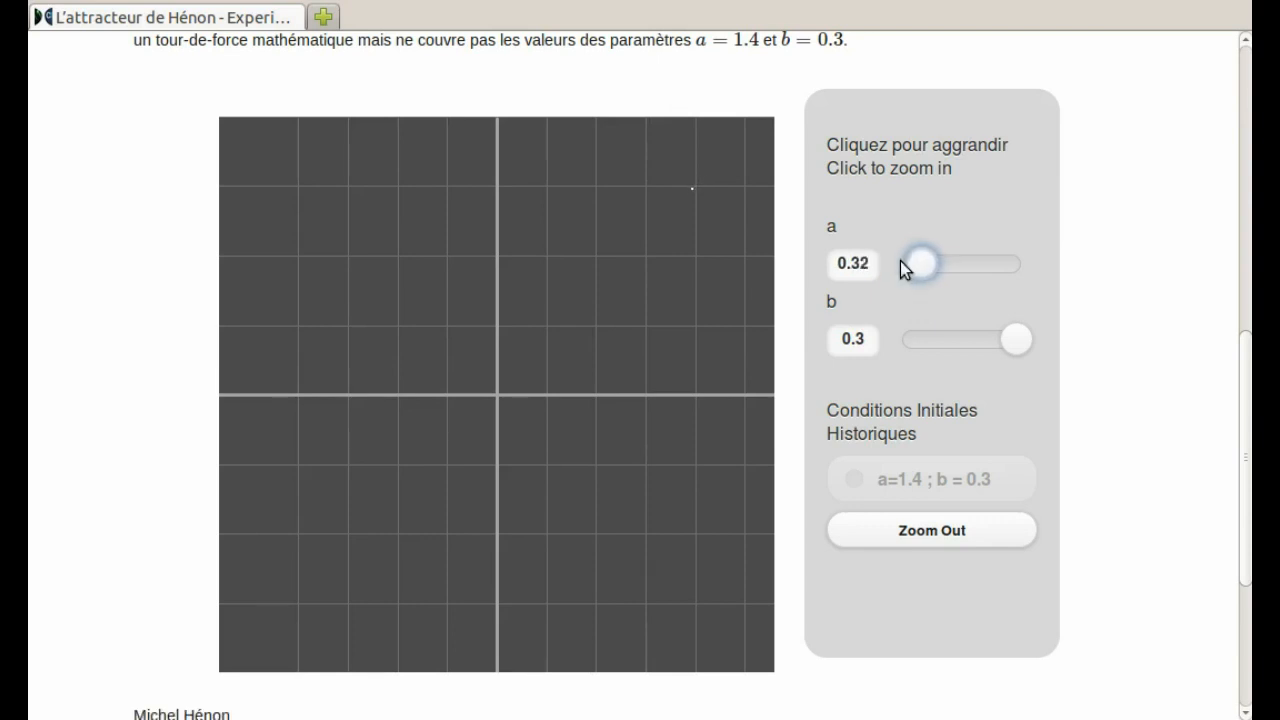
pyautogui.moveTo(918, 264); pyautogui.dragTo(924, 264)
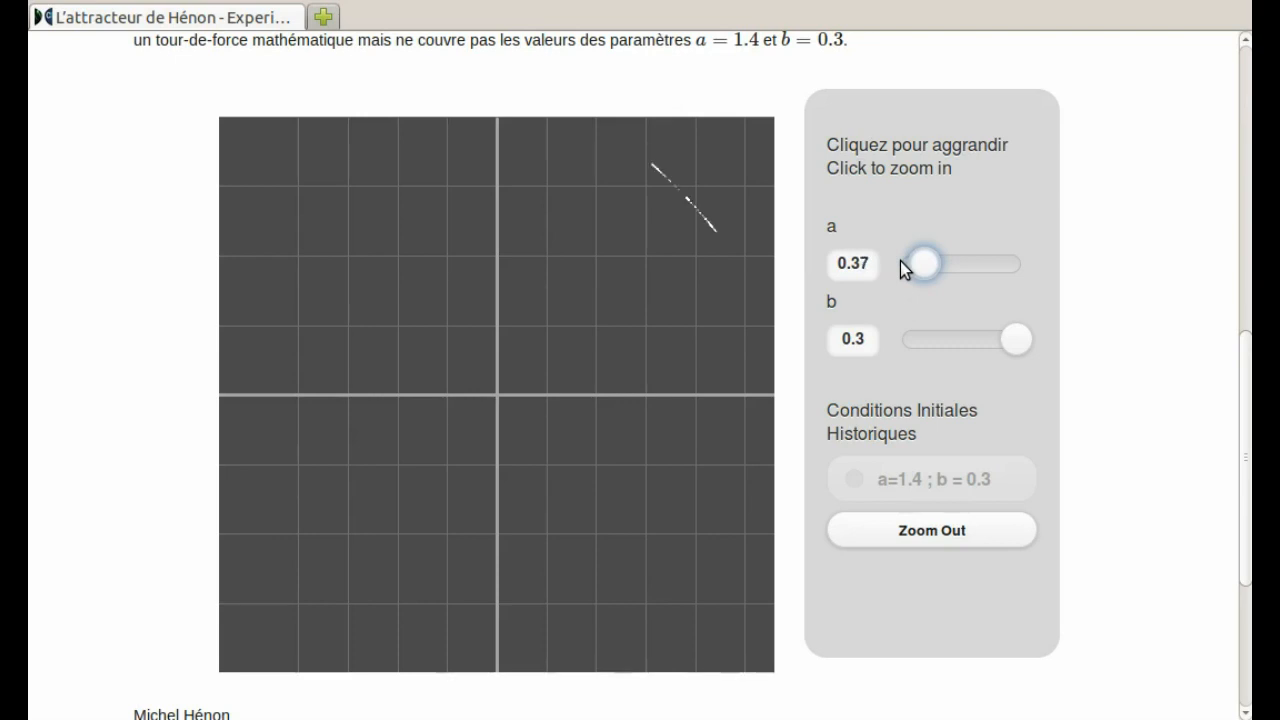
pyautogui.moveTo(922, 264); pyautogui.dragTo(928, 264)
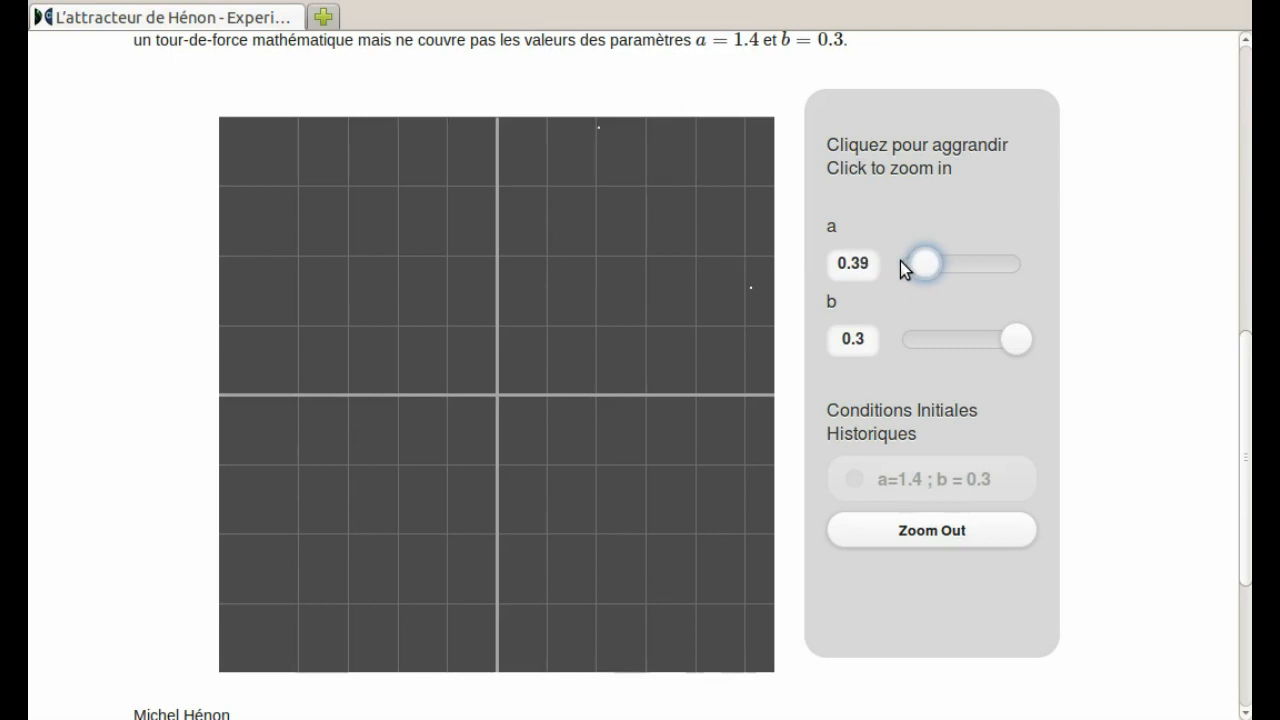
pyautogui.moveTo(922, 262); pyautogui.dragTo(918, 262)
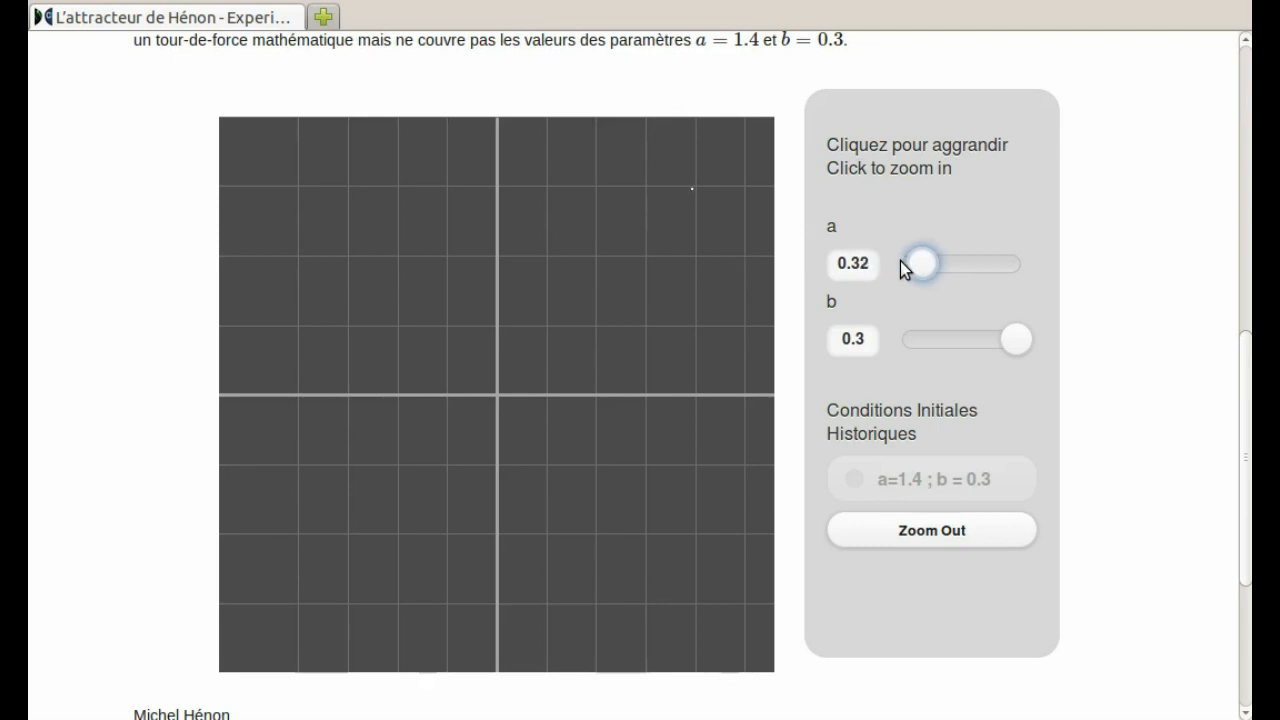
pyautogui.moveTo(920, 262); pyautogui.dragTo(924, 262)
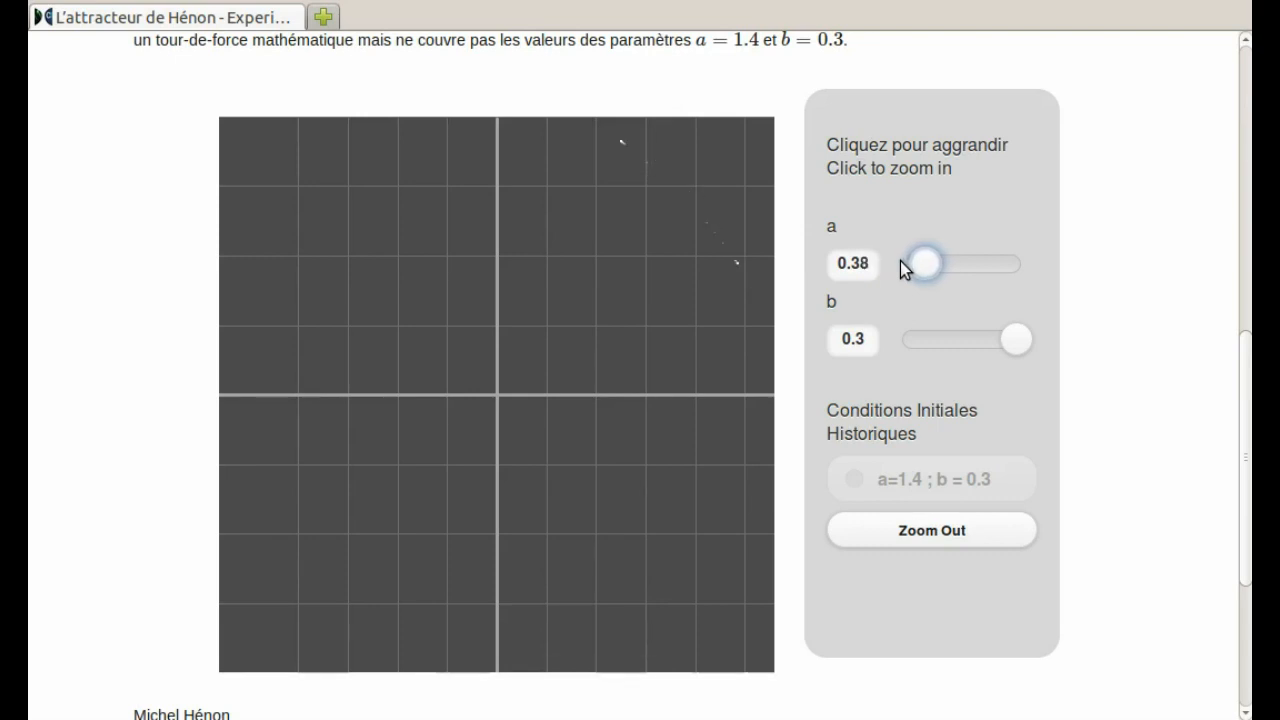
pyautogui.moveTo(920, 264); pyautogui.dragTo(930, 264)
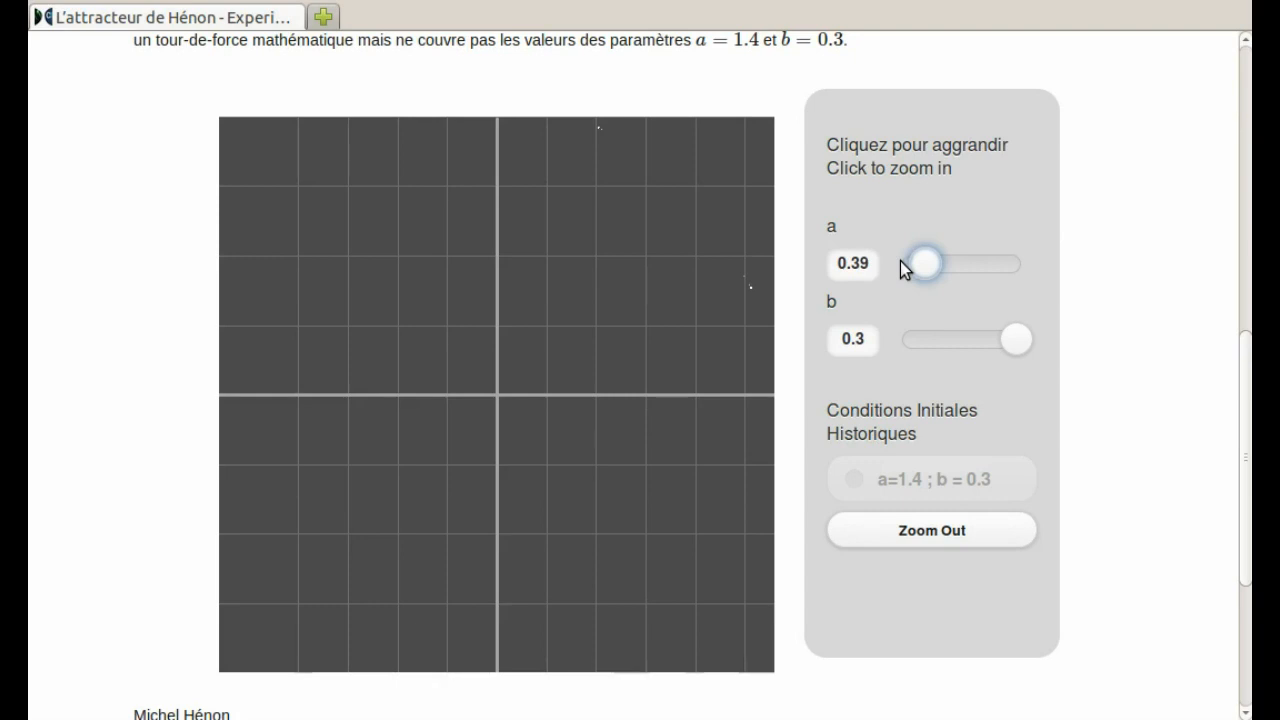
pyautogui.moveTo(924, 262); pyautogui.dragTo(930, 262)
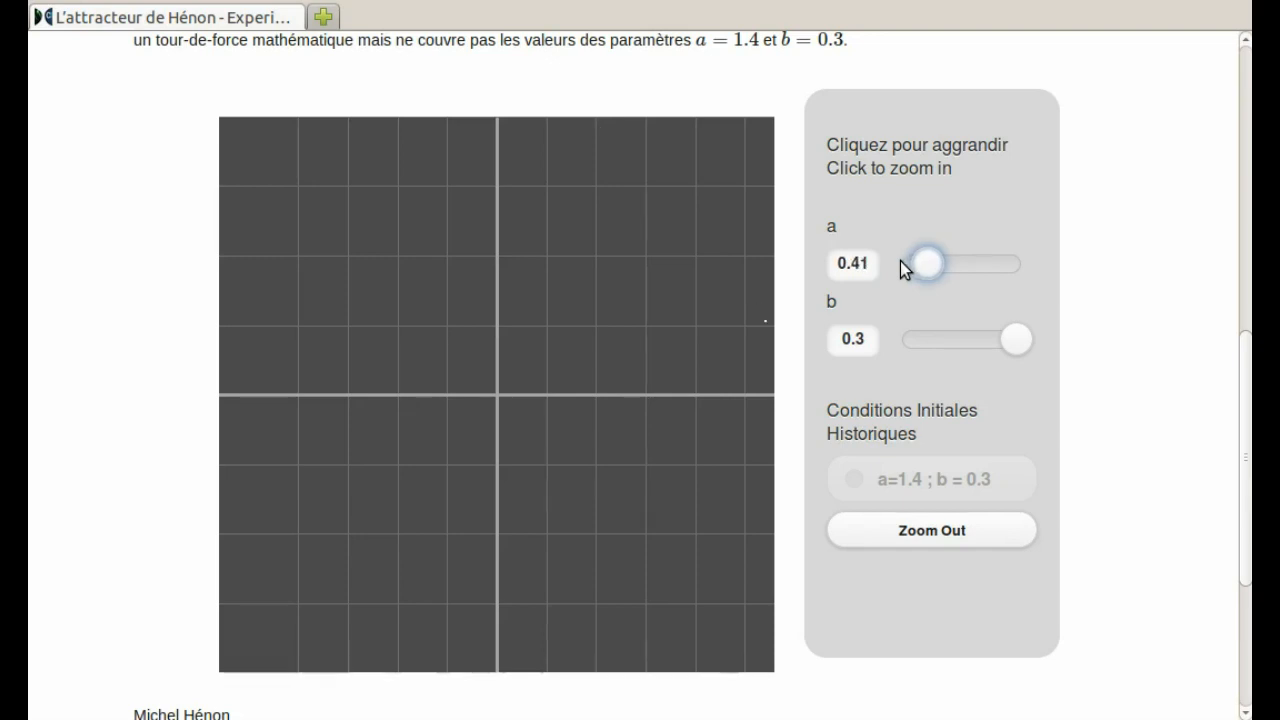
# Continue sweeping a from 0.48 through 0.8 up to 0.92, where the orbit splits into four points
pyautogui.moveTo(920, 262); pyautogui.dragTo(936, 262)
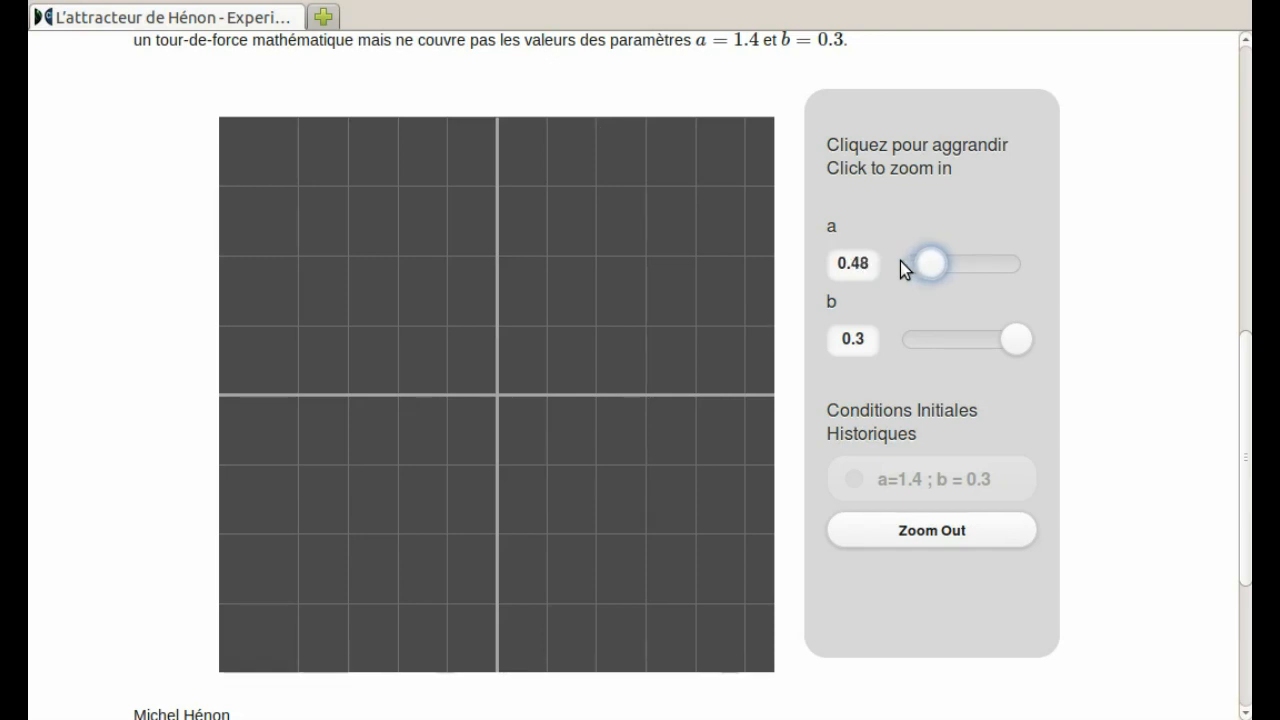
pyautogui.moveTo(930, 264); pyautogui.dragTo(940, 264)
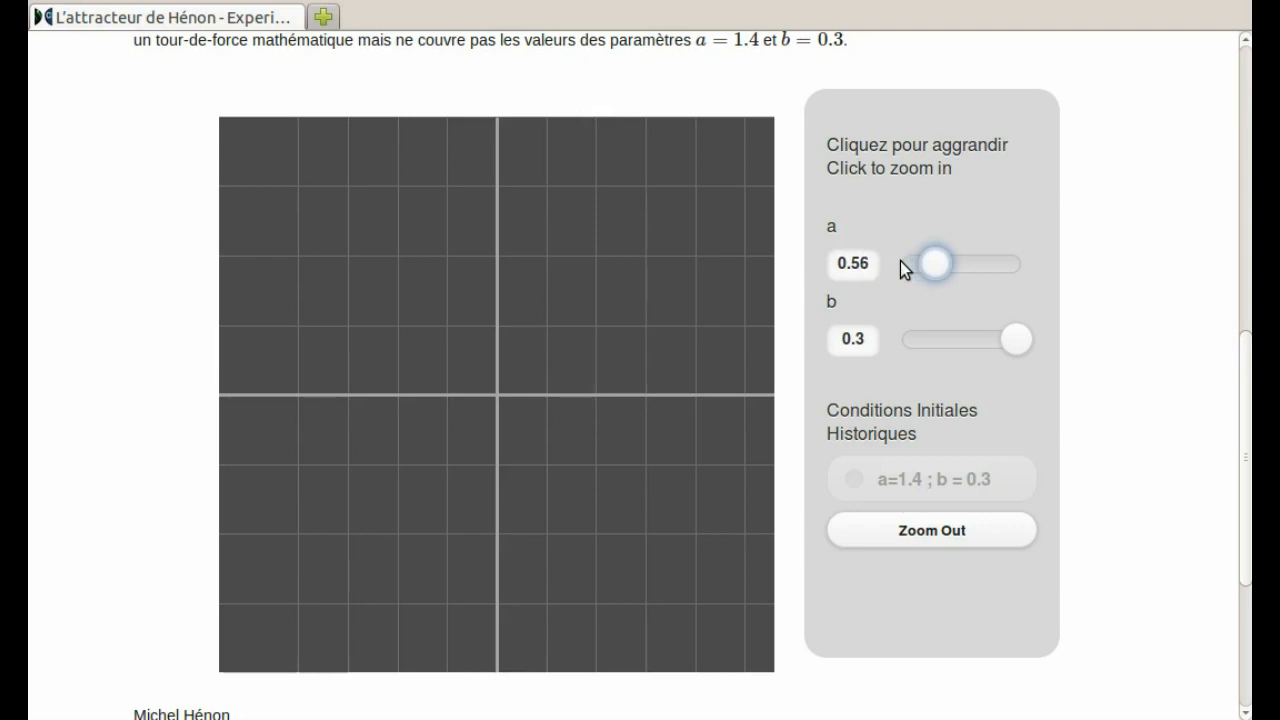
pyautogui.moveTo(932, 262); pyautogui.dragTo(940, 262)
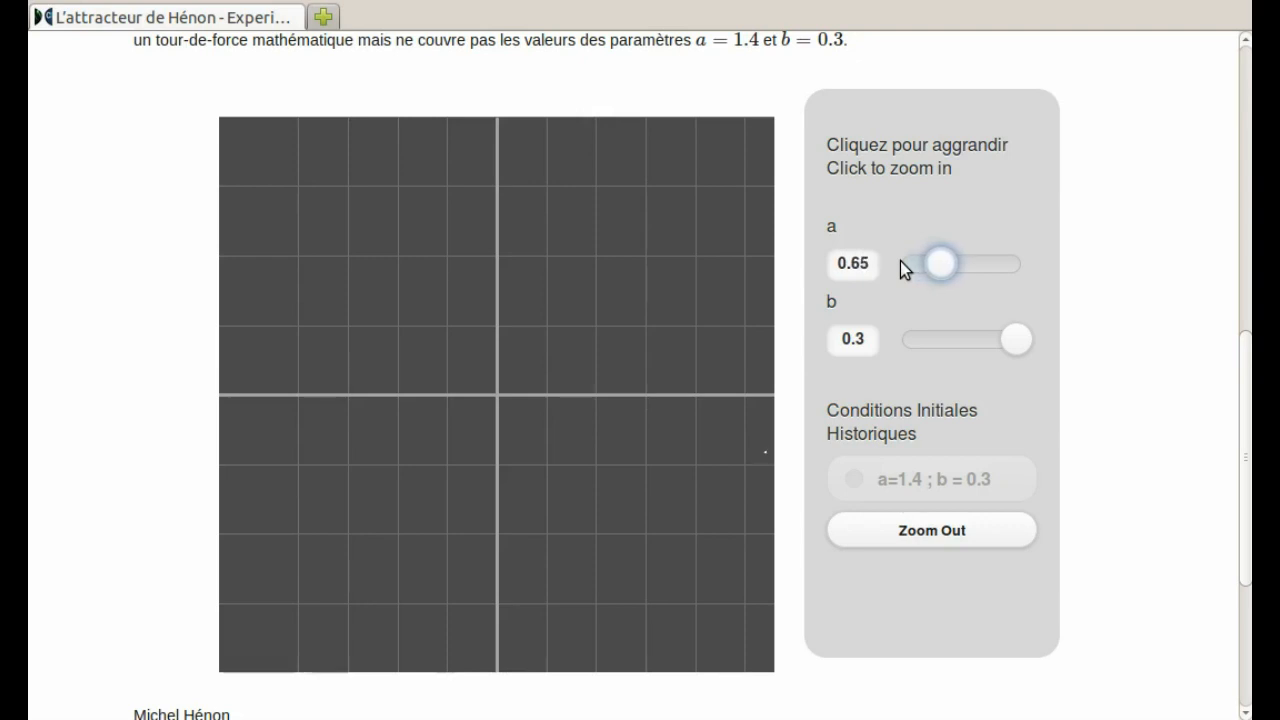
pyautogui.moveTo(938, 264); pyautogui.dragTo(948, 264)
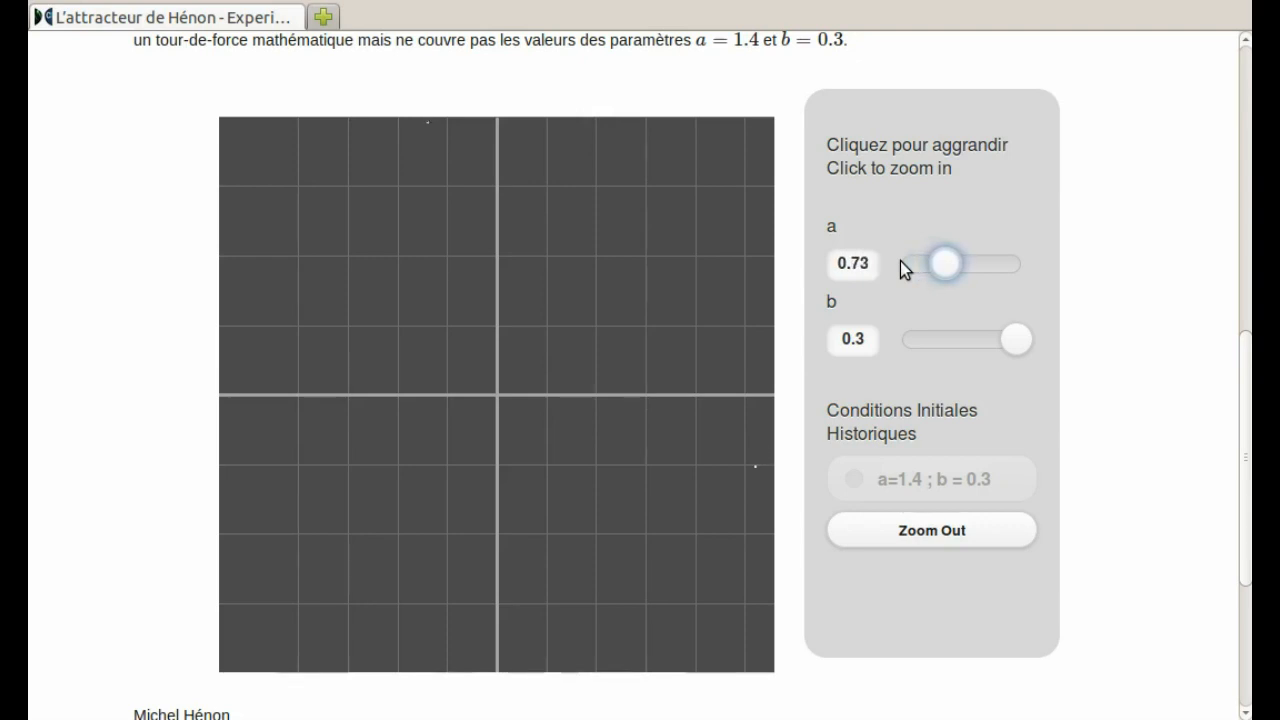
pyautogui.moveTo(944, 264); pyautogui.dragTo(956, 264)
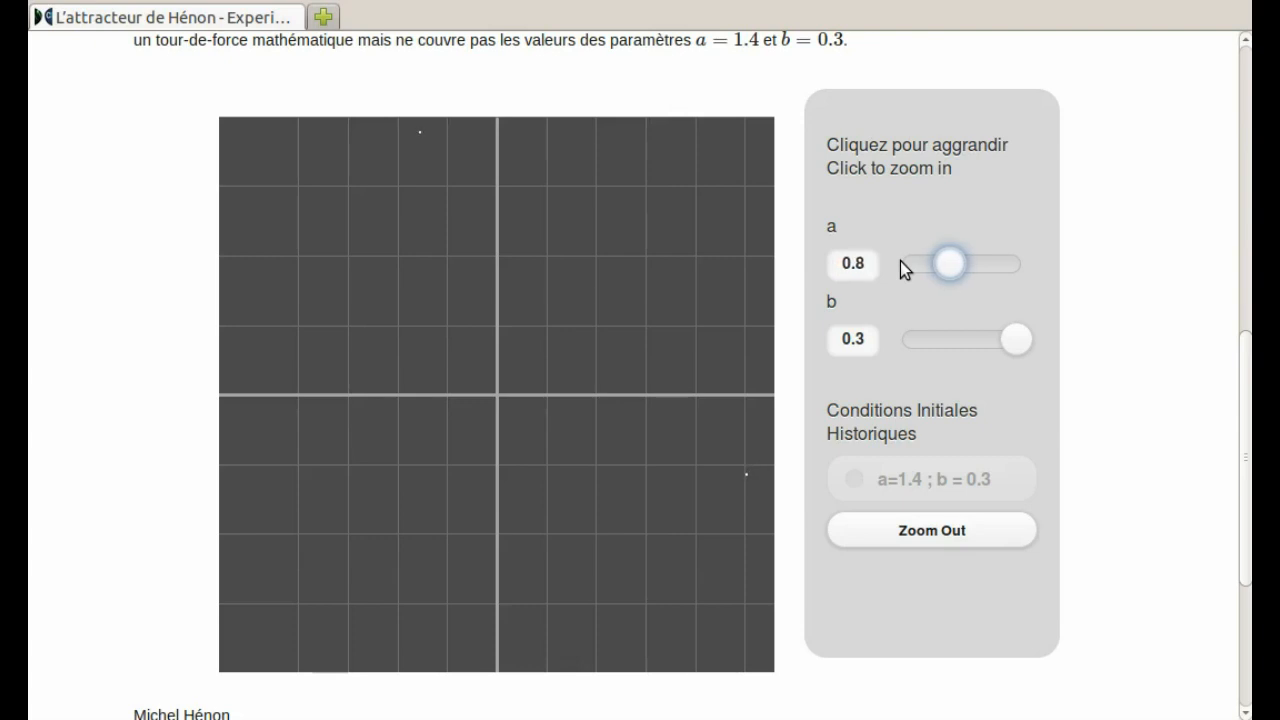
pyautogui.moveTo(948, 262); pyautogui.dragTo(952, 262)
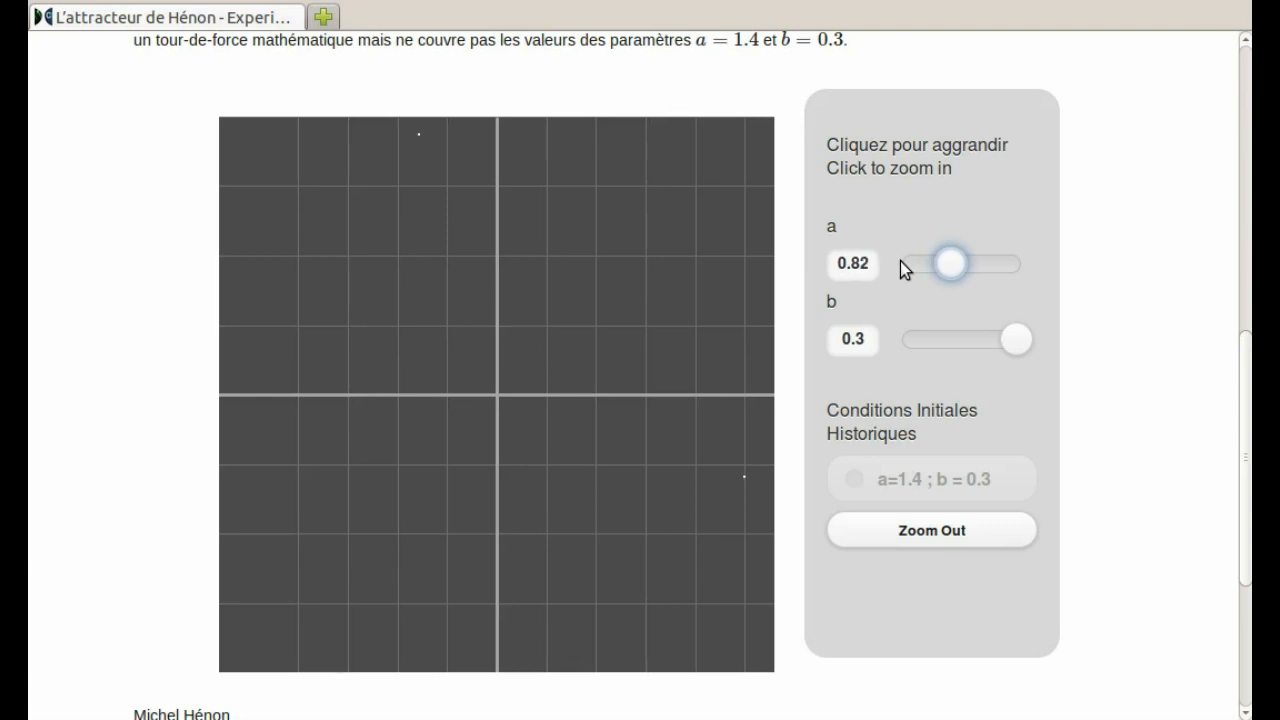
pyautogui.moveTo(952, 264); pyautogui.dragTo(960, 264)
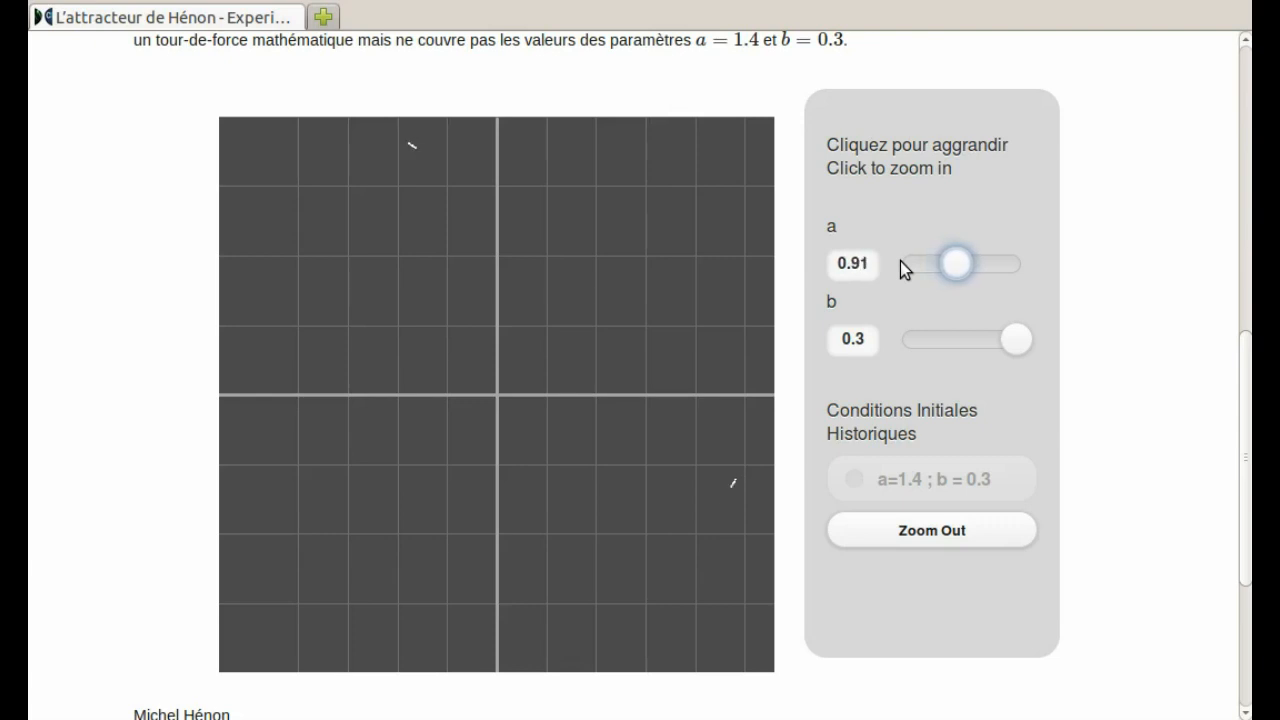
pyautogui.moveTo(952, 264); pyautogui.dragTo(958, 264)
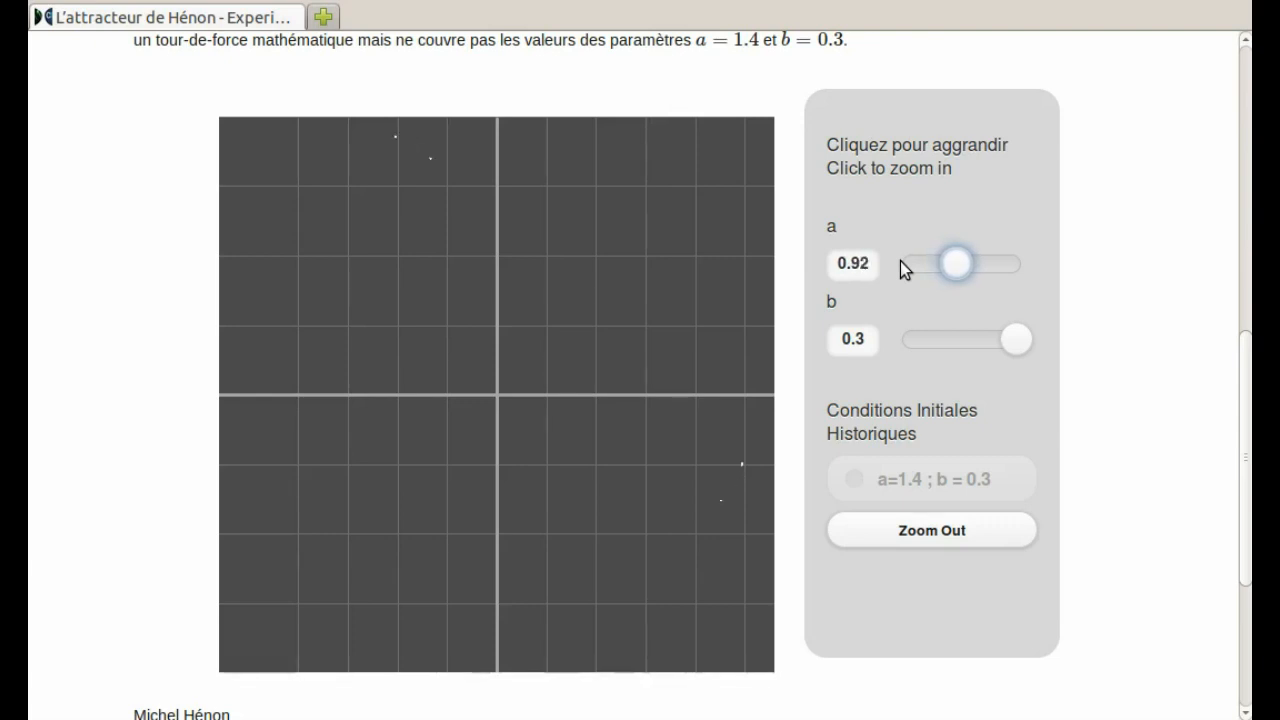
pyautogui.moveTo(440, 172)
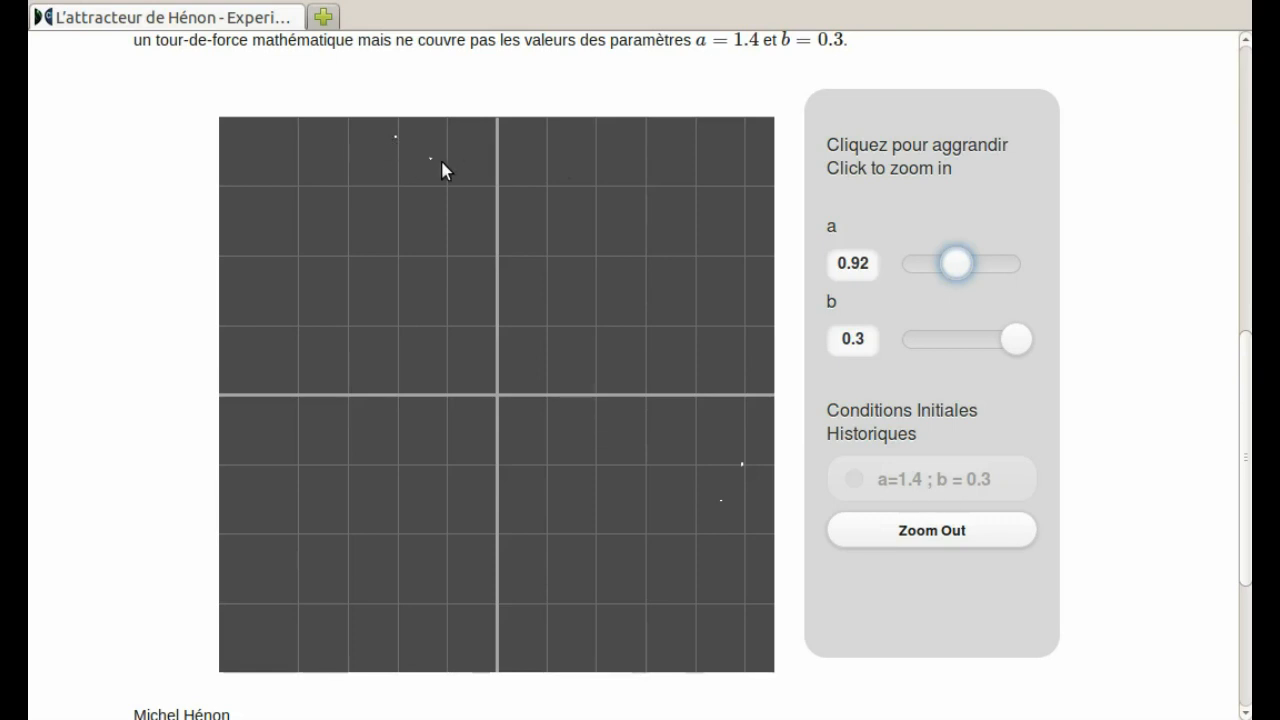
pyautogui.moveTo(666, 544)
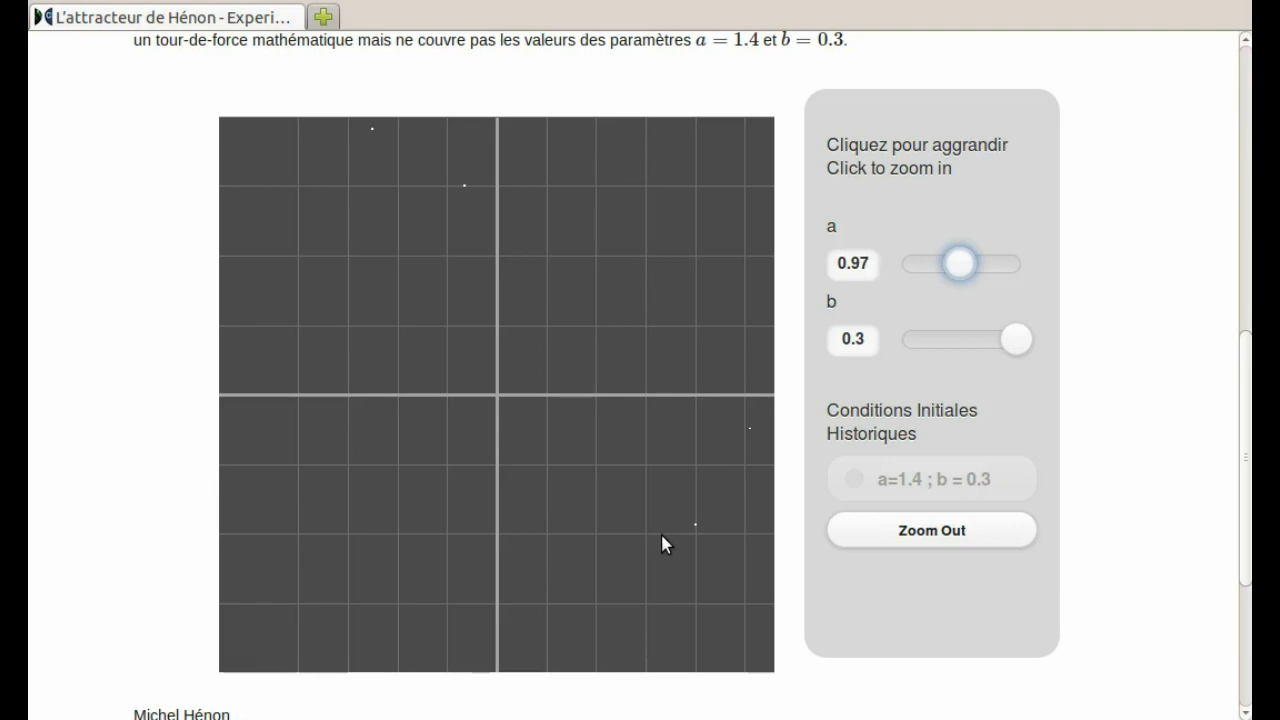
# Raise a from about 1.01 to 1.06 until the isolated points stretch into short arcs
pyautogui.moveTo(962, 264); pyautogui.dragTo(972, 264)
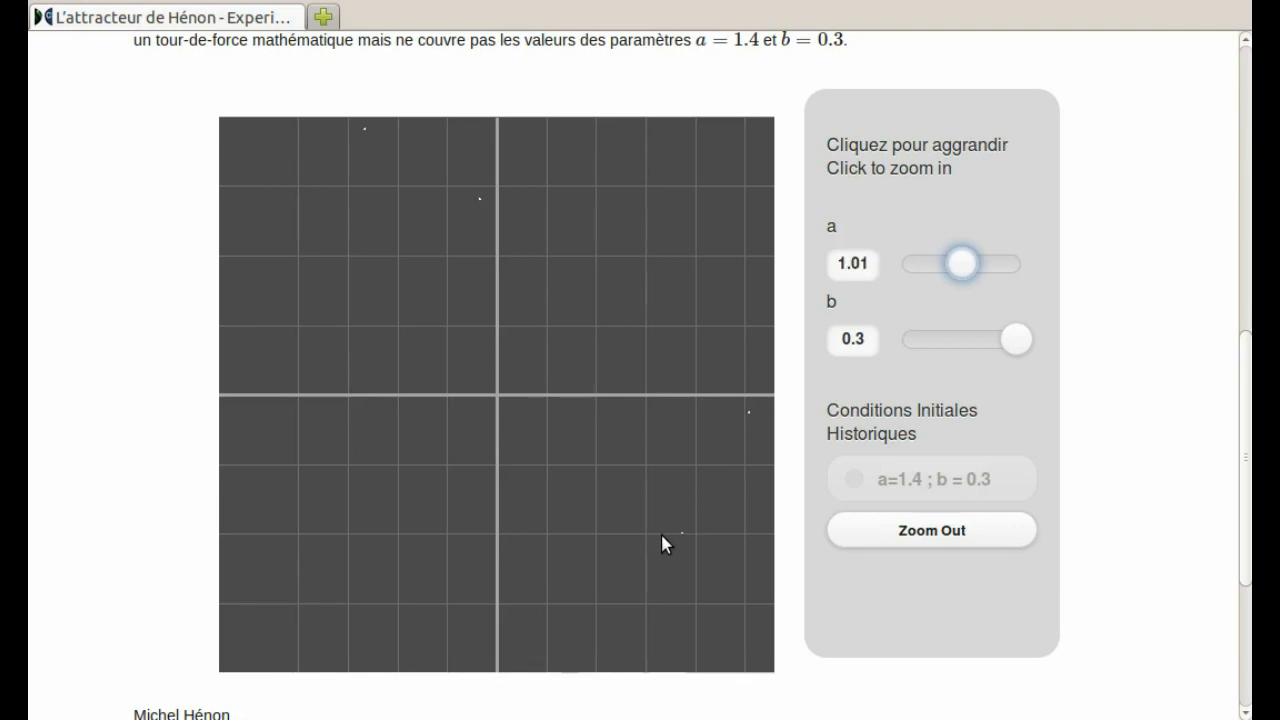
pyautogui.moveTo(962, 264); pyautogui.dragTo(966, 264)
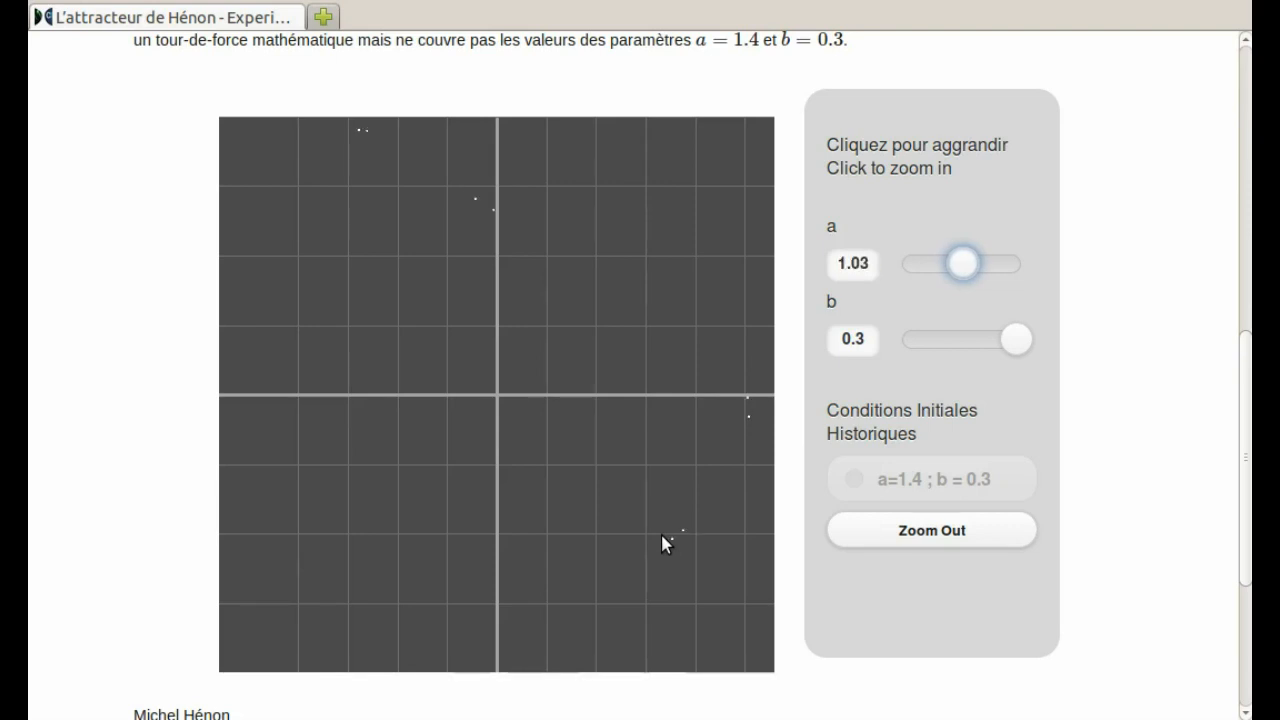
pyautogui.moveTo(856, 440)
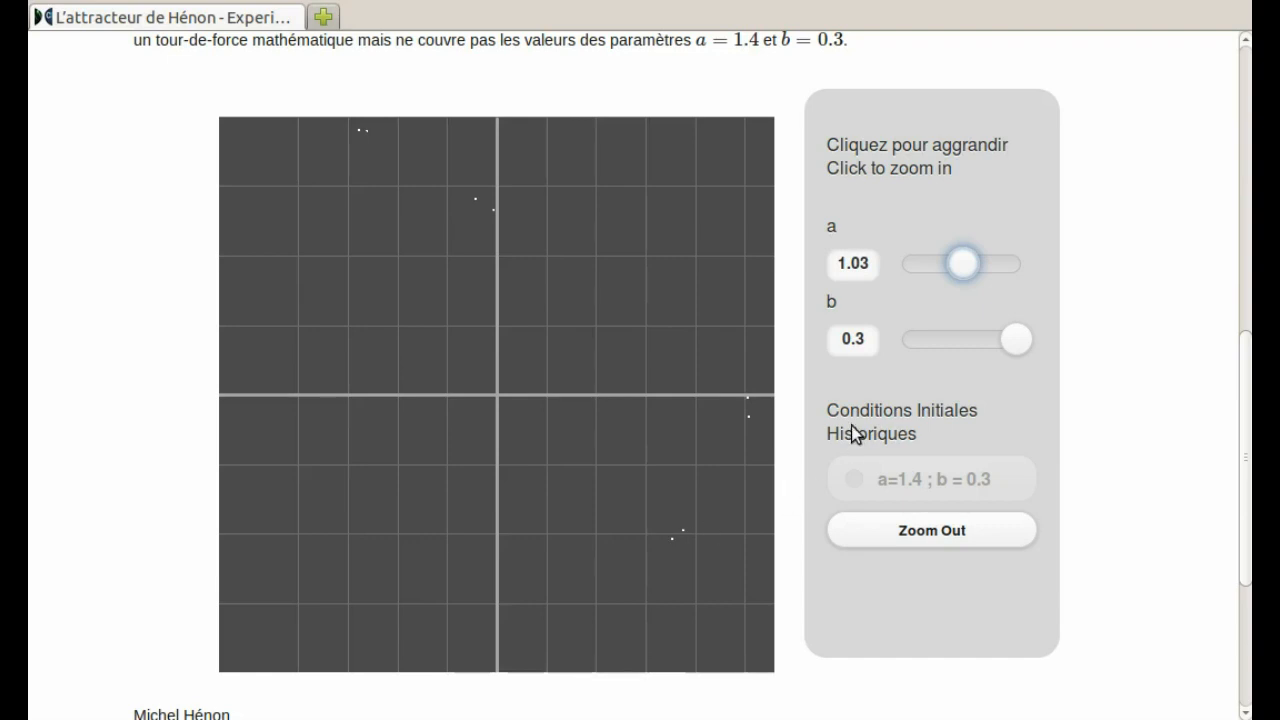
pyautogui.moveTo(576, 526)
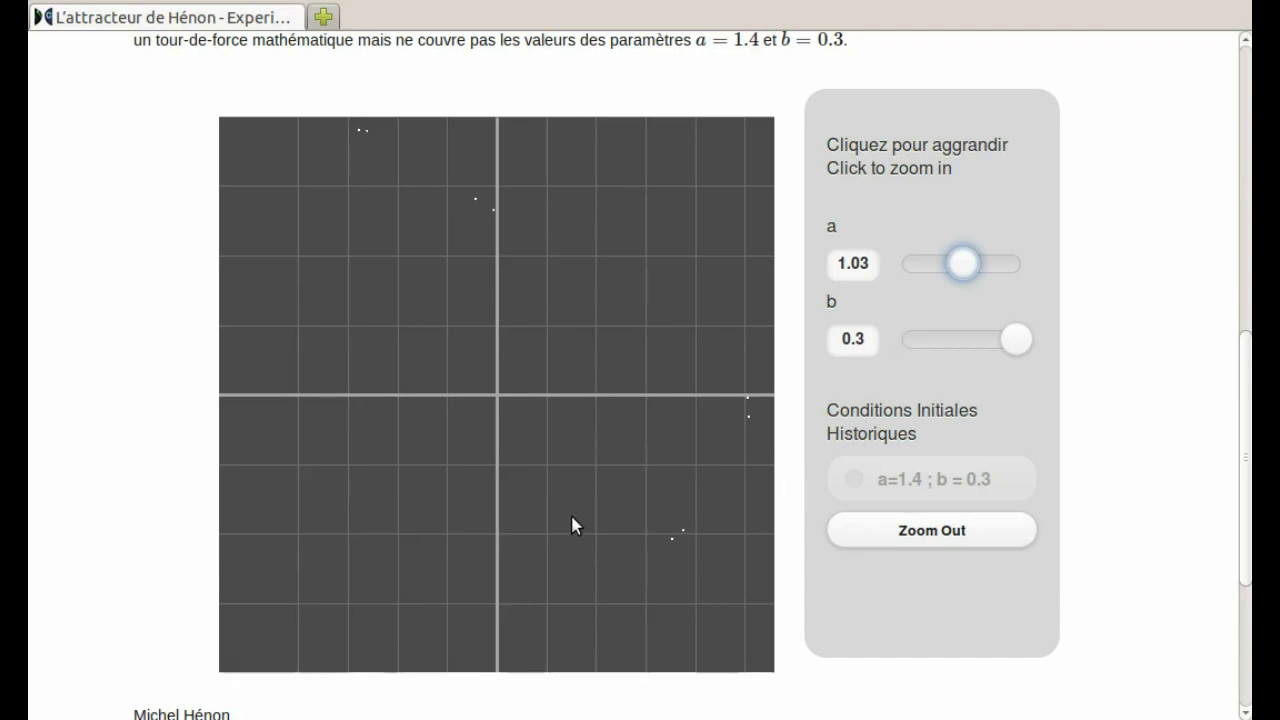
pyautogui.moveTo(964, 264); pyautogui.dragTo(968, 264)
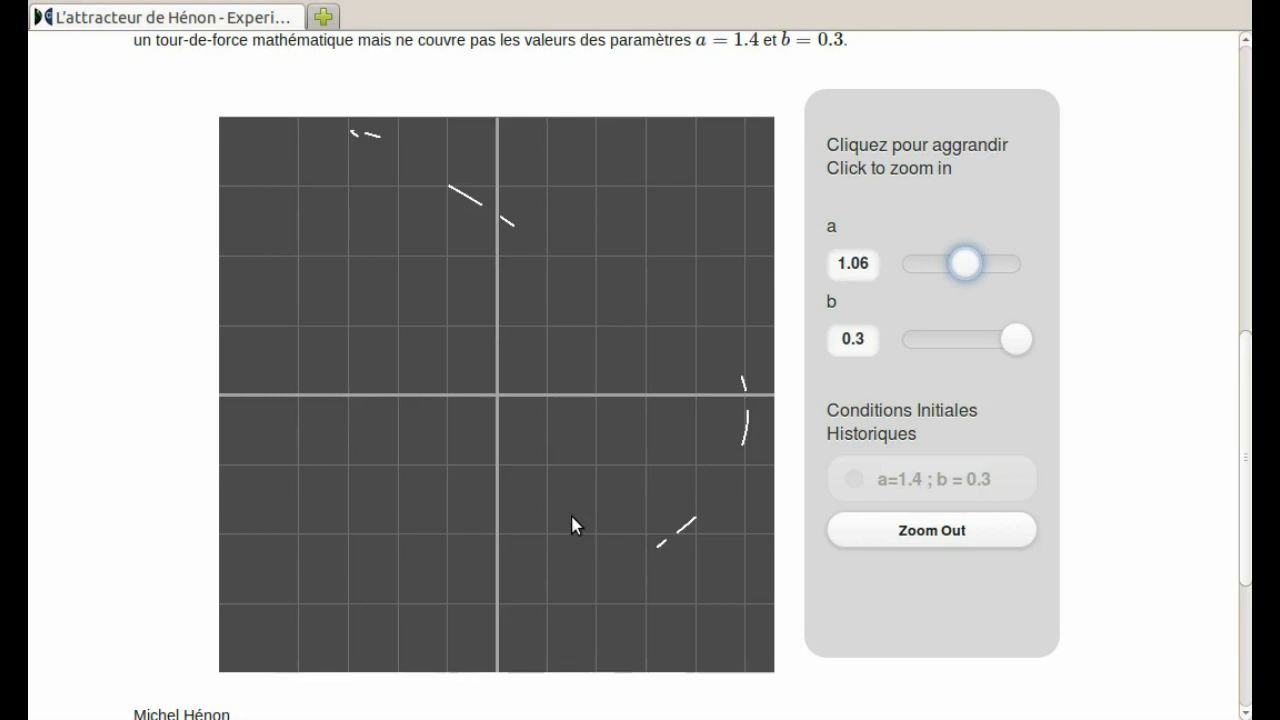
# Sweep a from 1.09 through 1.2 to 1.23, where the plot falls into a periodic window of scattered points
pyautogui.moveTo(964, 264); pyautogui.dragTo(968, 264)
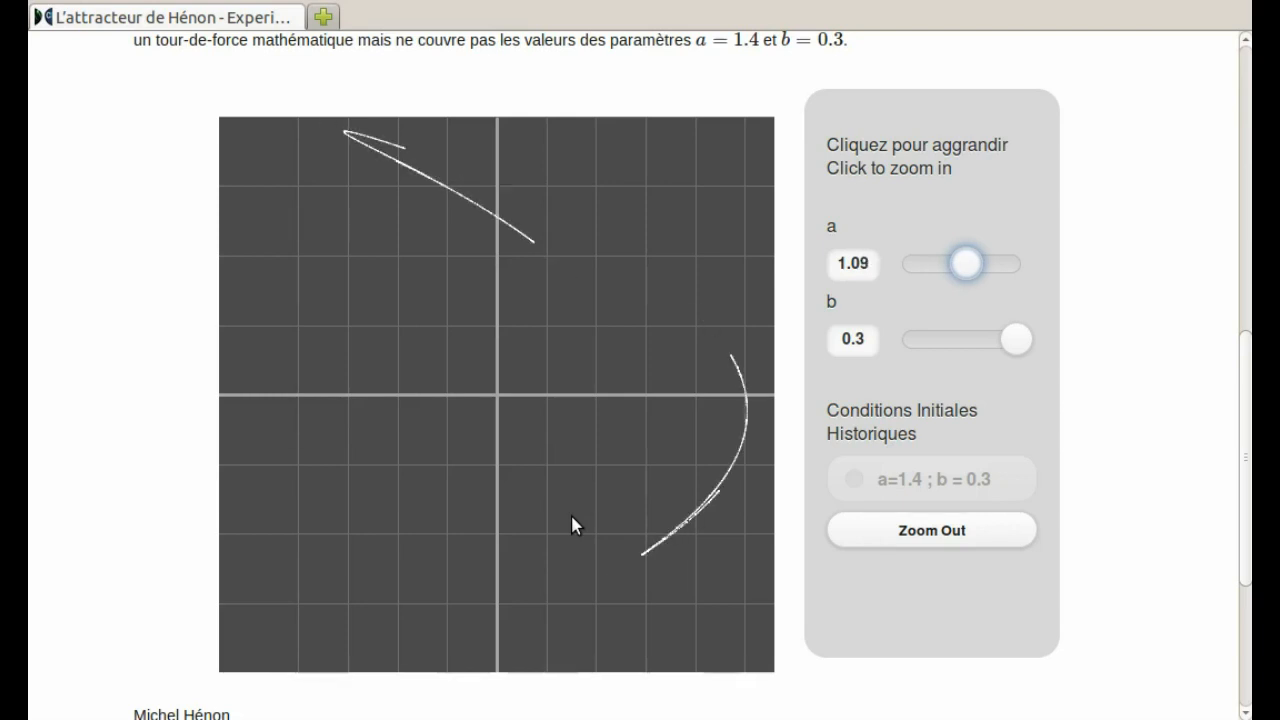
pyautogui.moveTo(964, 264); pyautogui.dragTo(972, 264)
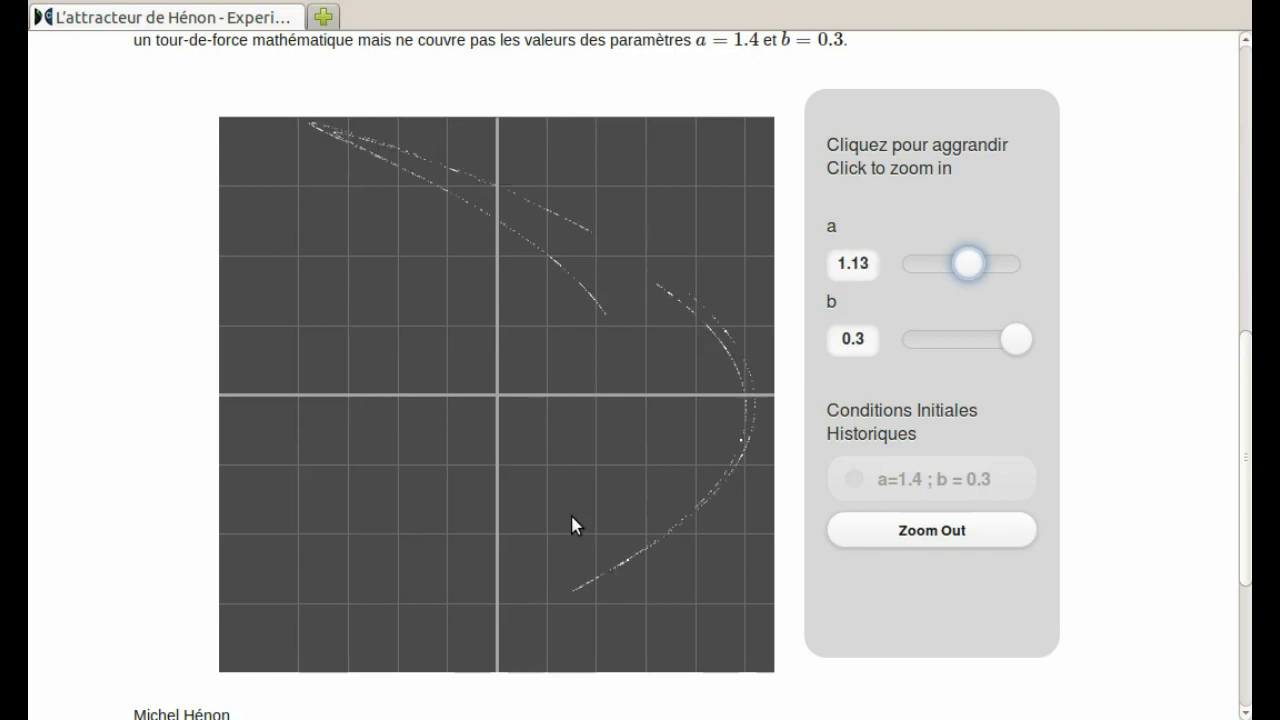
pyautogui.moveTo(964, 264); pyautogui.dragTo(970, 264)
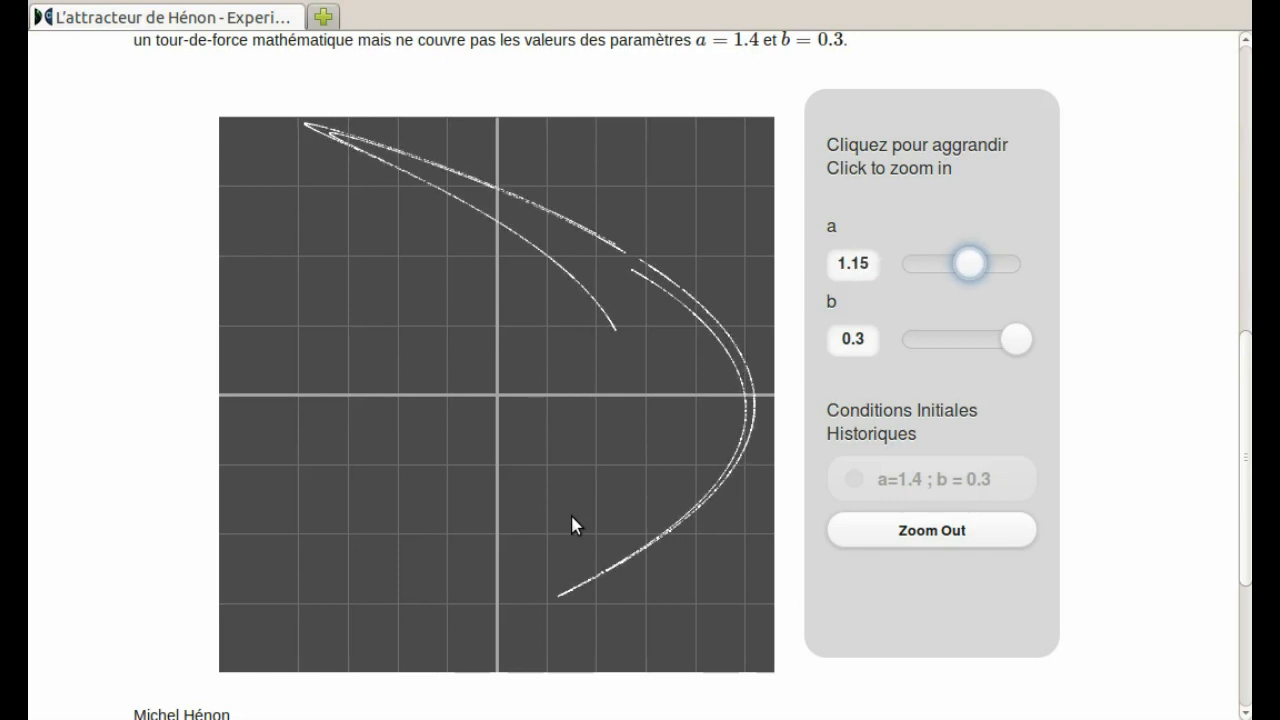
pyautogui.moveTo(968, 262); pyautogui.dragTo(976, 262)
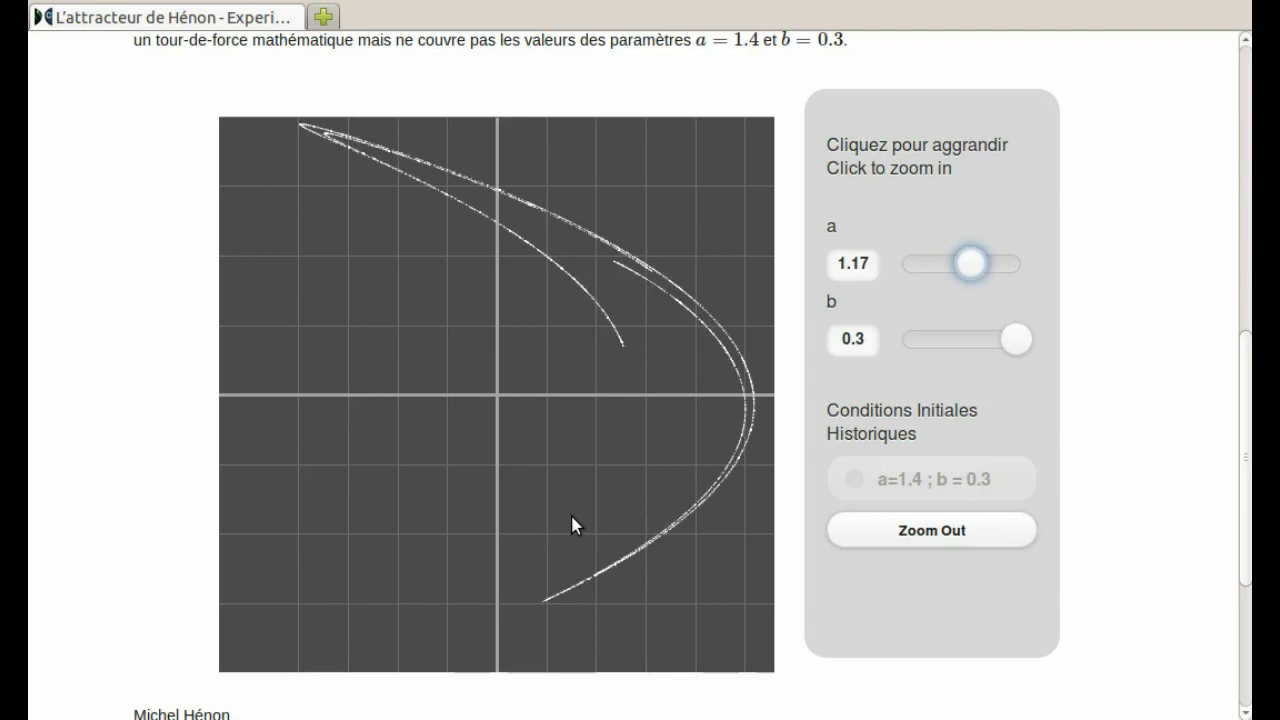
pyautogui.moveTo(968, 262); pyautogui.dragTo(976, 262)
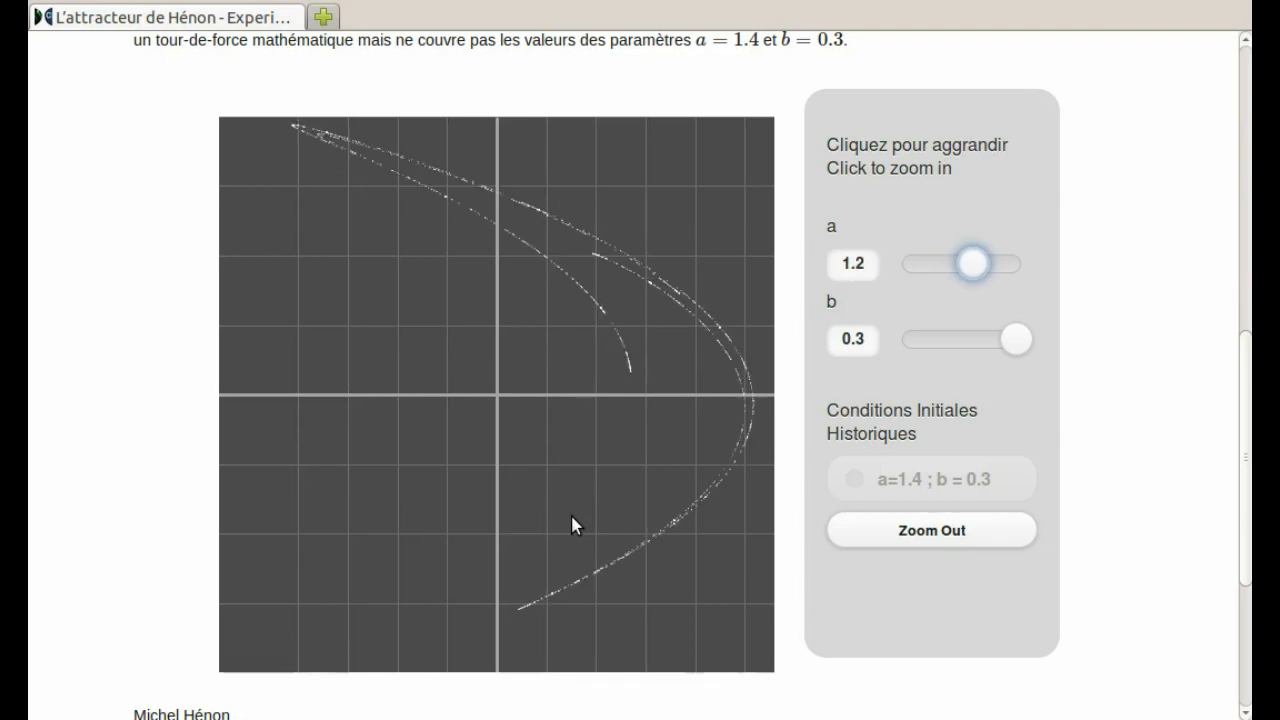
pyautogui.moveTo(972, 262); pyautogui.dragTo(980, 262)
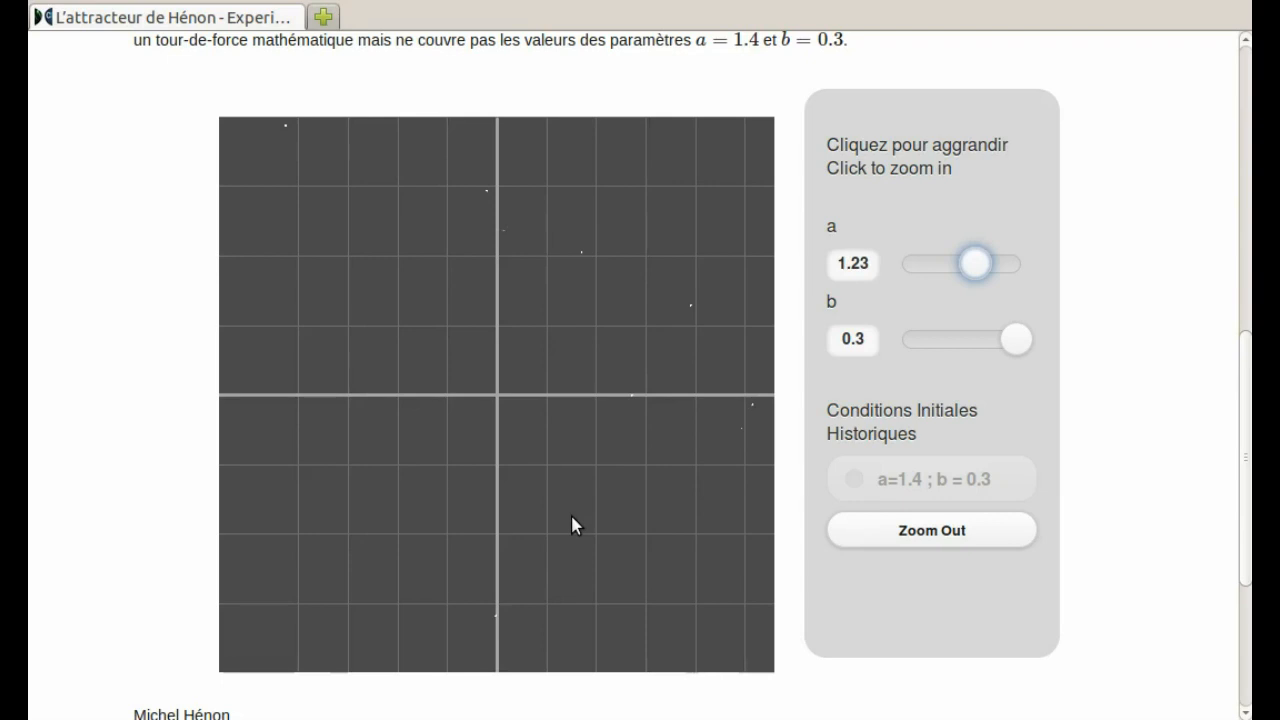
pyautogui.moveTo(462, 224)
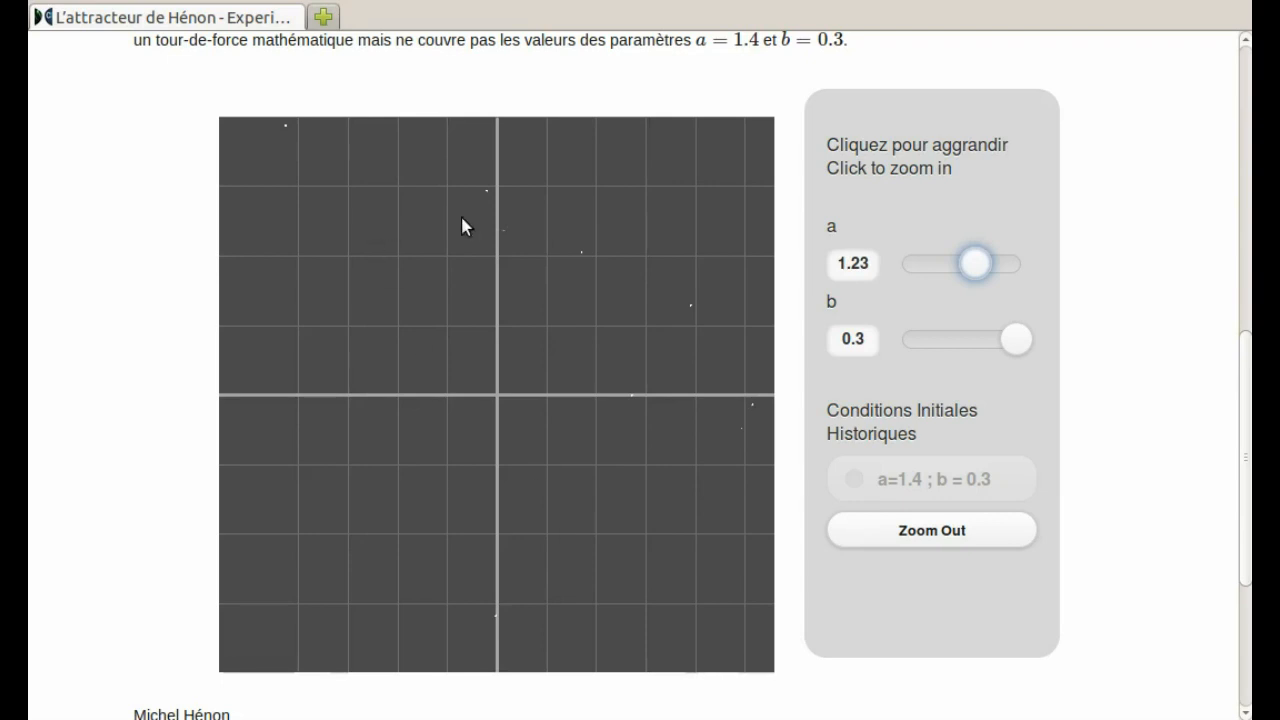
pyautogui.moveTo(782, 432)
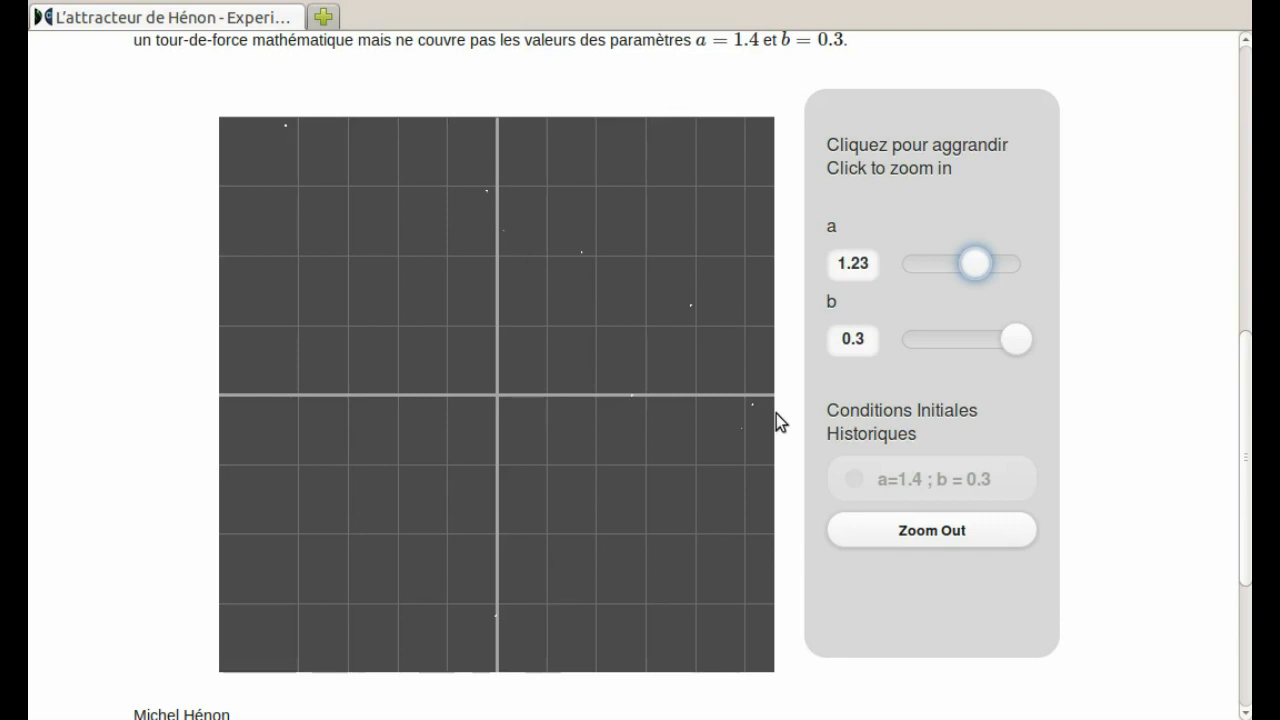
pyautogui.moveTo(732, 418)
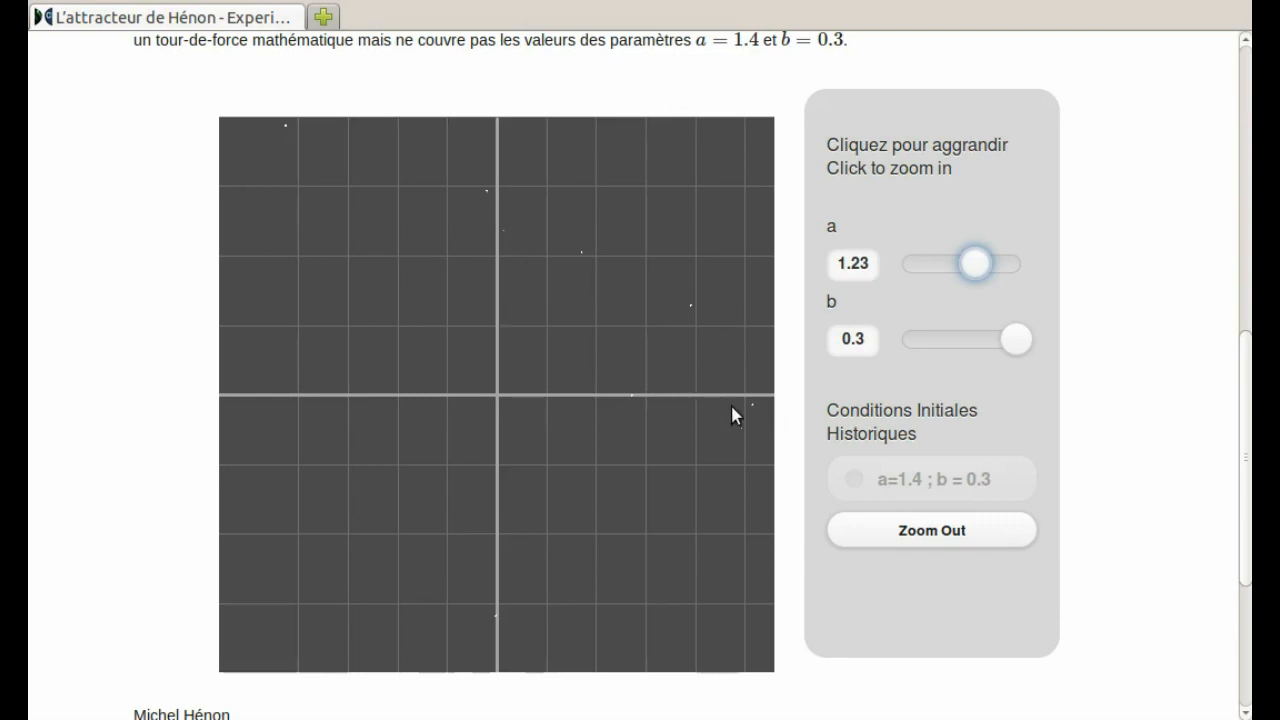
pyautogui.moveTo(564, 344)
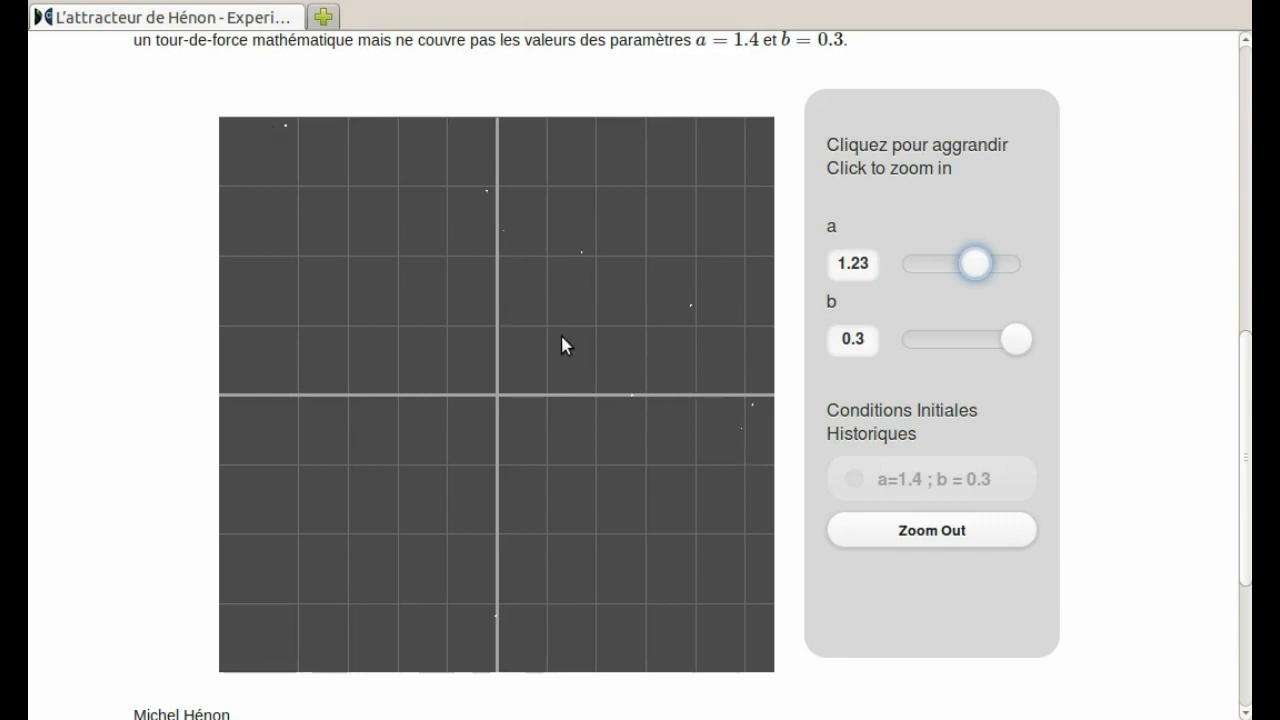
# Sweep a from 1.25 through 1.3 and 1.38 up to 1.4, reforming the full horseshoe strange attractor
pyautogui.moveTo(976, 262); pyautogui.dragTo(978, 262)
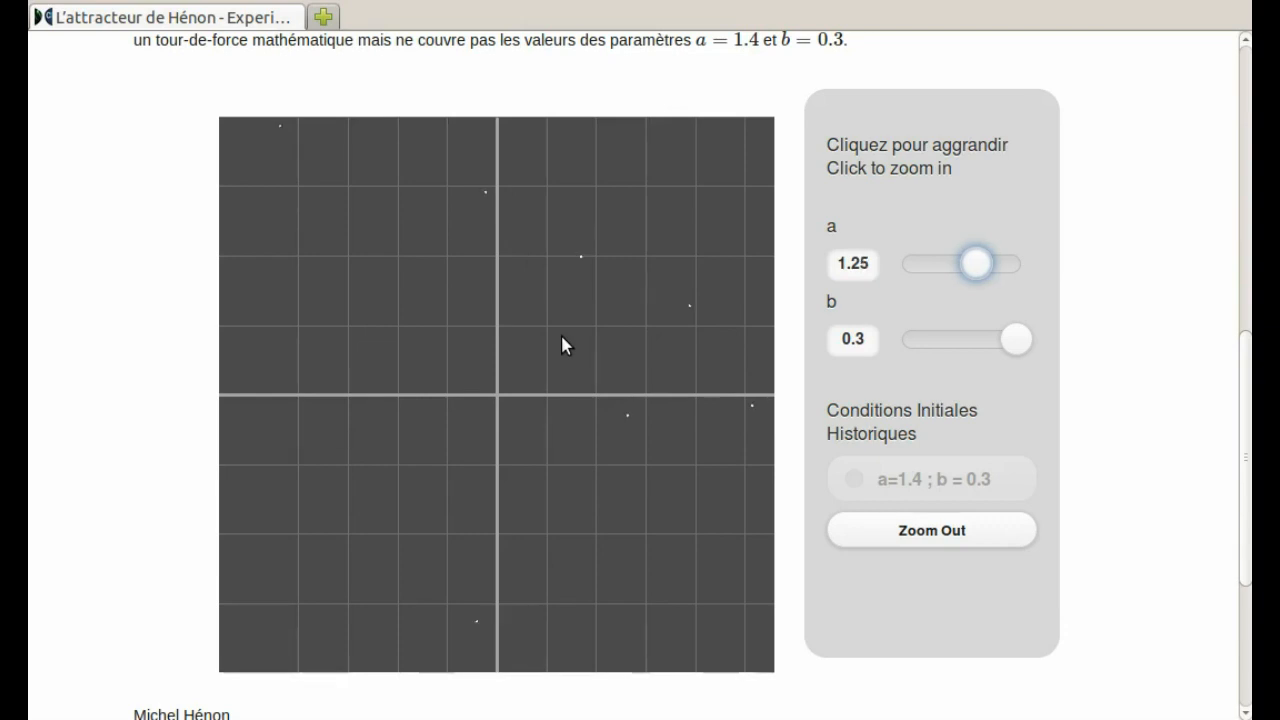
pyautogui.moveTo(356, 652)
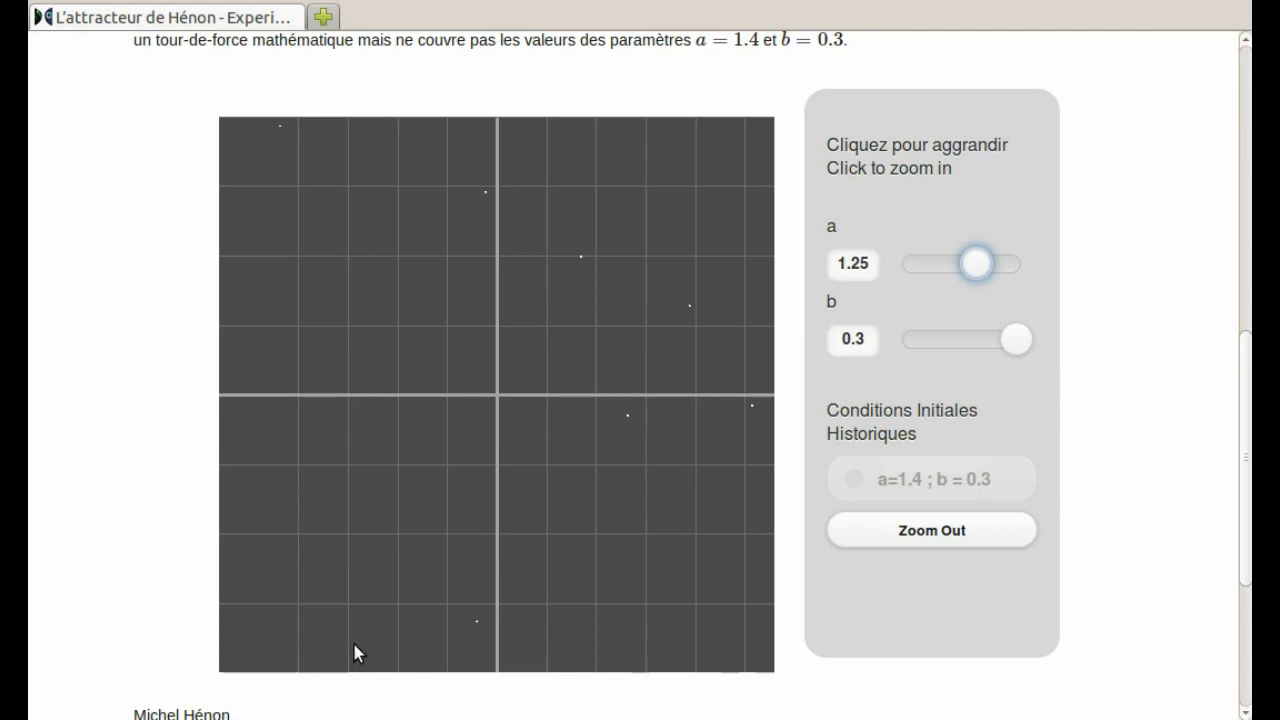
pyautogui.moveTo(388, 548)
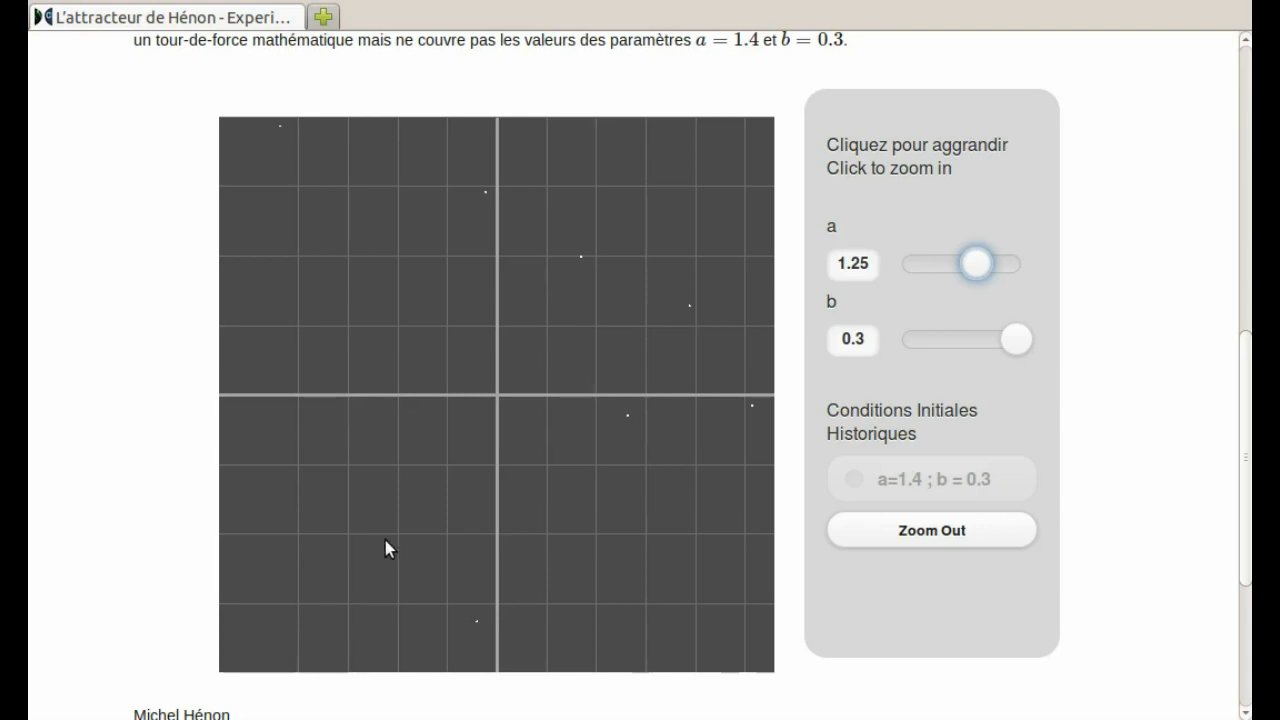
pyautogui.moveTo(976, 262); pyautogui.dragTo(984, 262)
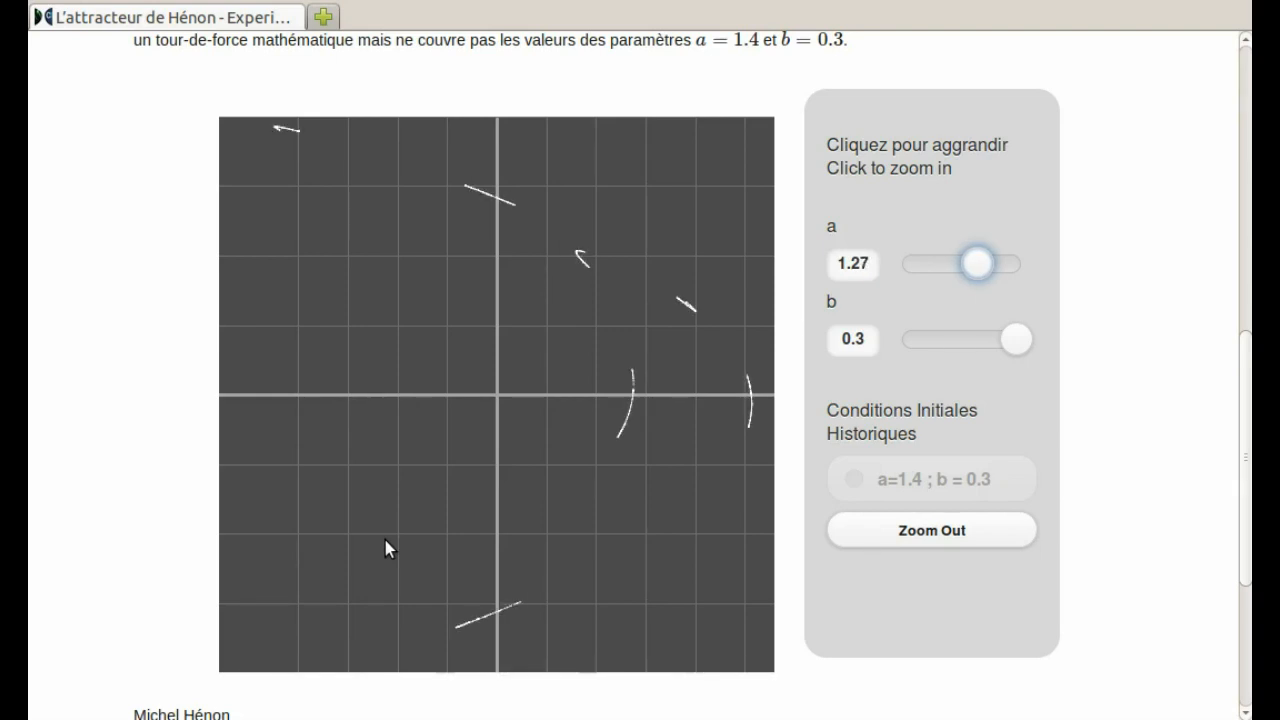
pyautogui.moveTo(976, 262); pyautogui.dragTo(984, 262)
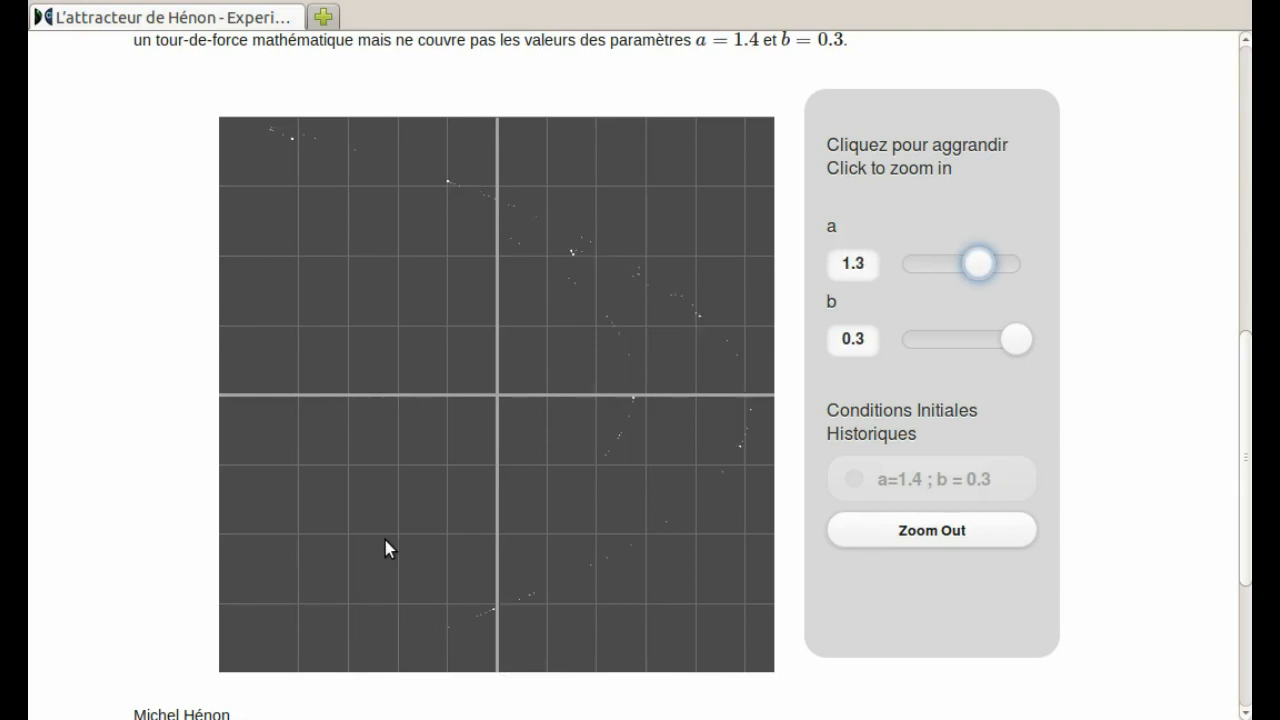
pyautogui.moveTo(976, 264); pyautogui.dragTo(982, 264)
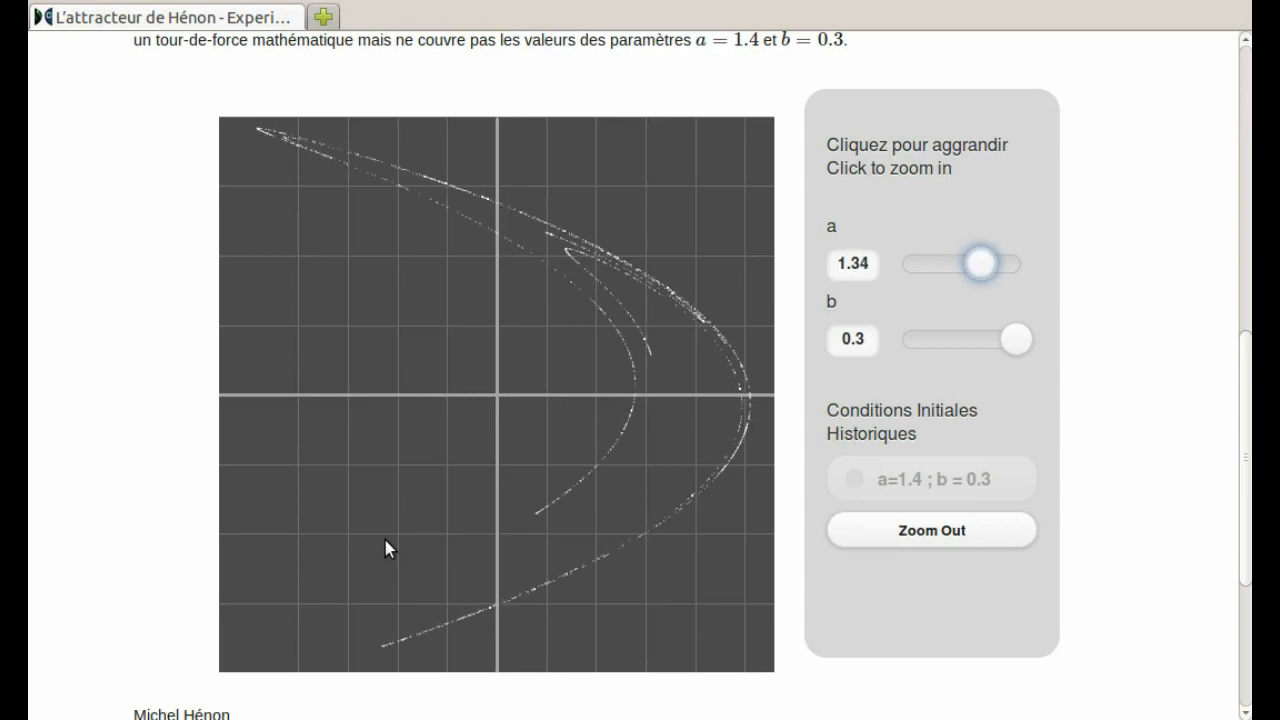
pyautogui.moveTo(980, 264); pyautogui.dragTo(988, 264)
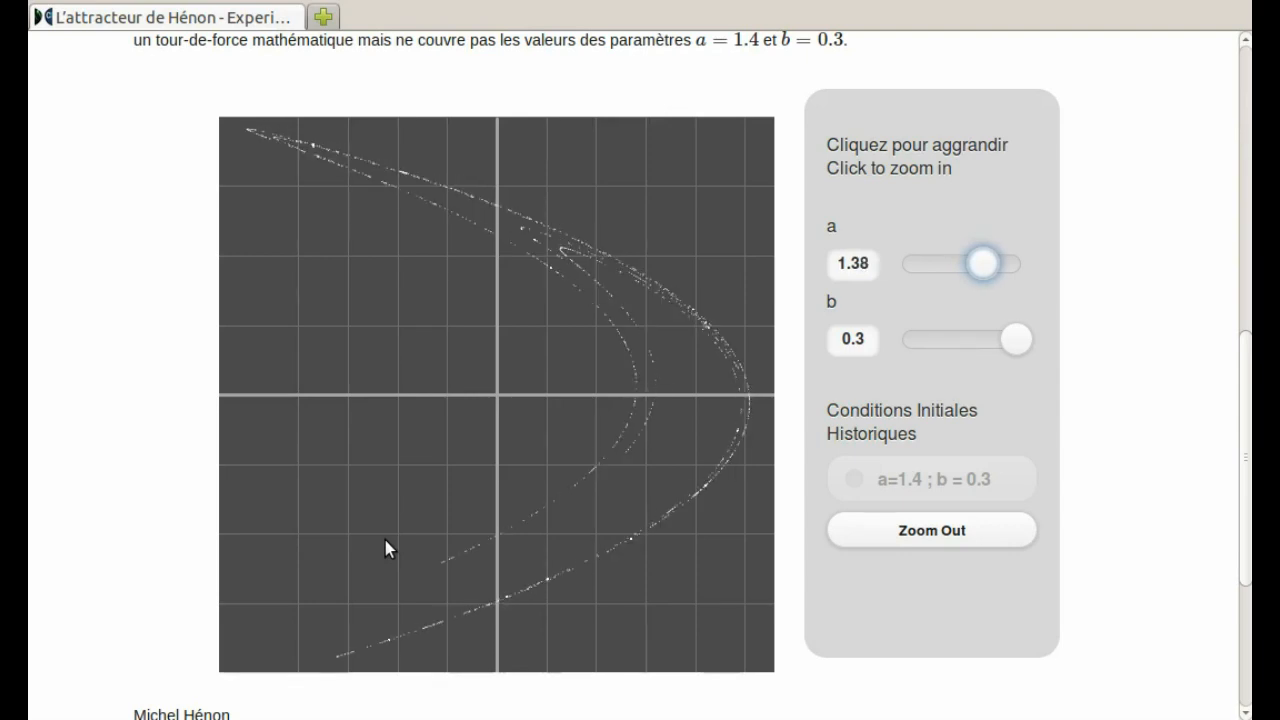
pyautogui.moveTo(984, 264); pyautogui.dragTo(1000, 264)
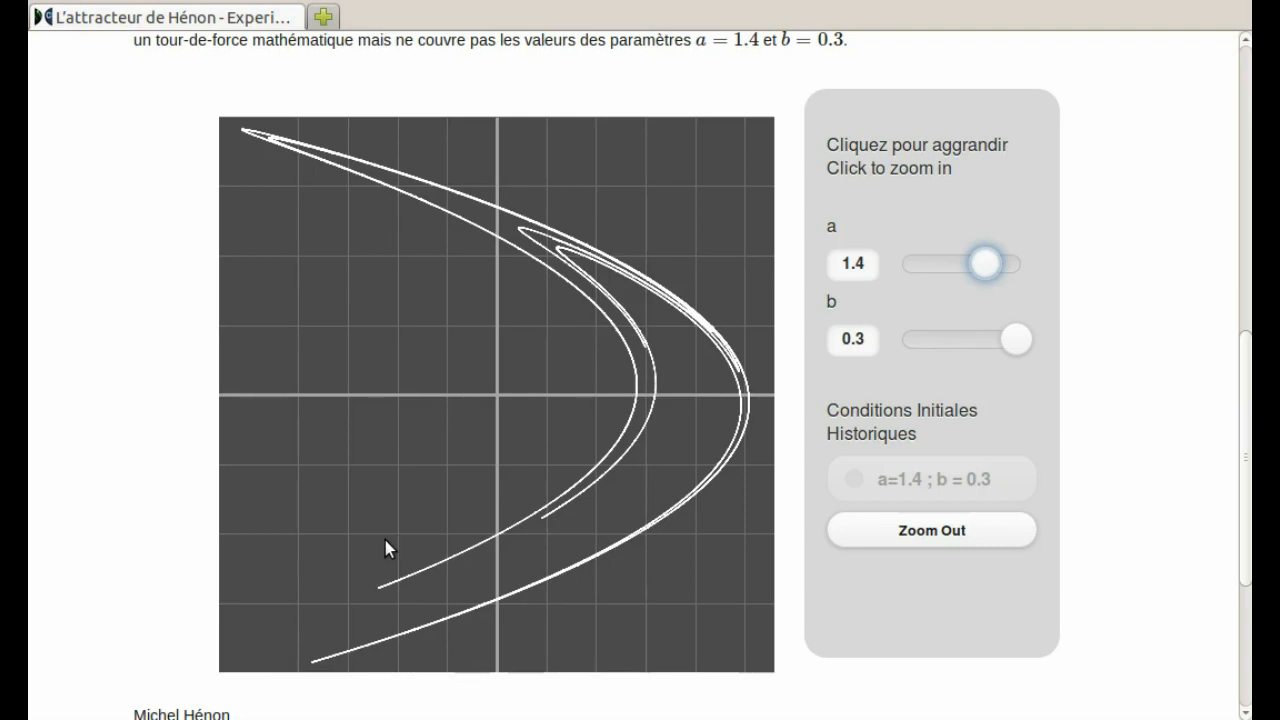
pyautogui.moveTo(950, 468)
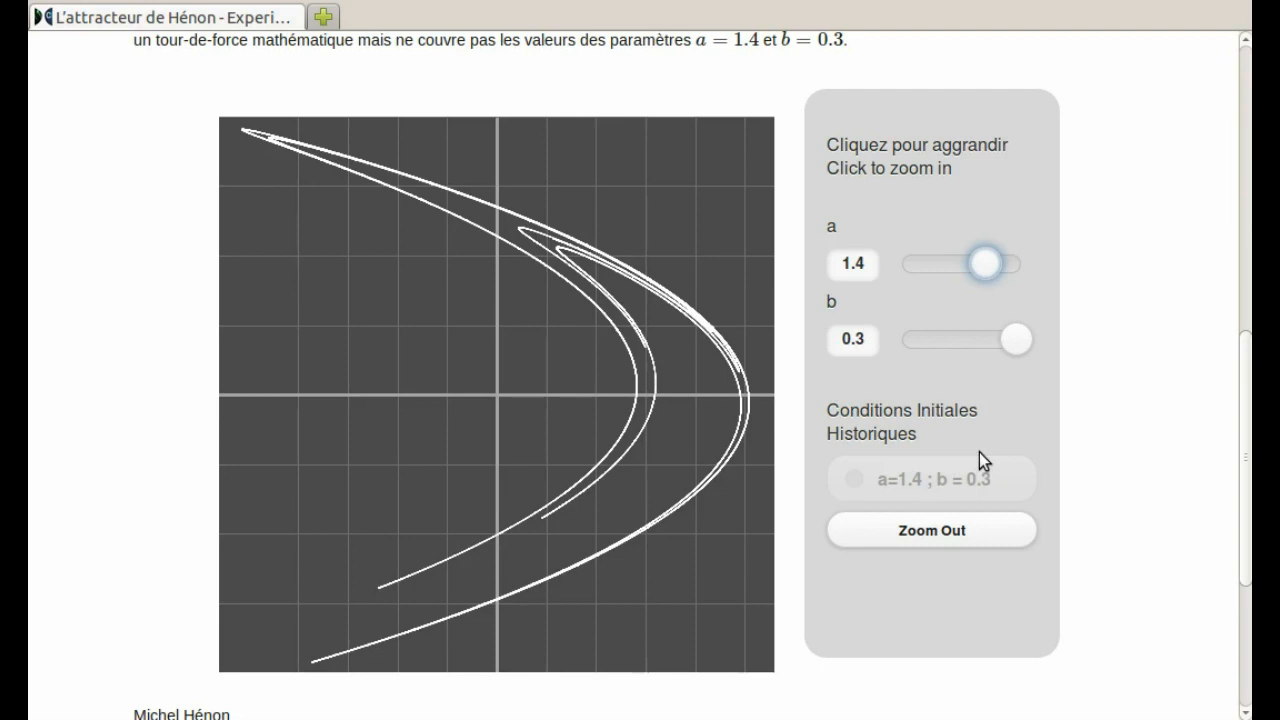
pyautogui.moveTo(612, 292)
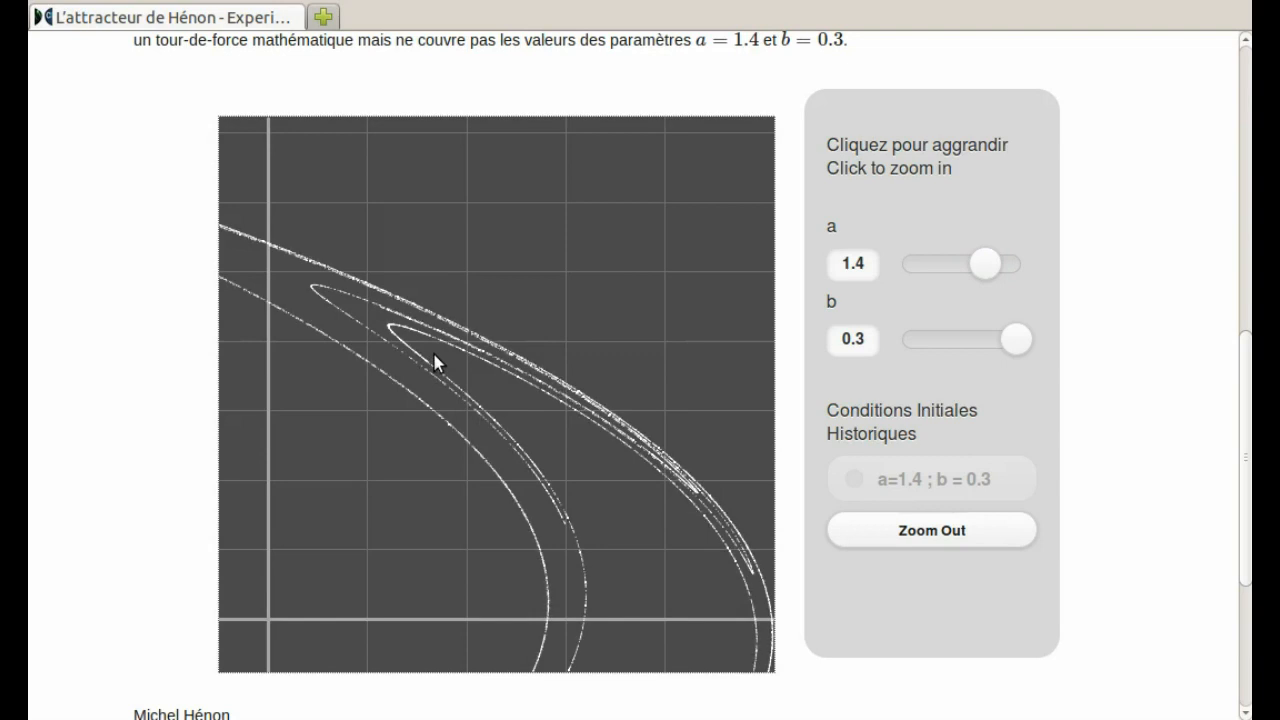
# Zoom into the attractor's fold at a=1.4, b=0.3 until its bands resolve into dotted strands
pyautogui.click(436, 364)
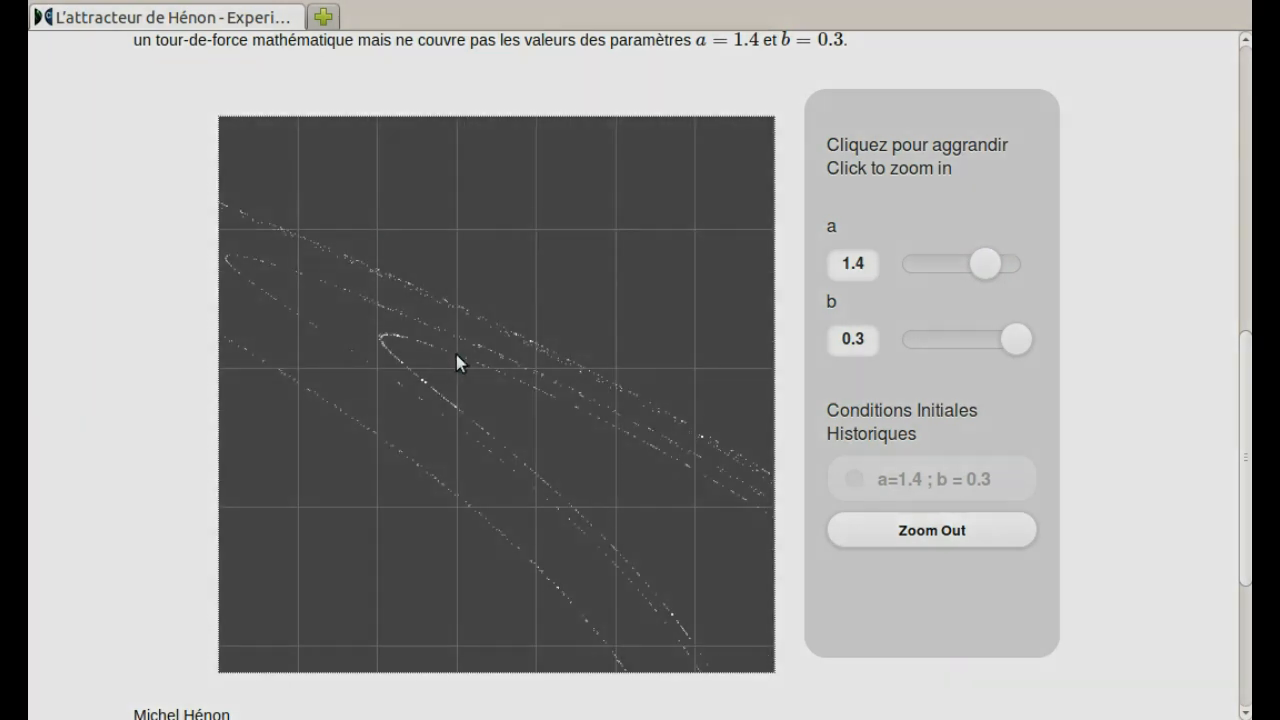